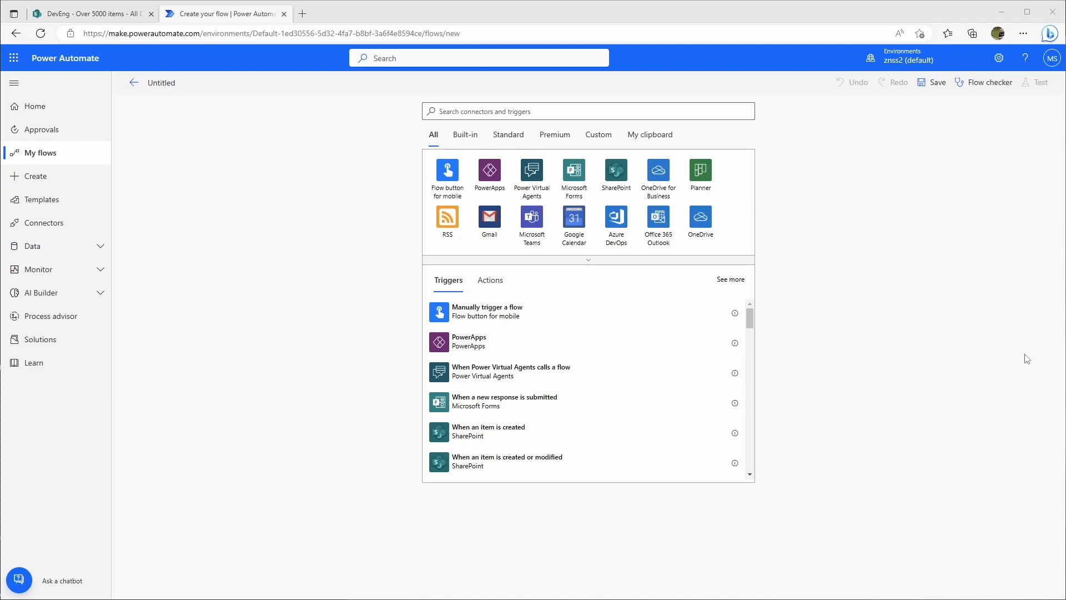
{"action": "mouse_move", "coordinate": [987, 286]}
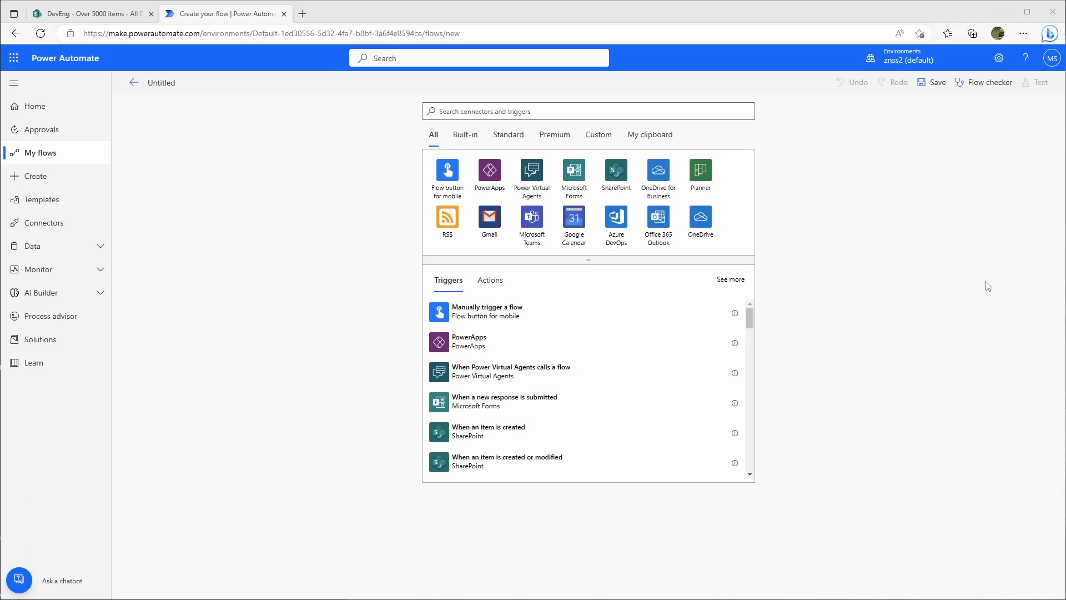
{"action": "mouse_move", "coordinate": [261, 297]}
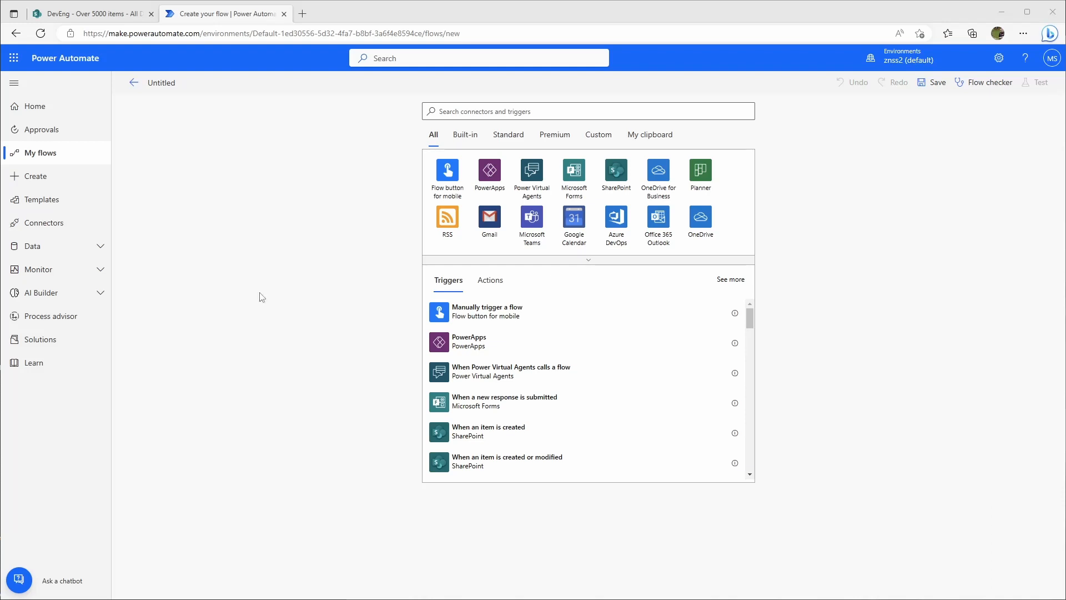
{"action": "mouse_move", "coordinate": [258, 294]}
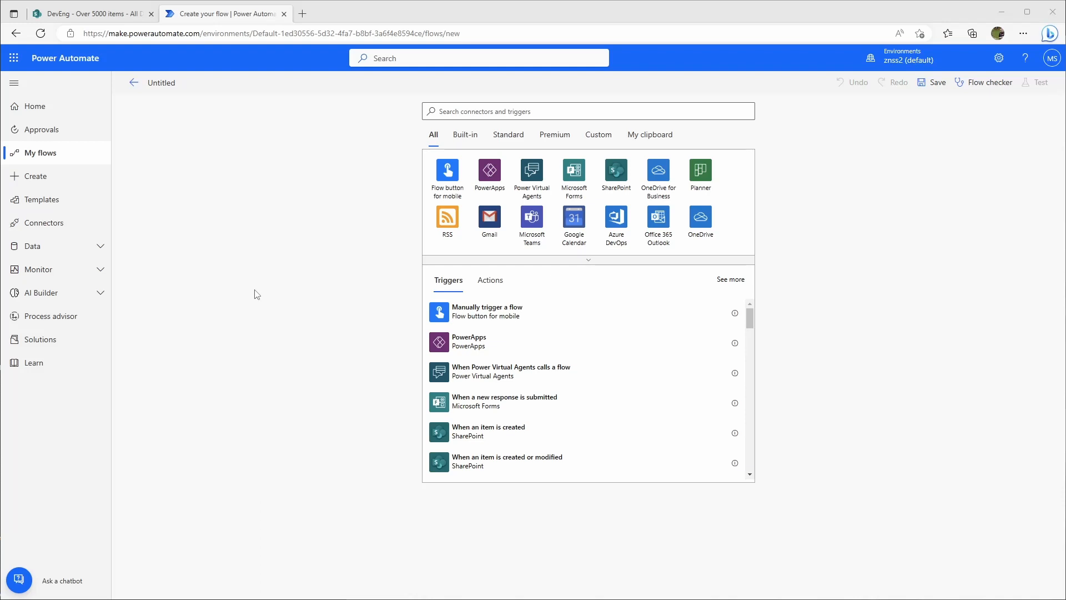
Use the manual trigger and name the flow 'Get more than 5000 items'.
{"action": "left_click", "coordinate": [586, 111]}
{"action": "type", "text": "Get m"}
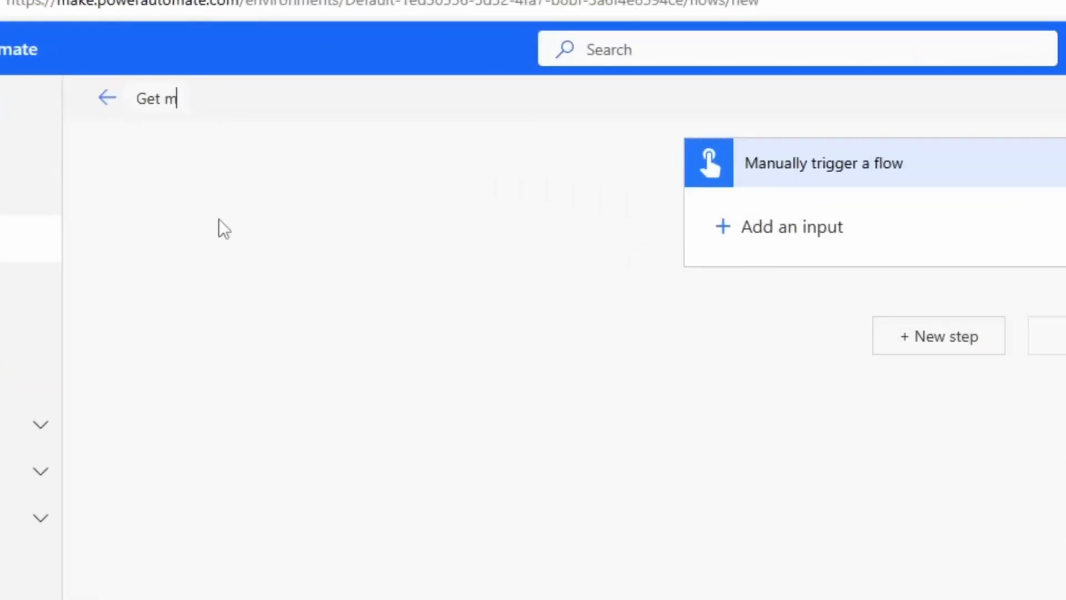
{"action": "type", "text": "ore than 5000"}
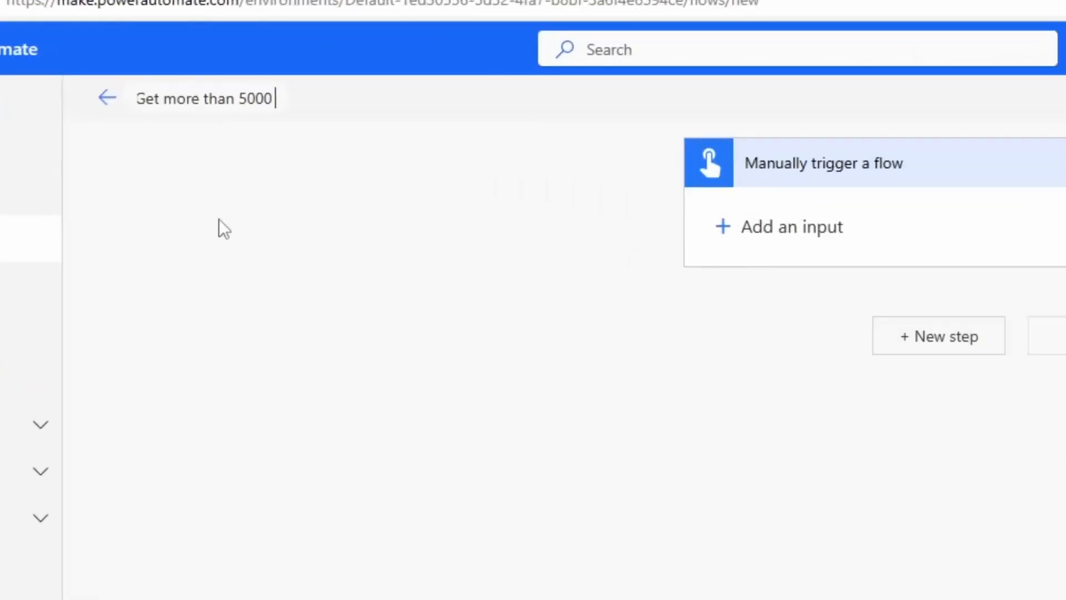
{"action": "type", "text": "items"}
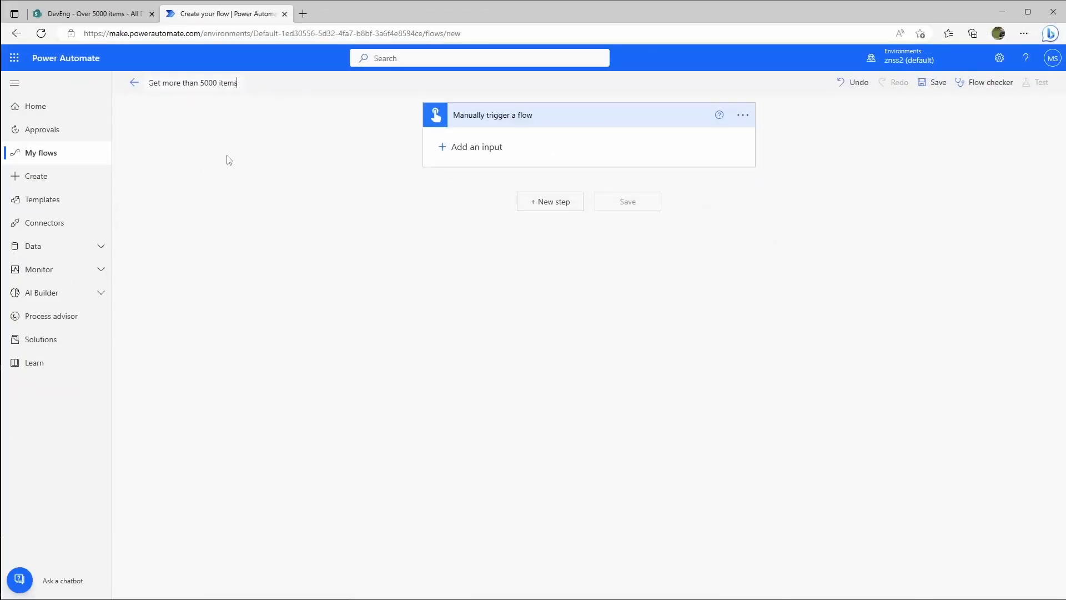
{"action": "mouse_move", "coordinate": [490, 210]}
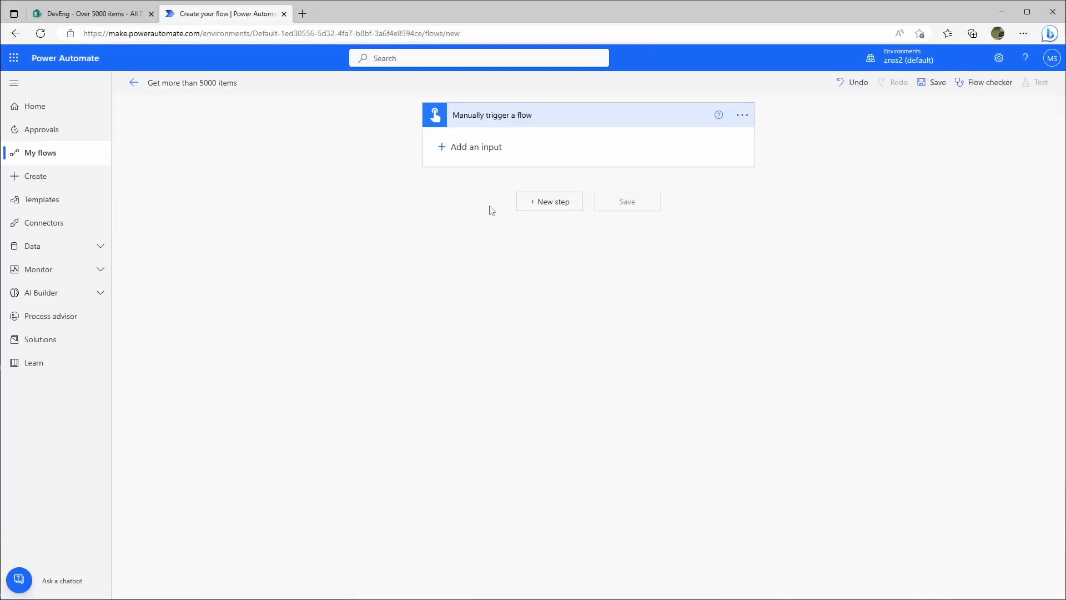
Add an Initialize variable action and name the variable idNumber.
{"action": "left_click", "coordinate": [547, 201]}
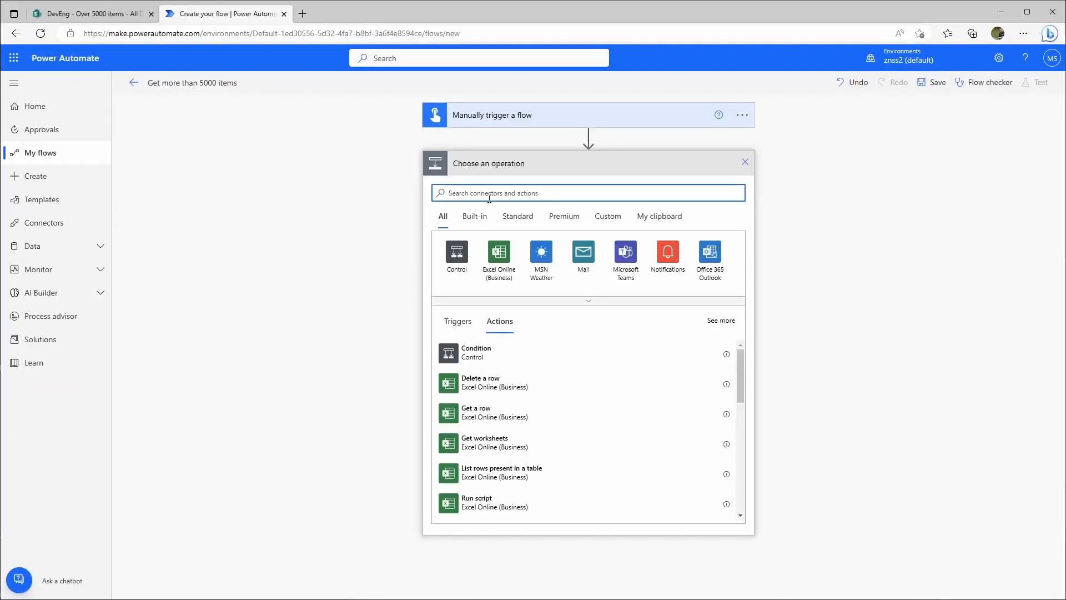
{"action": "mouse_move", "coordinate": [490, 192]}
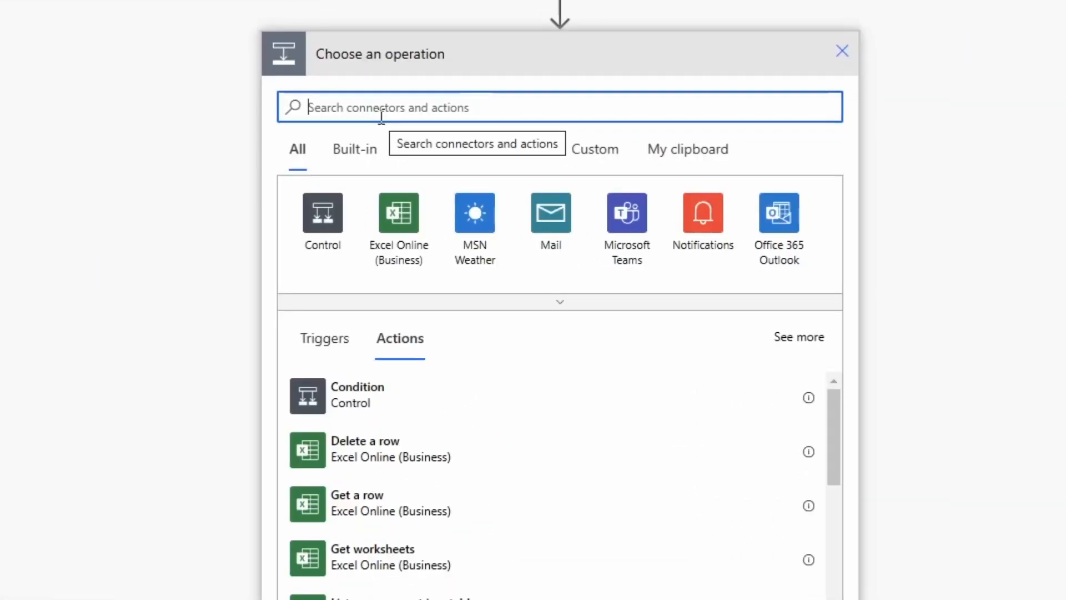
{"action": "type", "text": "var"}
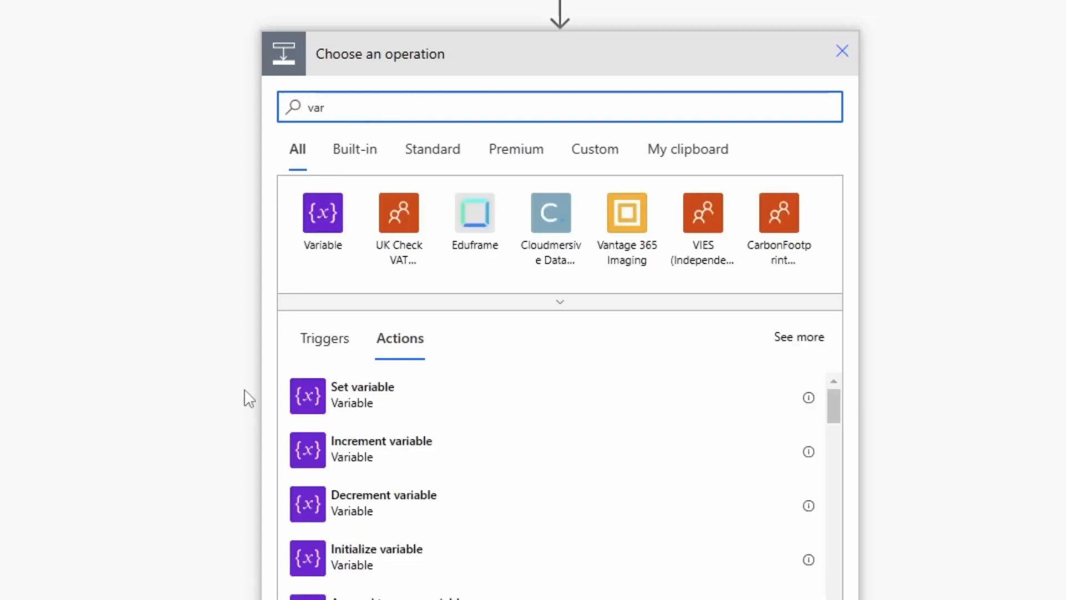
{"action": "left_click", "coordinate": [377, 549]}
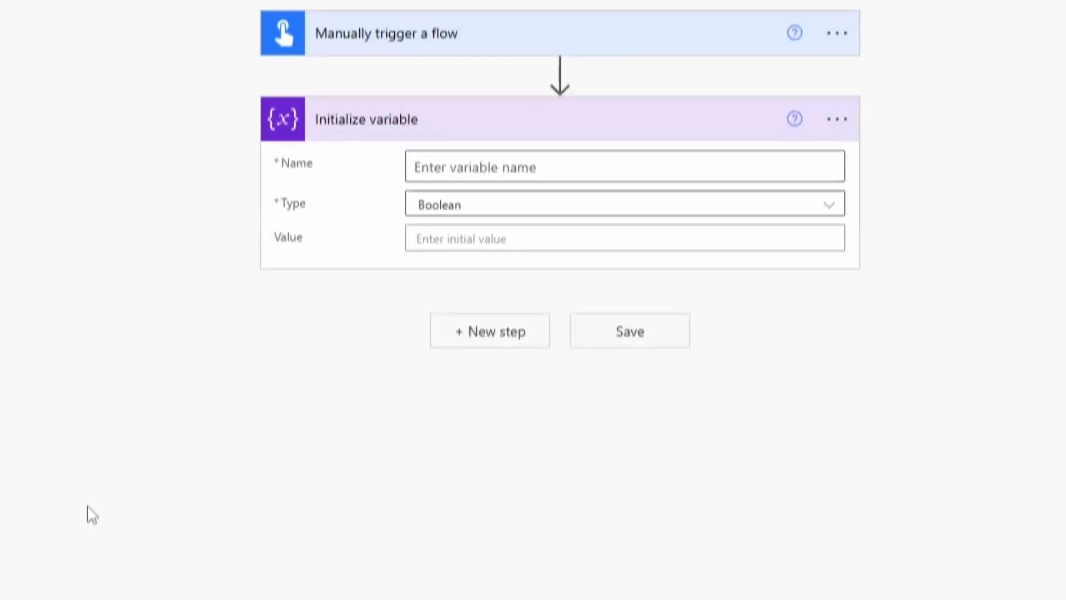
{"action": "left_click", "coordinate": [612, 175]}
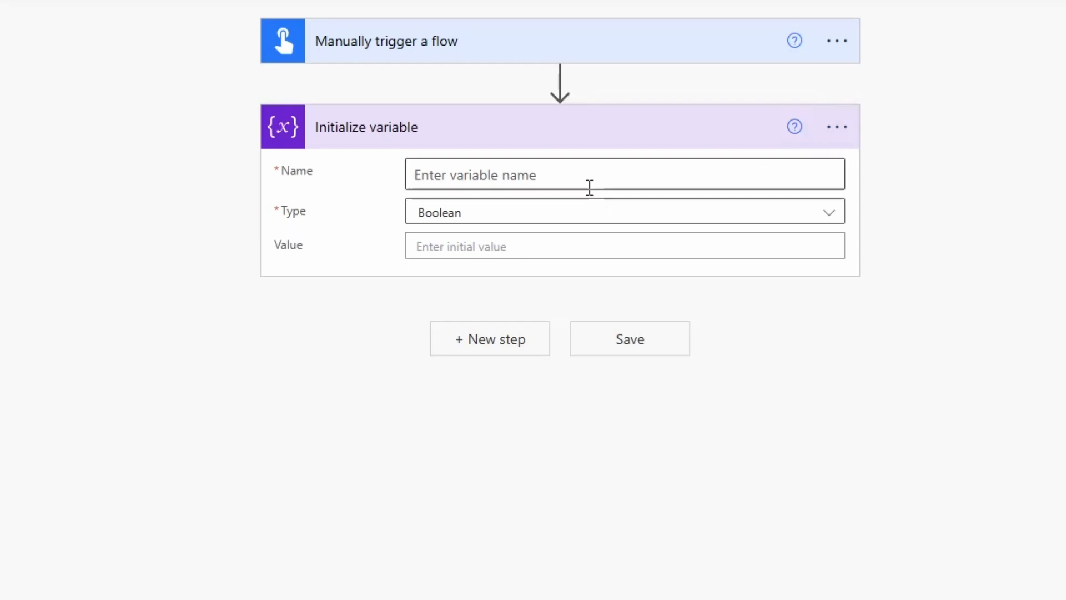
{"action": "type", "text": "idNum"}
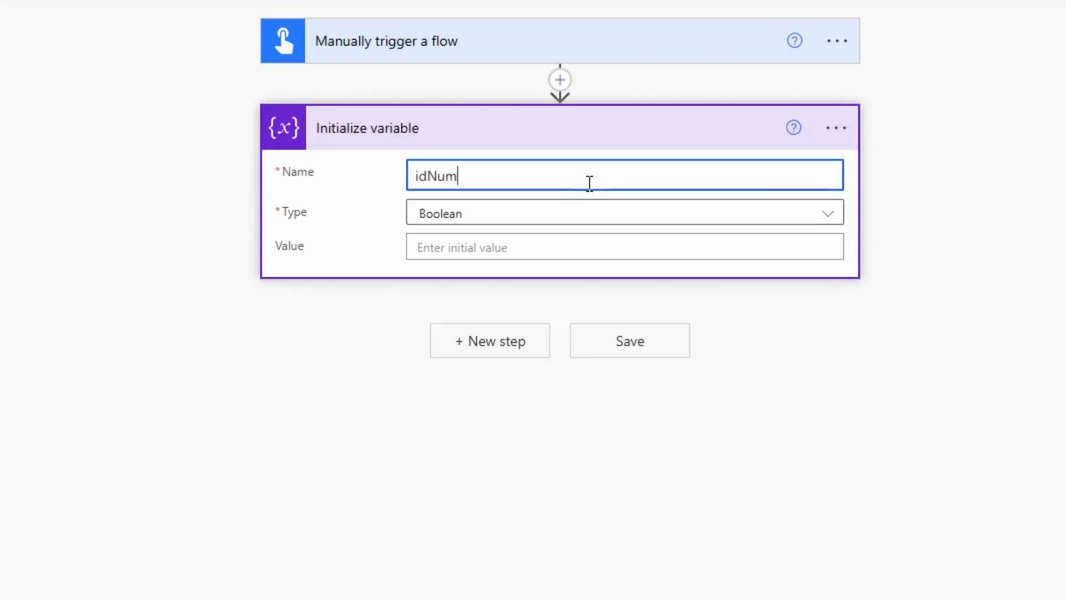
Make idNumber an Integer starting at 0 and rename the action 'init idNumber'.
{"action": "left_click", "coordinate": [612, 213]}
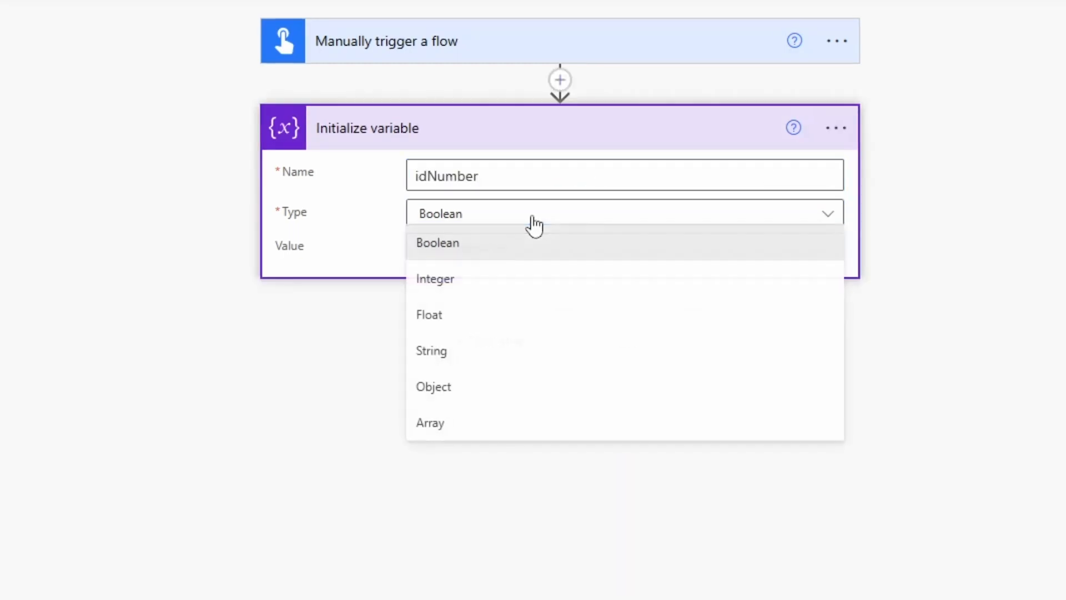
{"action": "mouse_move", "coordinate": [467, 334]}
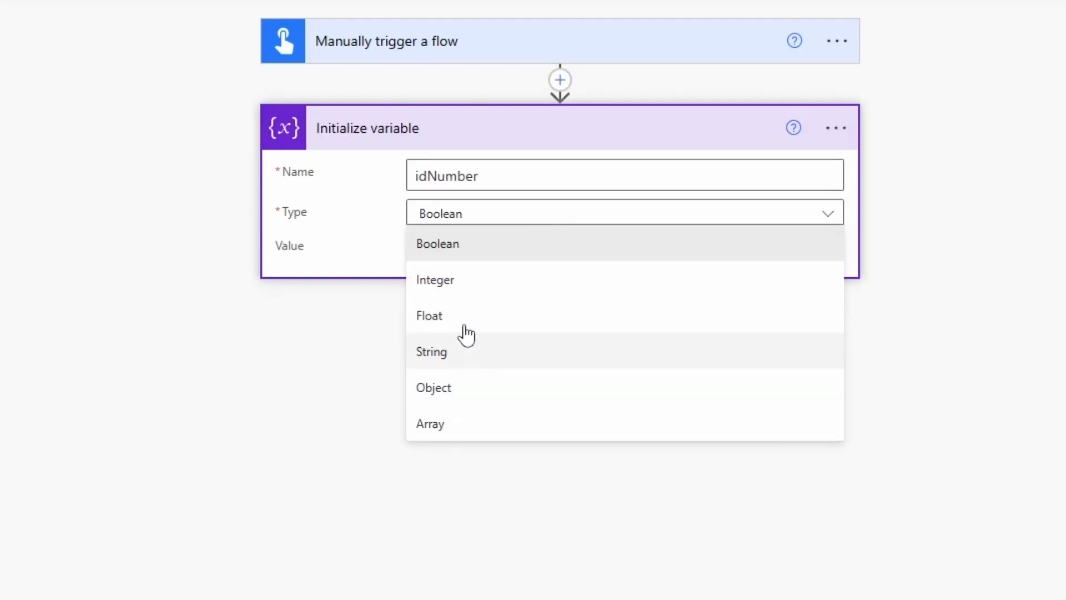
{"action": "left_click", "coordinate": [434, 280]}
{"action": "type", "text": "0"}
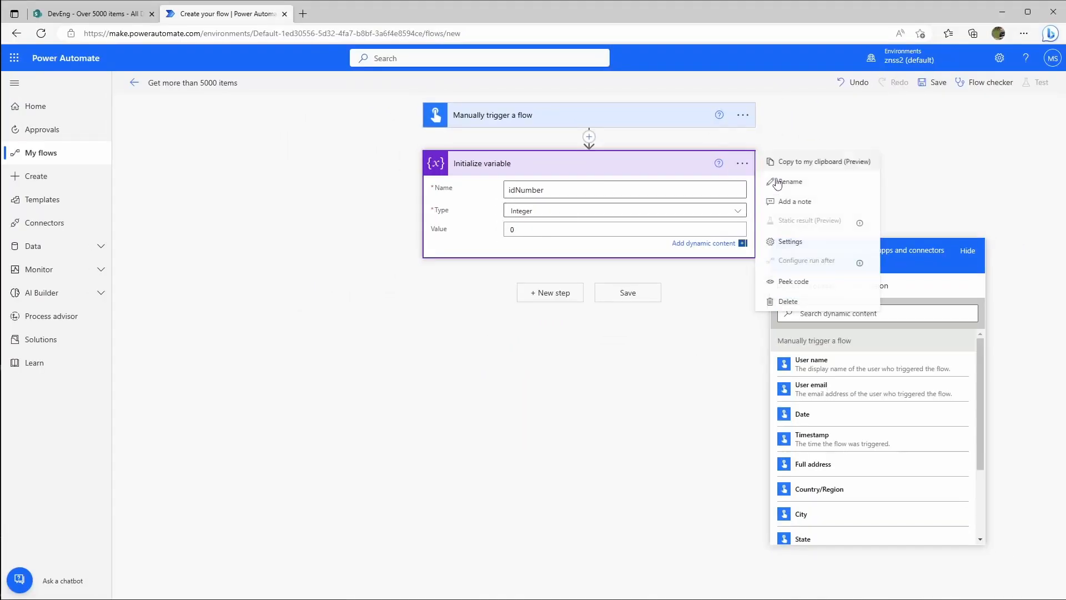
{"action": "left_click", "coordinate": [789, 181]}
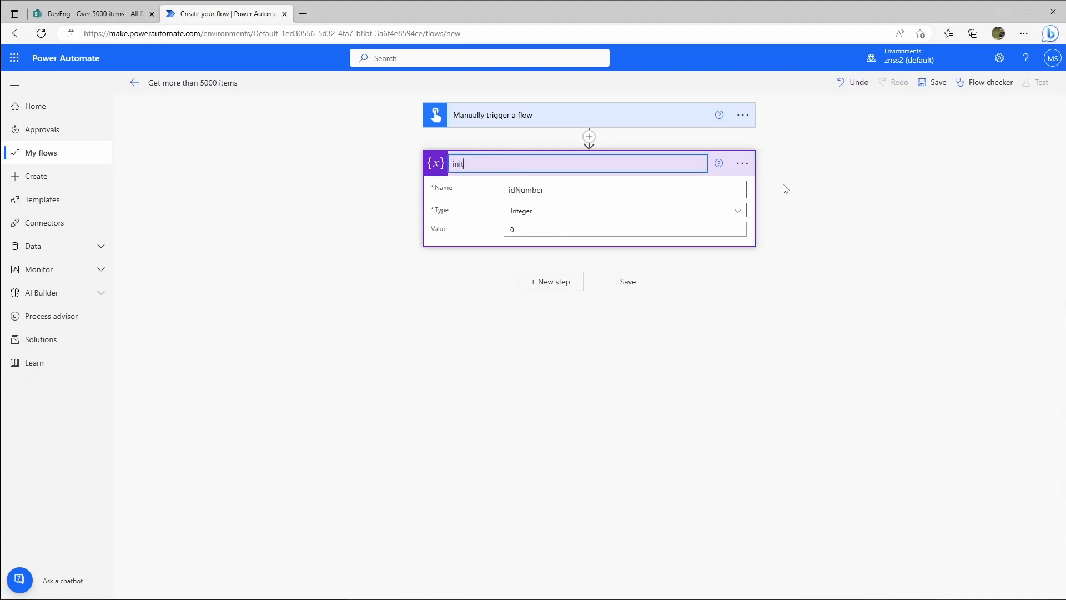
{"action": "type", "text": "idNumber"}
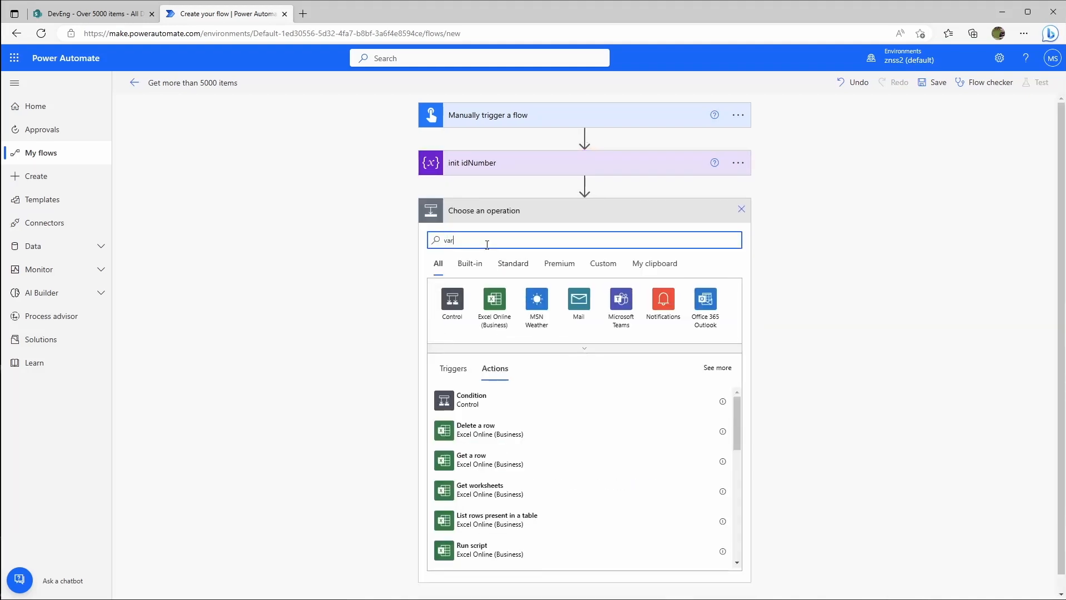
Add an Initialize variable action for myArray renamed 'init myArray', then search 'var' for the next step.
{"action": "type", "text": "var"}
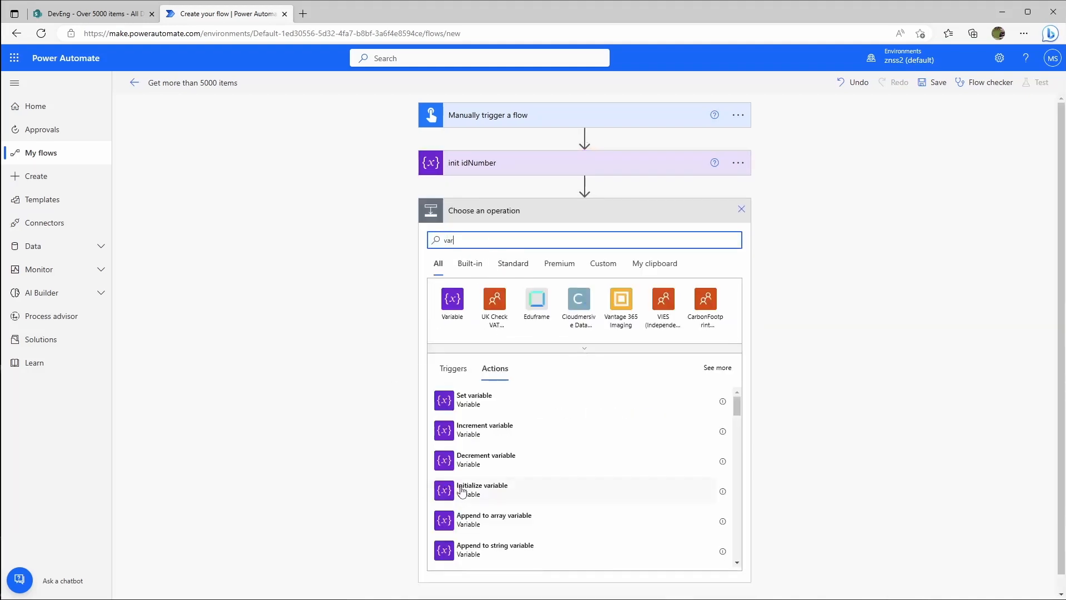
{"action": "left_click", "coordinate": [482, 489]}
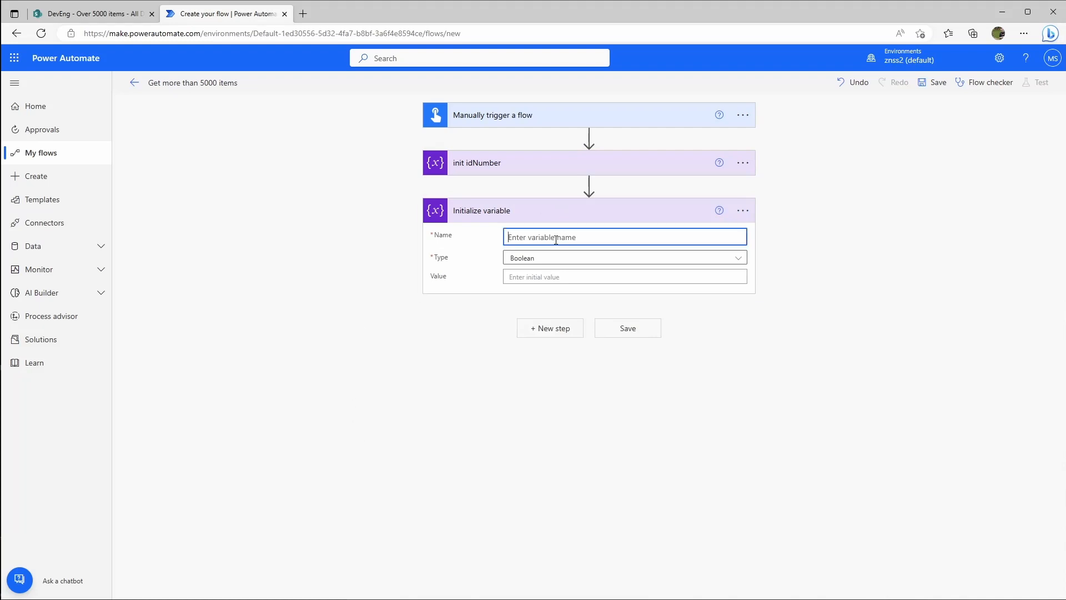
{"action": "type", "text": "myArray"}
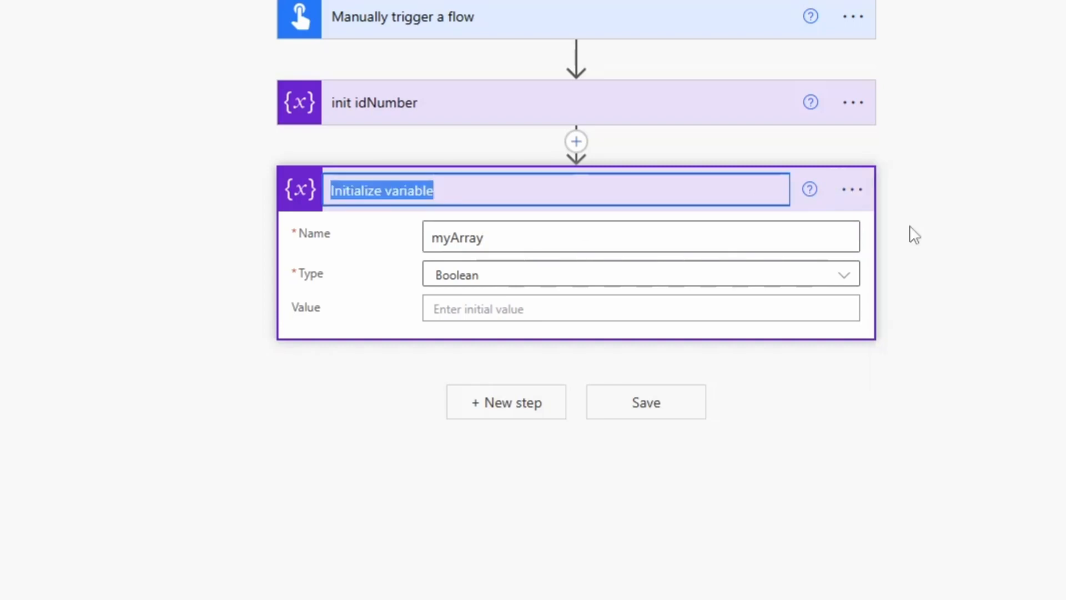
{"action": "type", "text": "init myArray"}
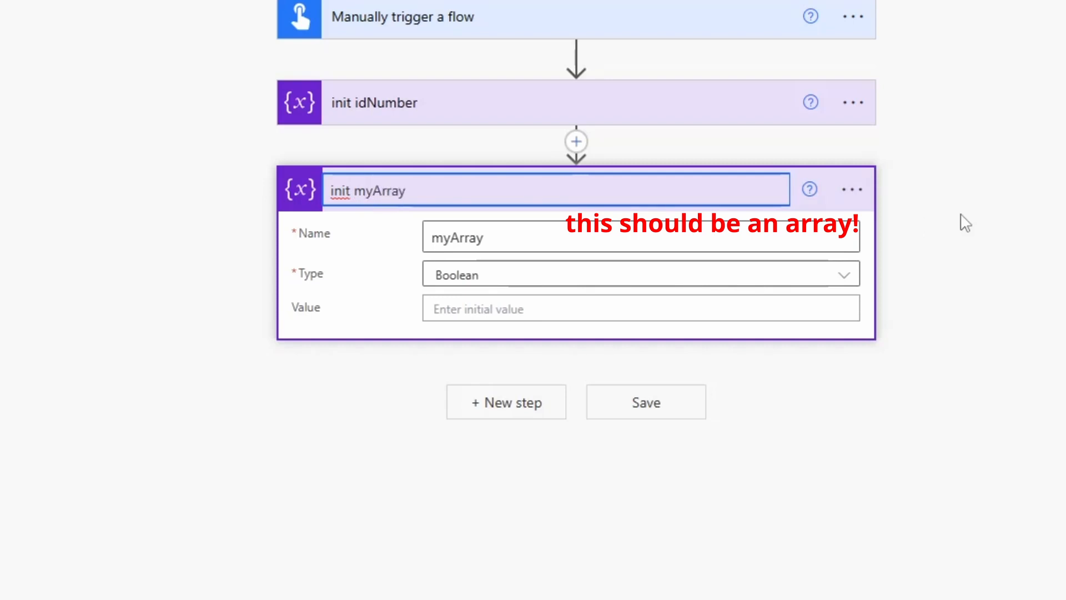
{"action": "left_click", "coordinate": [507, 402]}
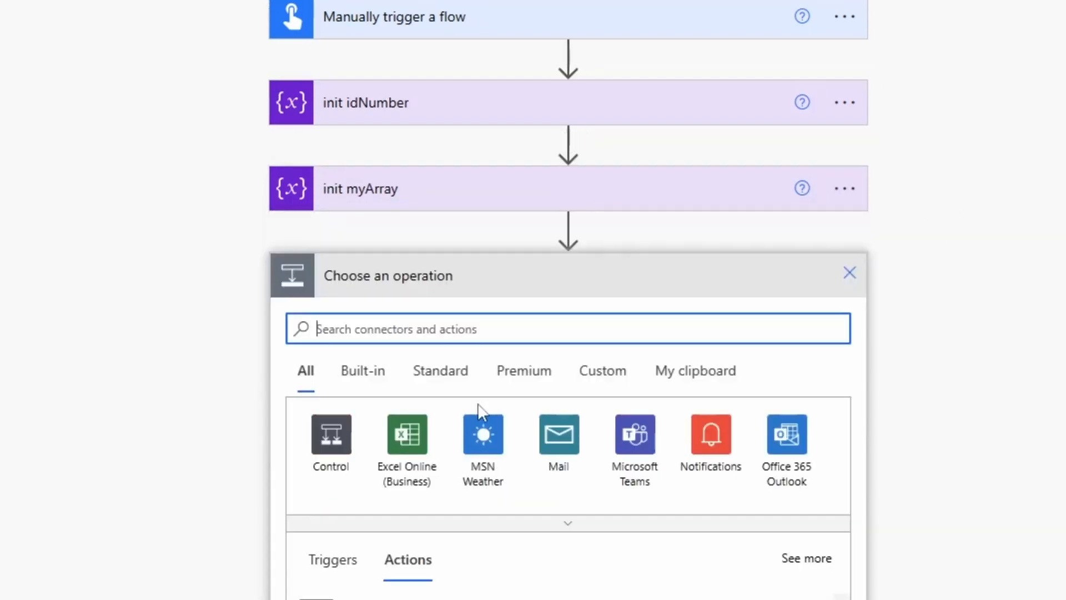
{"action": "type", "text": "var"}
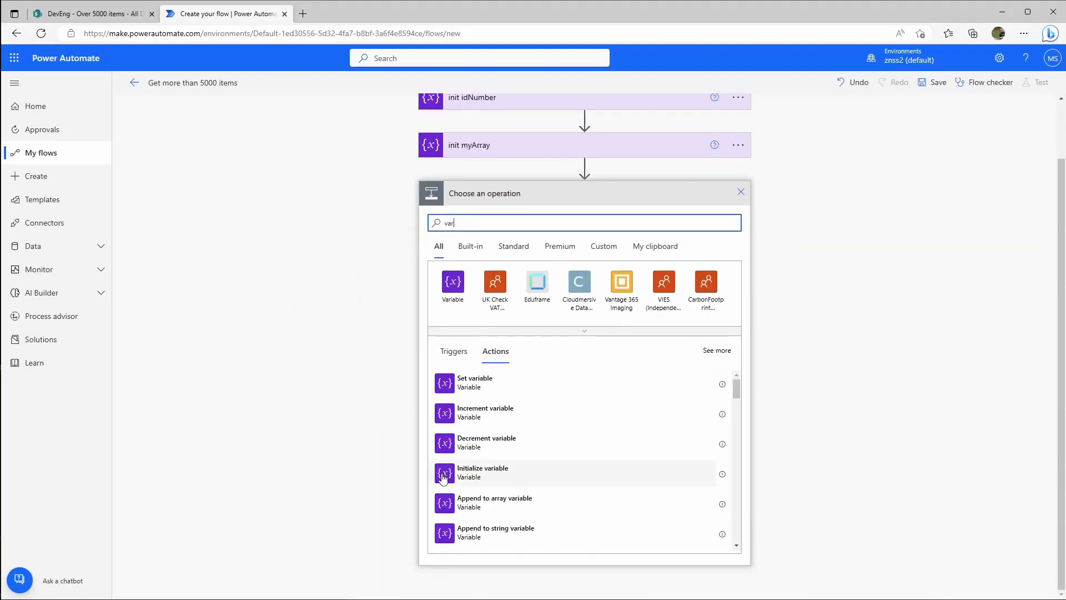
Initialize Boolean variable moreRecords to true in a step renamed 'init moreRecords'.
{"action": "left_click", "coordinate": [482, 472]}
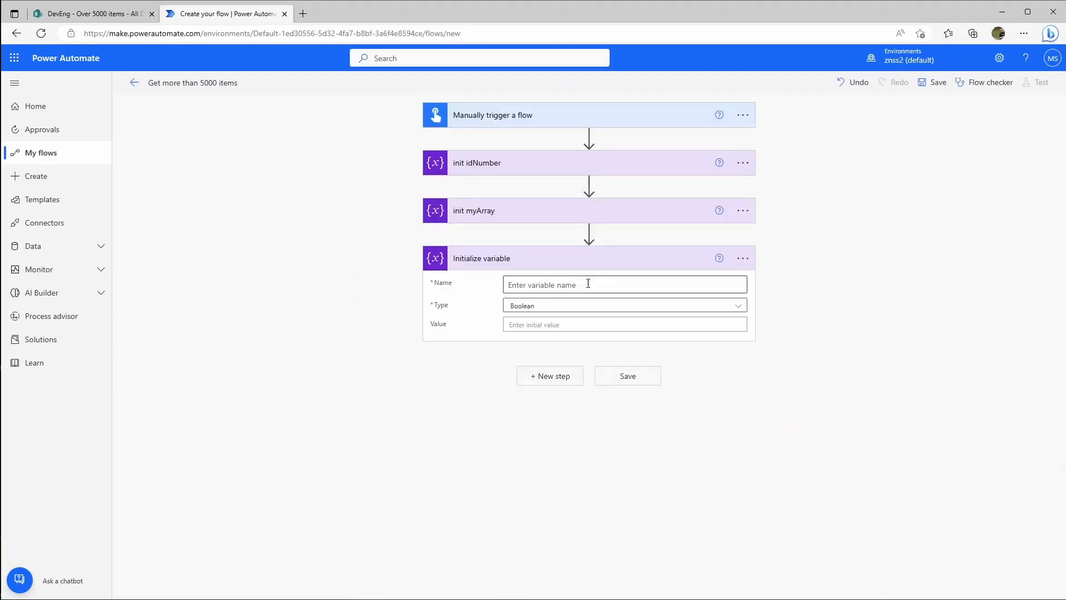
{"action": "type", "text": "moreRec"}
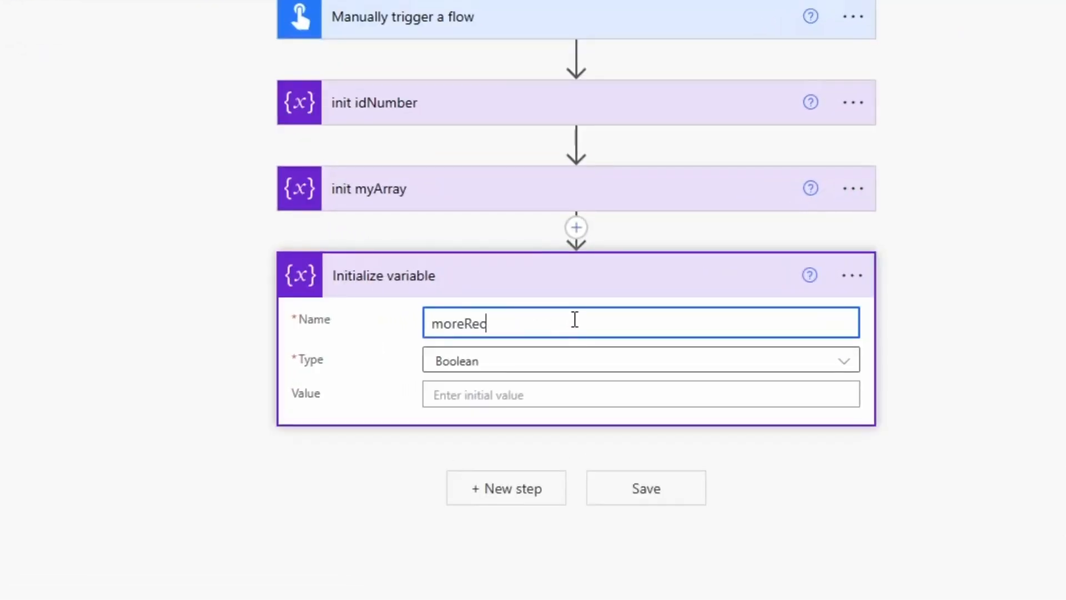
{"action": "type", "text": "ords"}
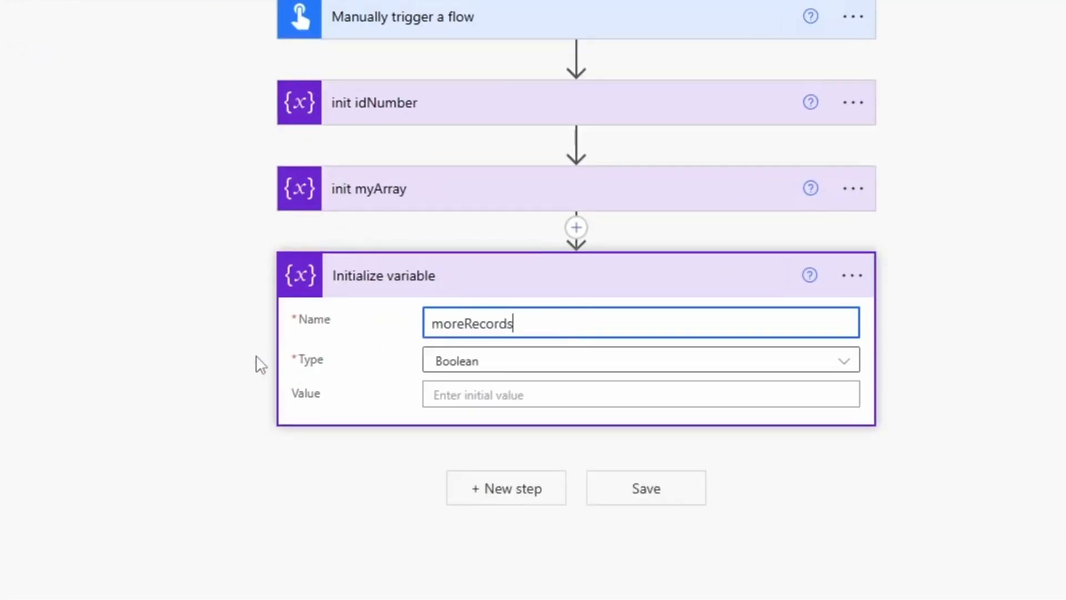
{"action": "mouse_move", "coordinate": [292, 367]}
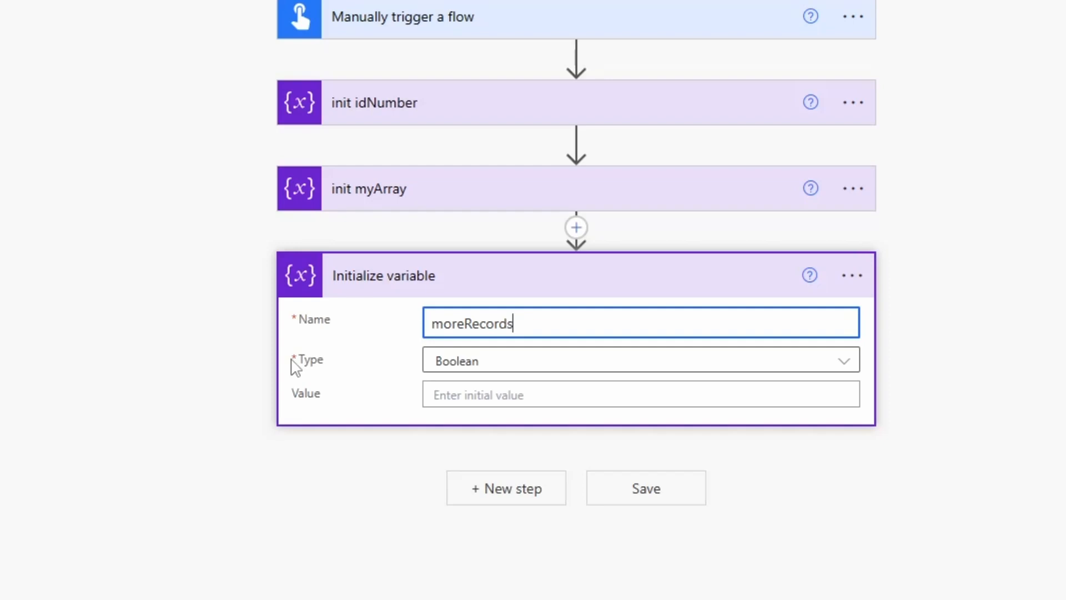
{"action": "left_click", "coordinate": [852, 274]}
{"action": "type", "text": "init moreRecords"}
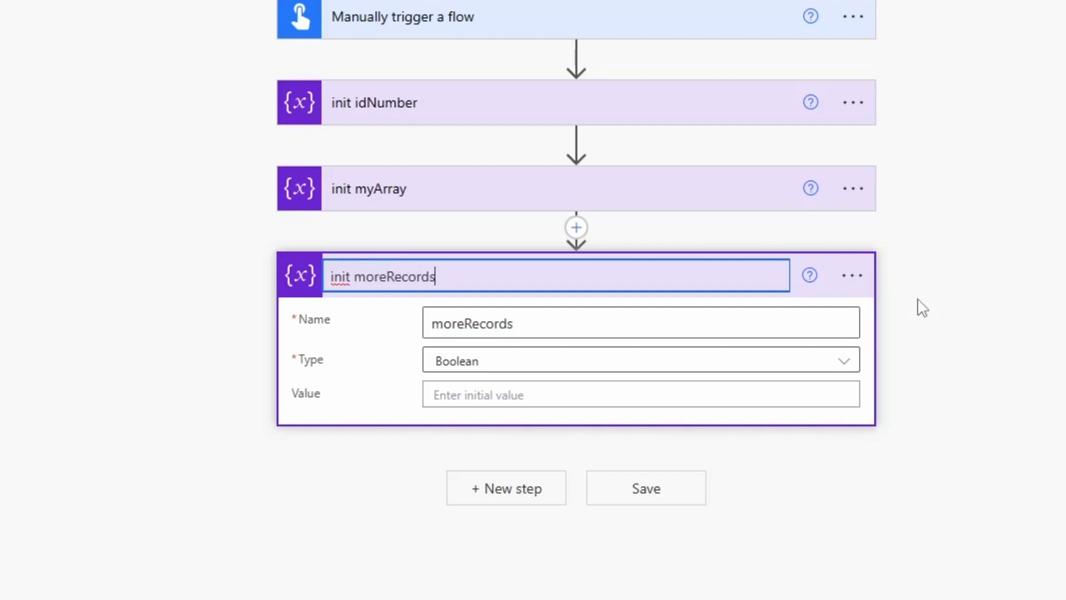
{"action": "type", "text": "true"}
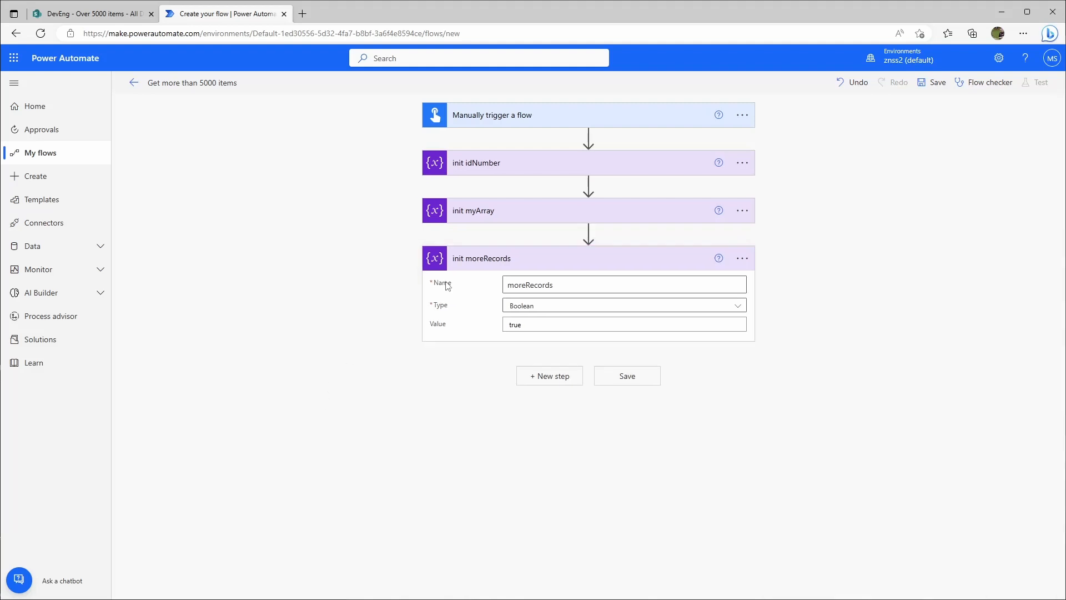
{"action": "left_click", "coordinate": [481, 257]}
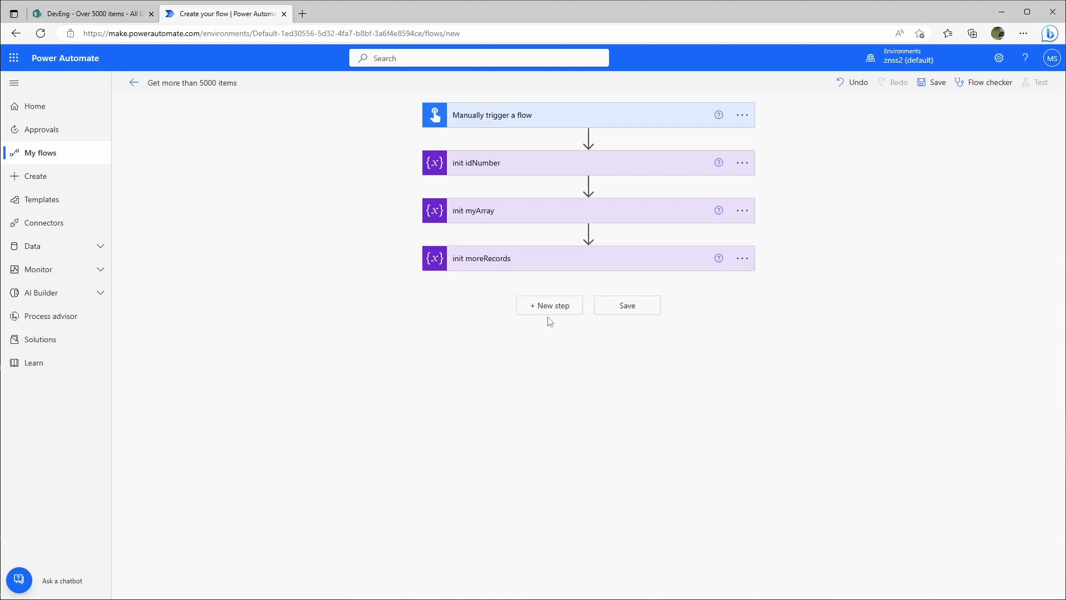
Add a Do until loop from the Control connector after init moreRecords.
{"action": "left_click", "coordinate": [548, 306]}
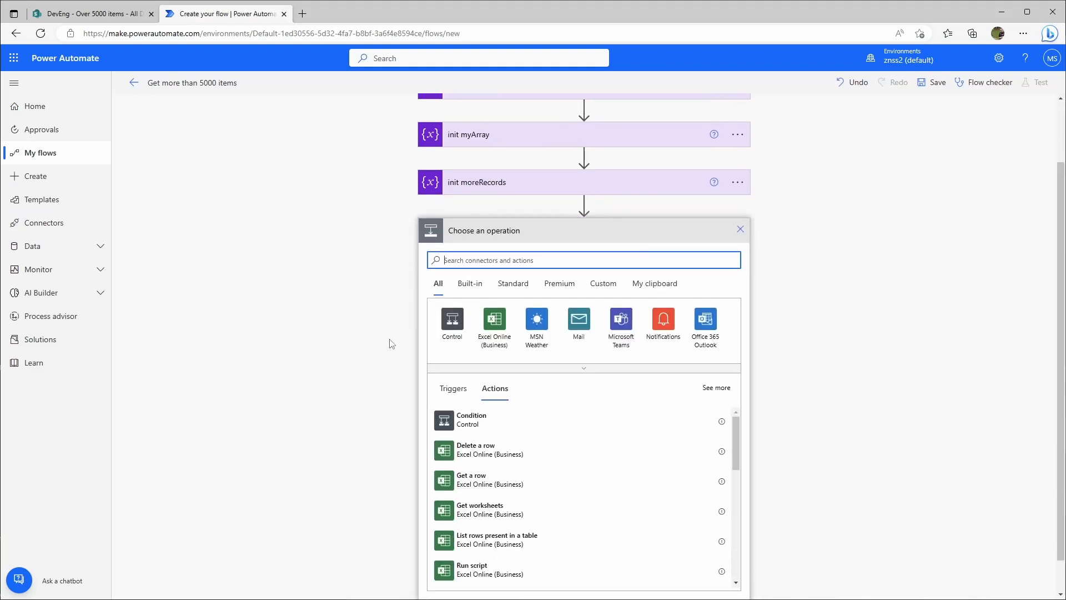
{"action": "left_click", "coordinate": [452, 320]}
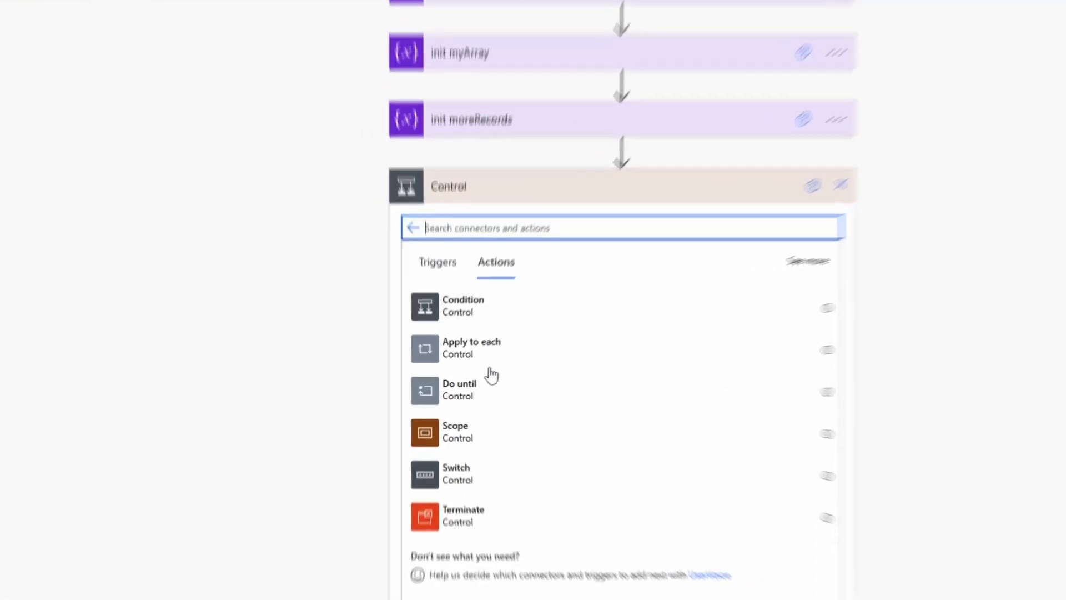
{"action": "left_click", "coordinate": [459, 383]}
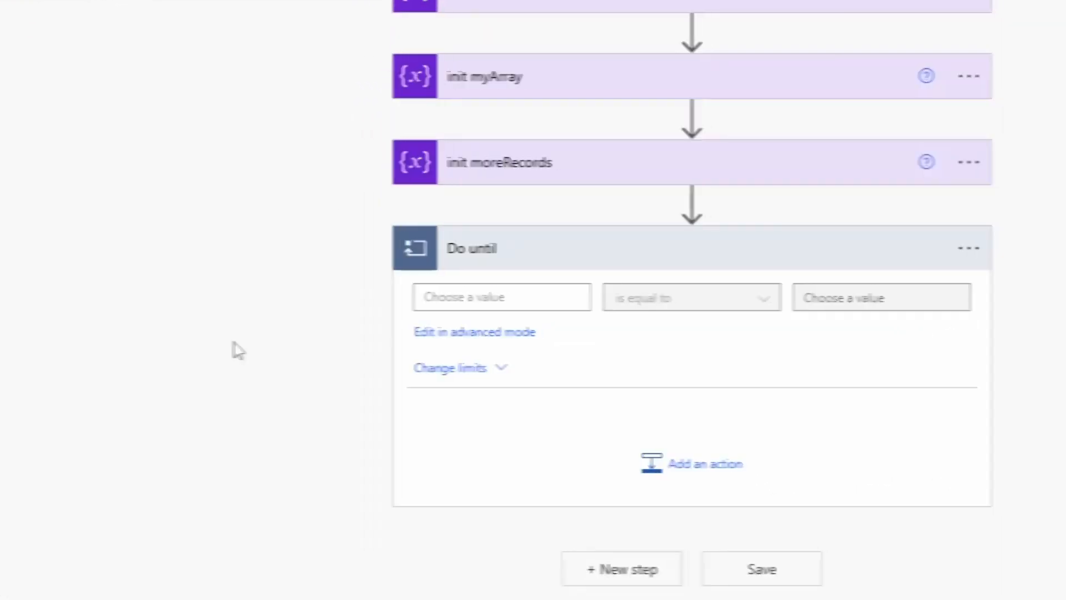
Set the loop condition to moreRecords is equal to false.
{"action": "left_click", "coordinate": [502, 296]}
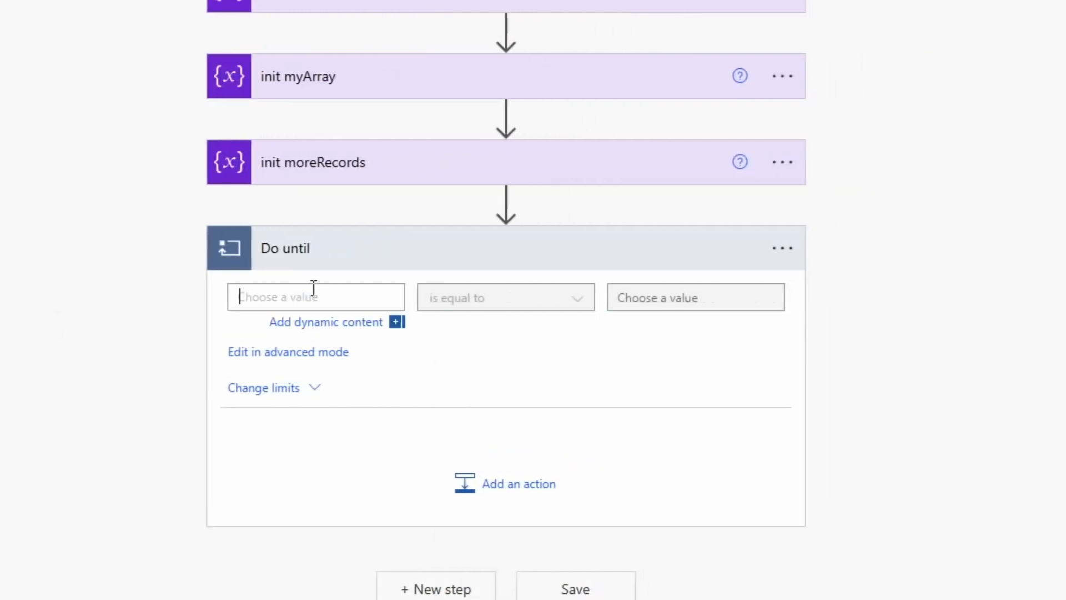
{"action": "left_click", "coordinate": [326, 322]}
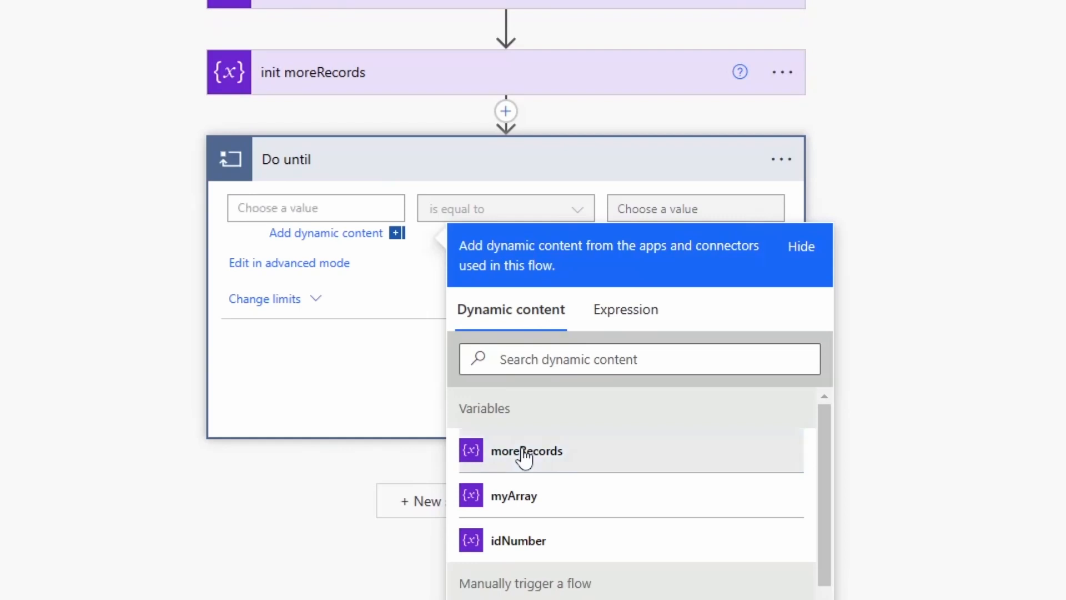
{"action": "left_click", "coordinate": [527, 451]}
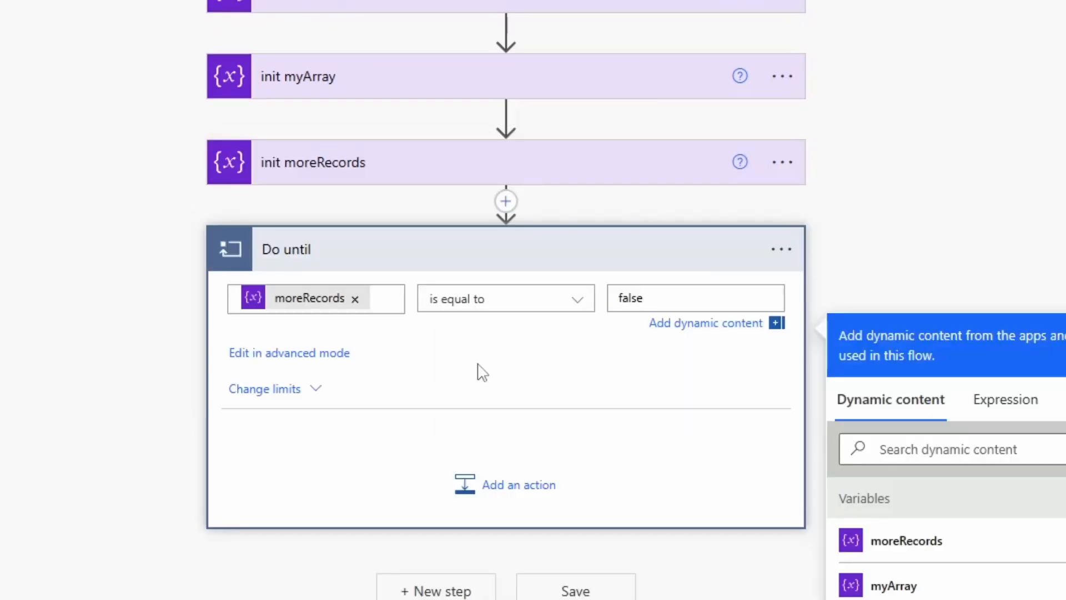
{"action": "left_click", "coordinate": [693, 298]}
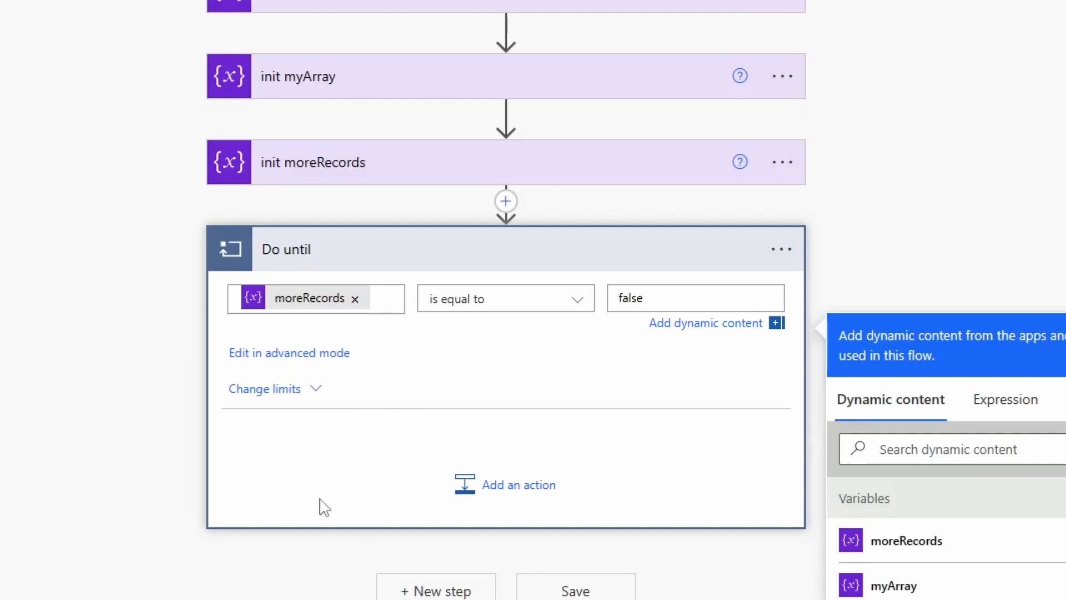
{"action": "scroll", "scroll_direction": "down", "scroll_amount": 3}
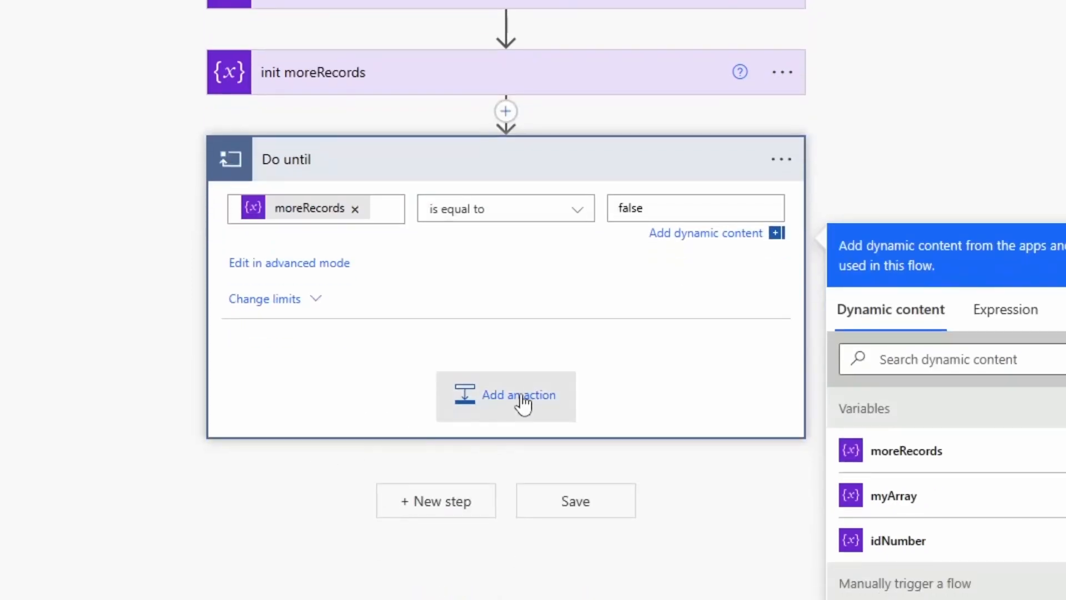
Add SharePoint's Get files (properties only) action inside the loop.
{"action": "left_click", "coordinate": [519, 395]}
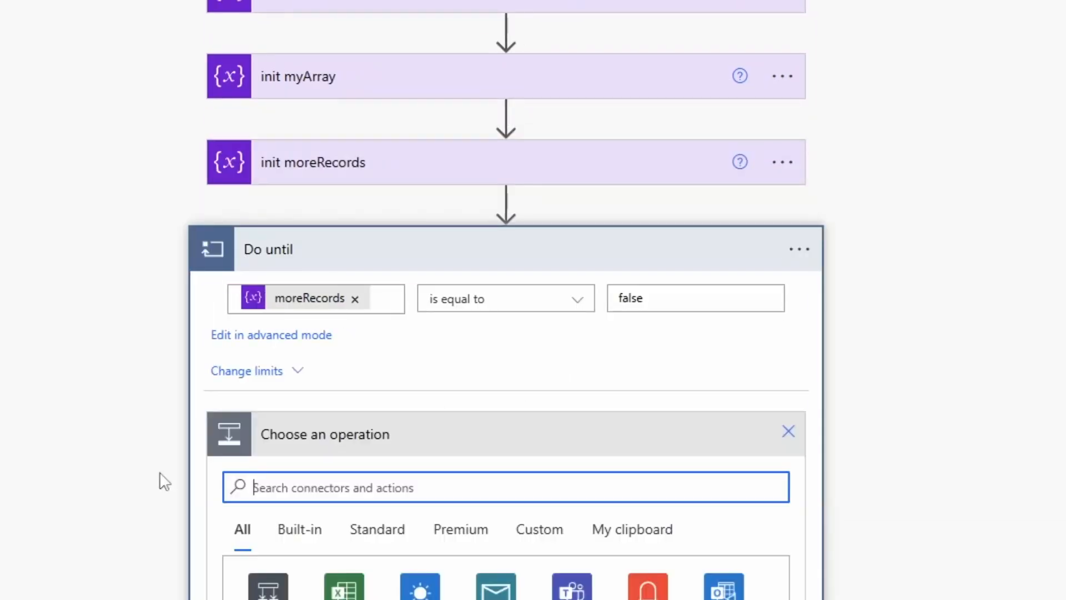
{"action": "scroll", "scroll_direction": "down", "scroll_amount": 3}
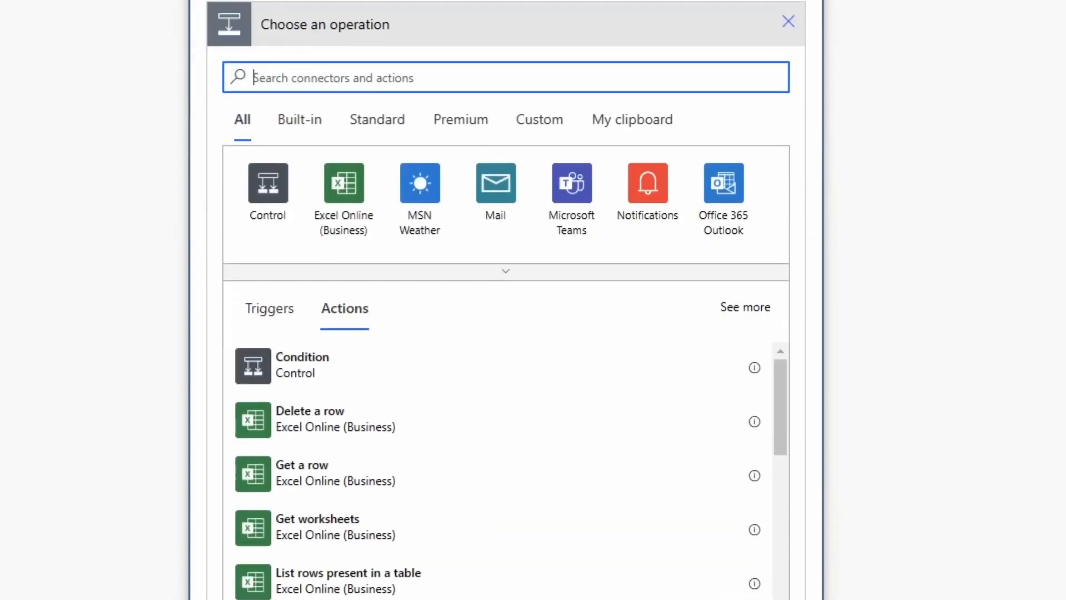
{"action": "mouse_move", "coordinate": [377, 120]}
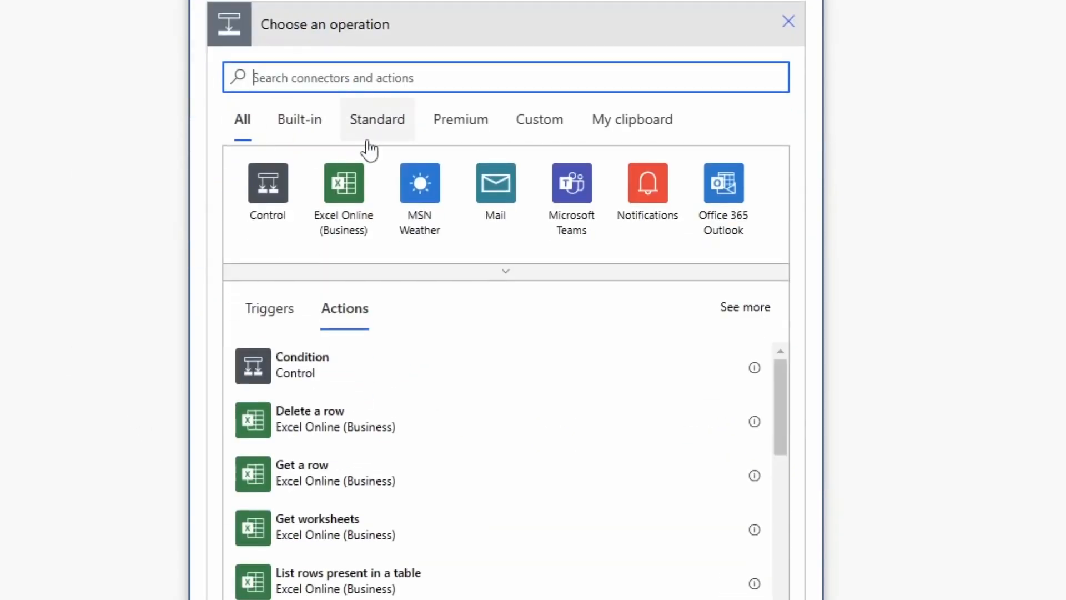
{"action": "left_click", "coordinate": [377, 119]}
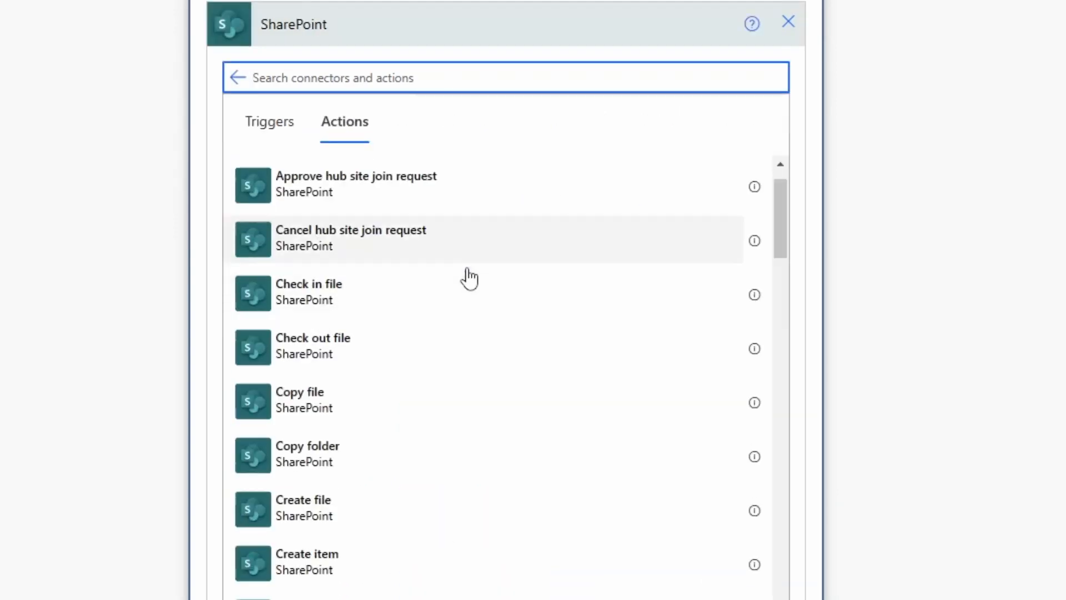
{"action": "scroll", "scroll_direction": "down", "scroll_amount": 3}
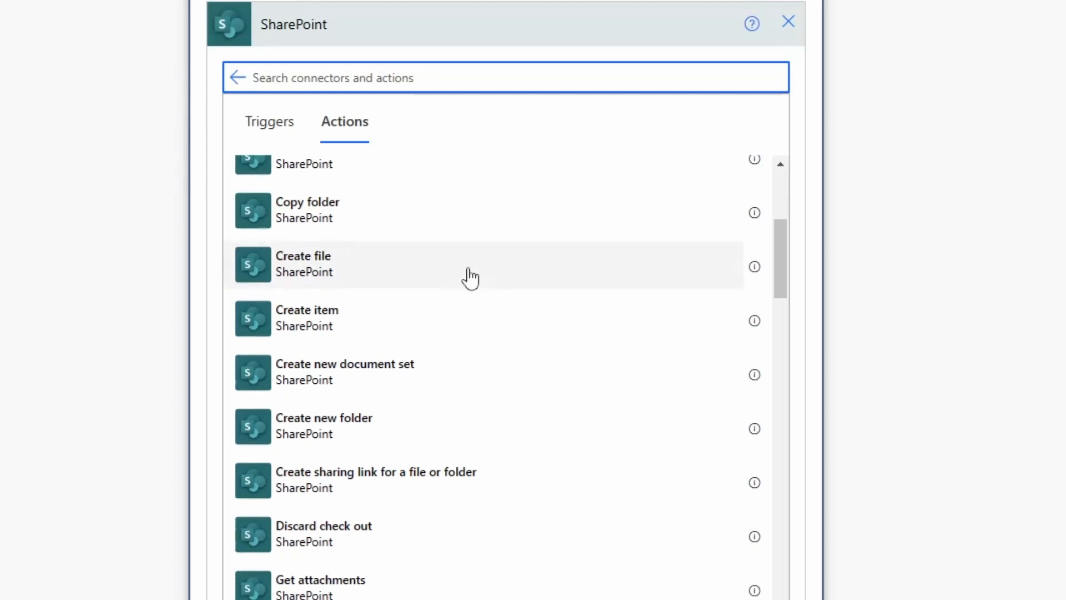
{"action": "scroll", "scroll_direction": "down", "scroll_amount": 3}
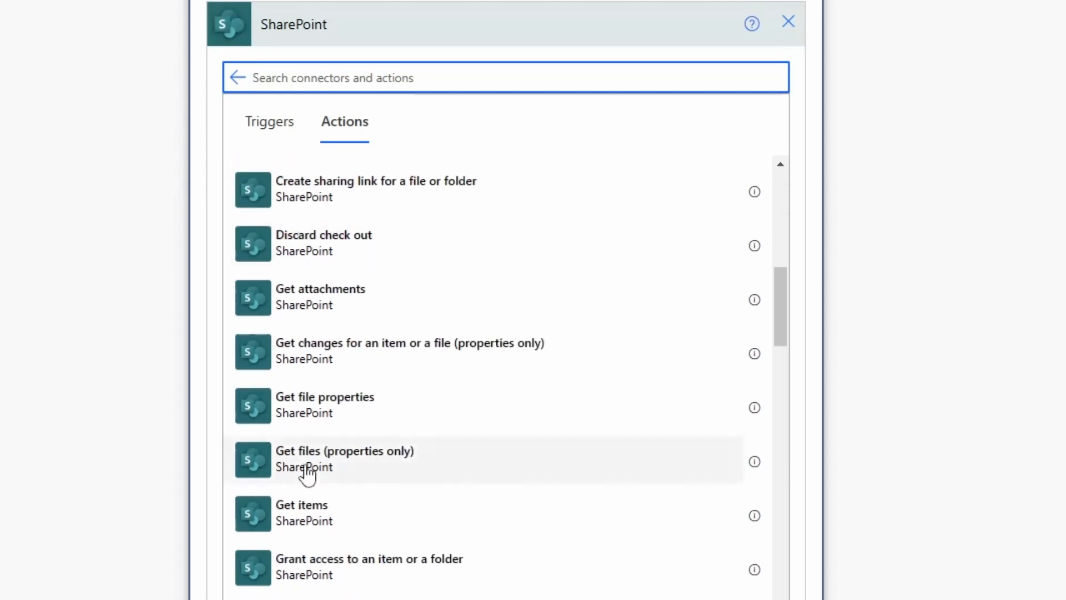
{"action": "left_click", "coordinate": [344, 459]}
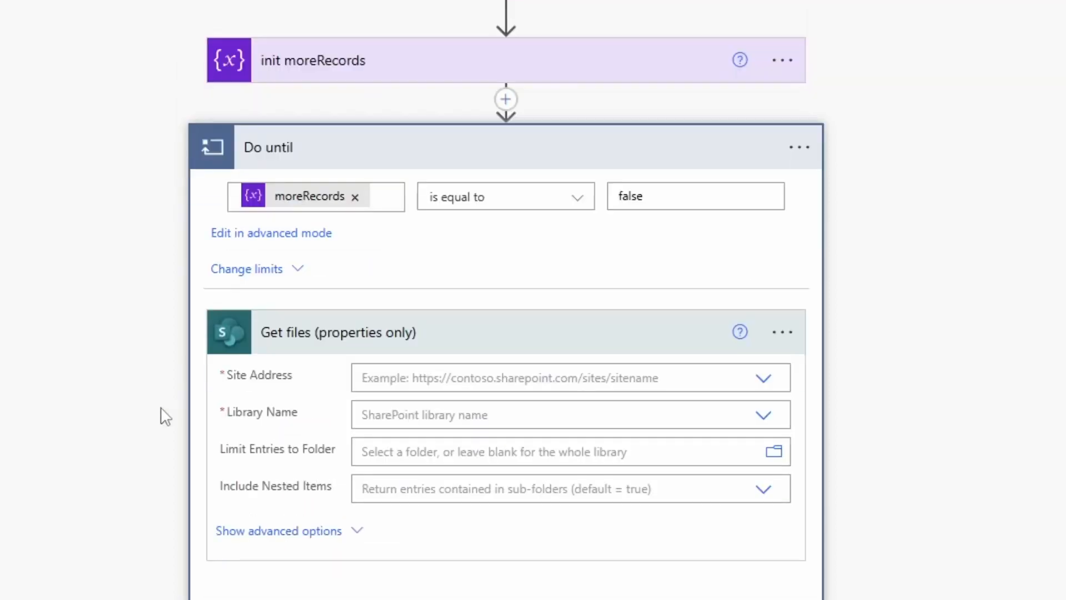
{"action": "mouse_move", "coordinate": [762, 377]}
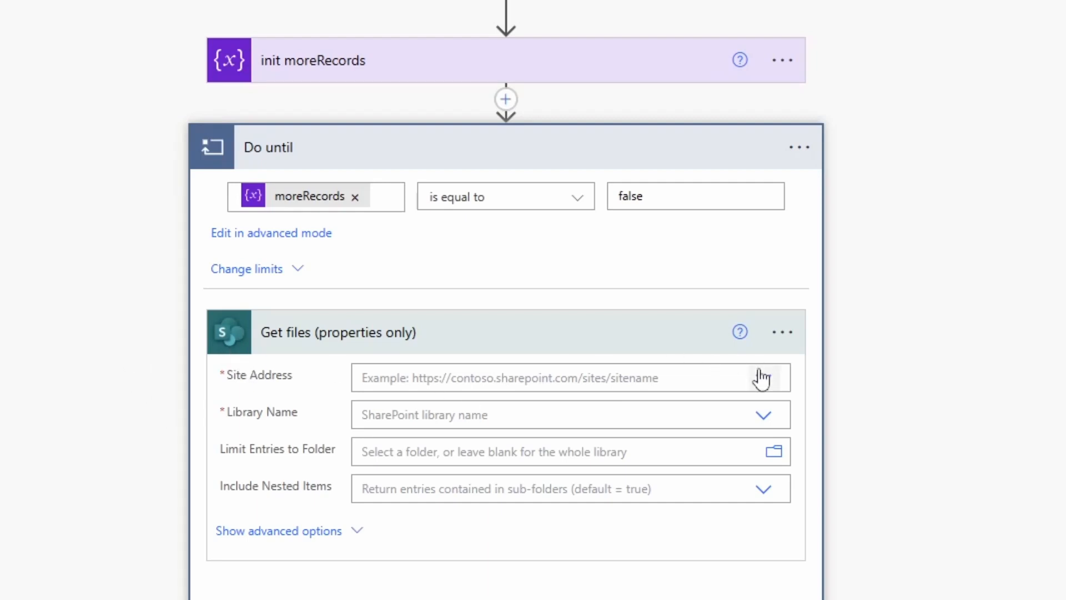
Point it at the DevEng site's ManyDocuments library with Include Nested Items set to Yes.
{"action": "left_click", "coordinate": [763, 378]}
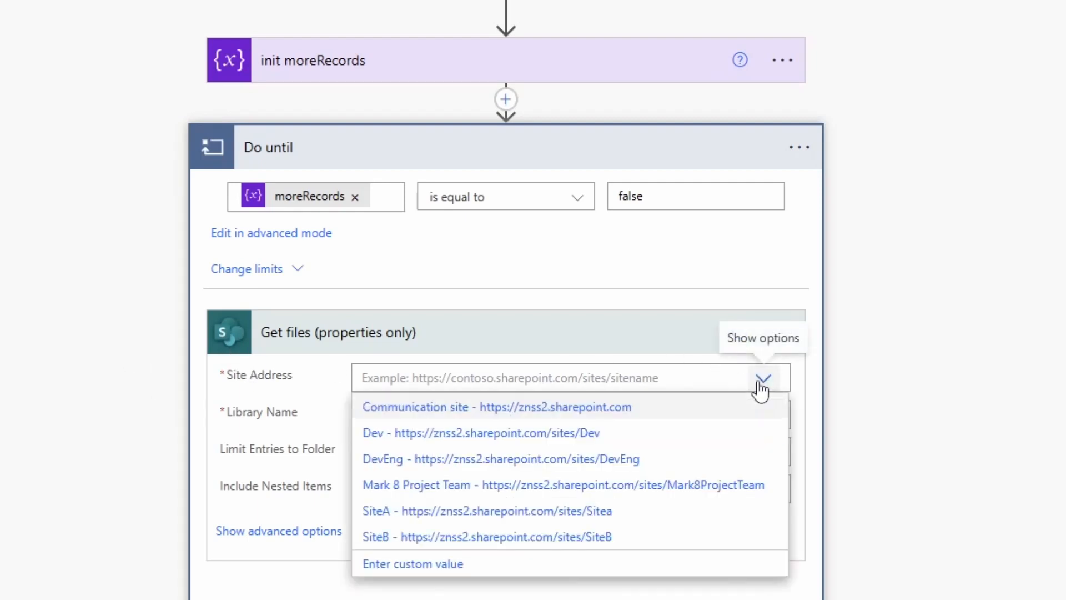
{"action": "mouse_move", "coordinate": [619, 469]}
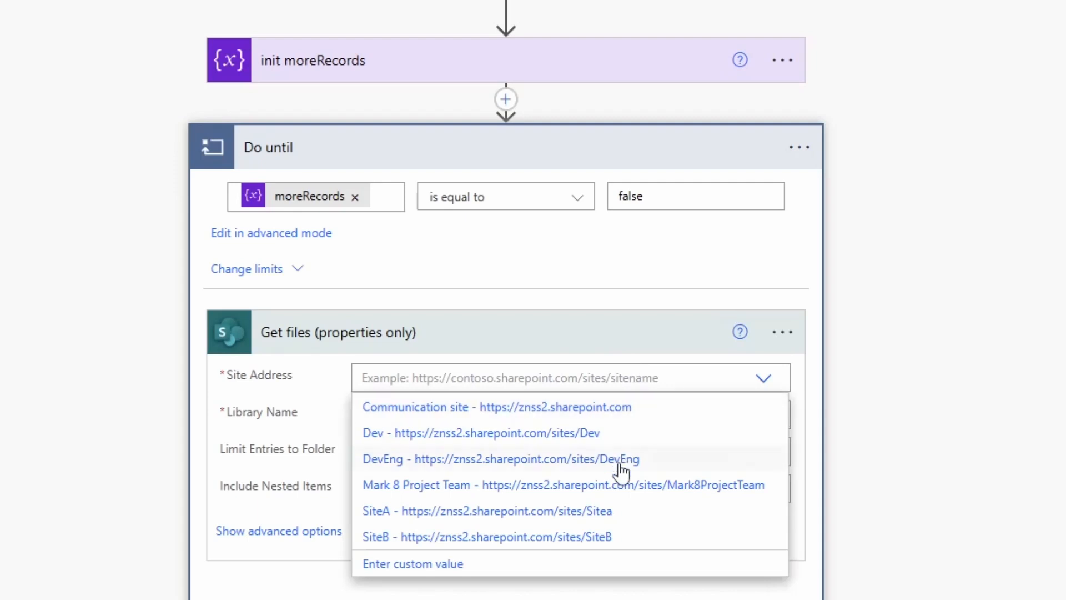
{"action": "left_click", "coordinate": [500, 458]}
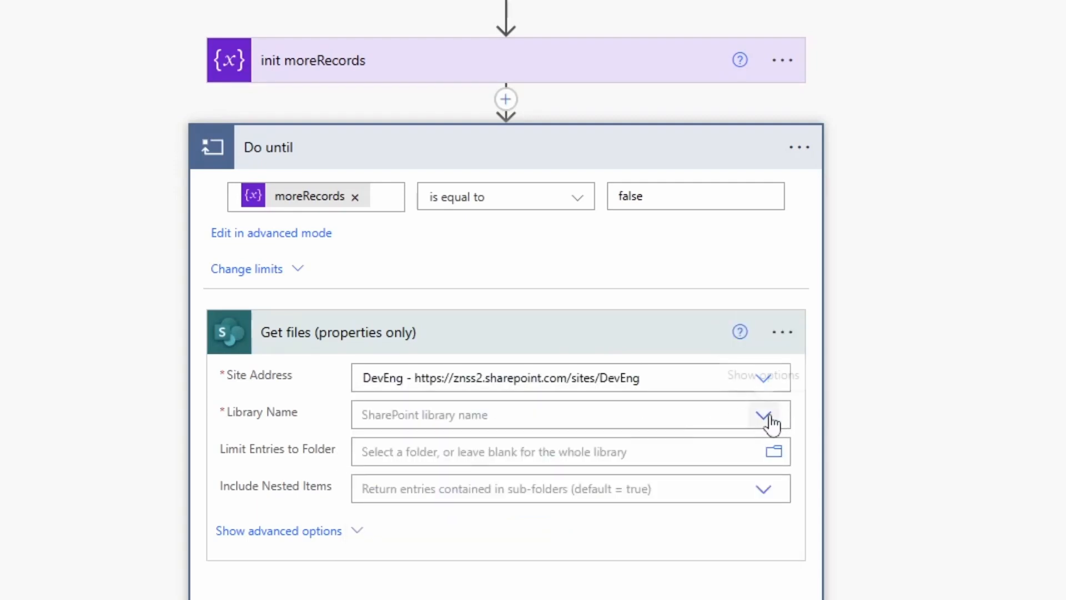
{"action": "left_click", "coordinate": [763, 414]}
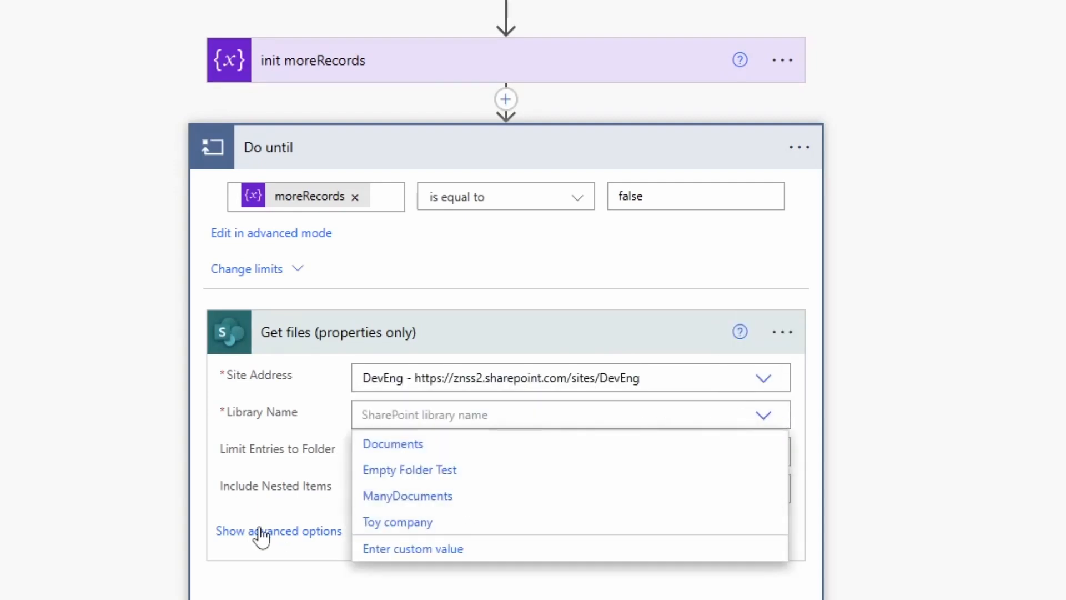
{"action": "left_click", "coordinate": [407, 495]}
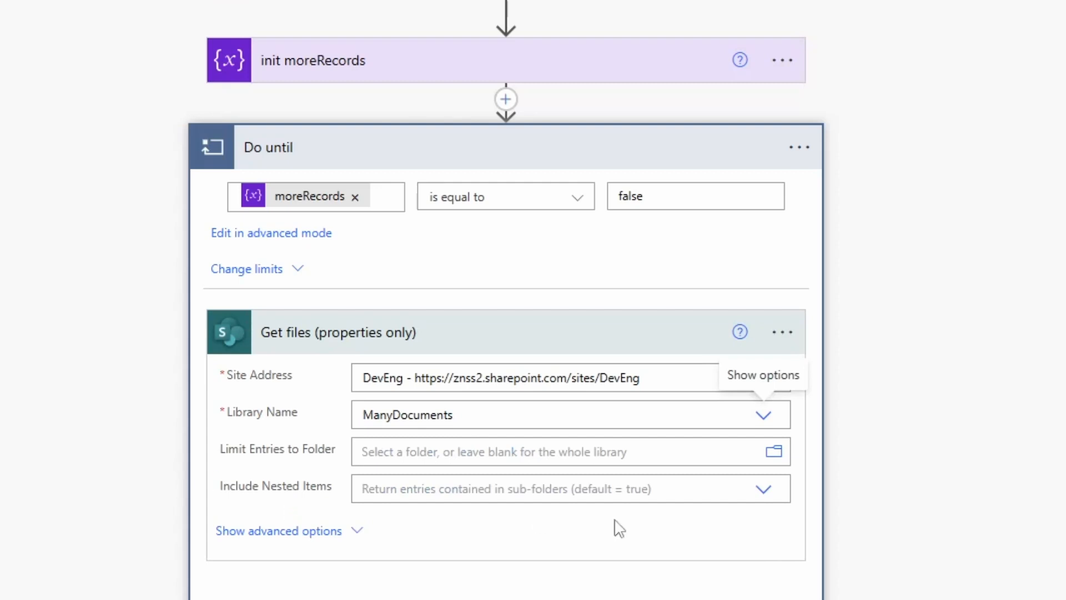
{"action": "left_click", "coordinate": [761, 489]}
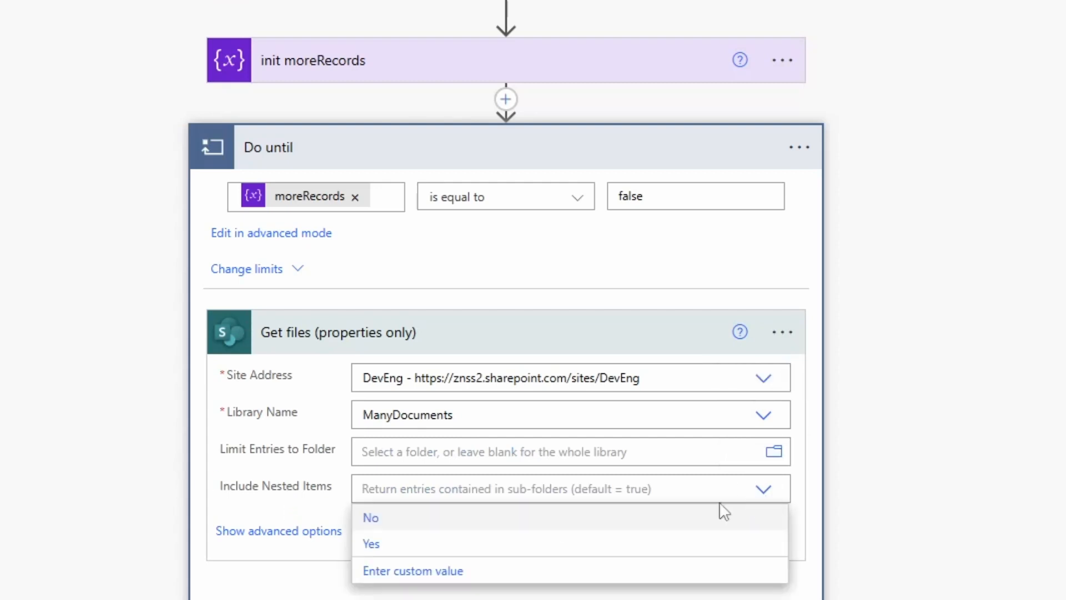
{"action": "left_click", "coordinate": [371, 543]}
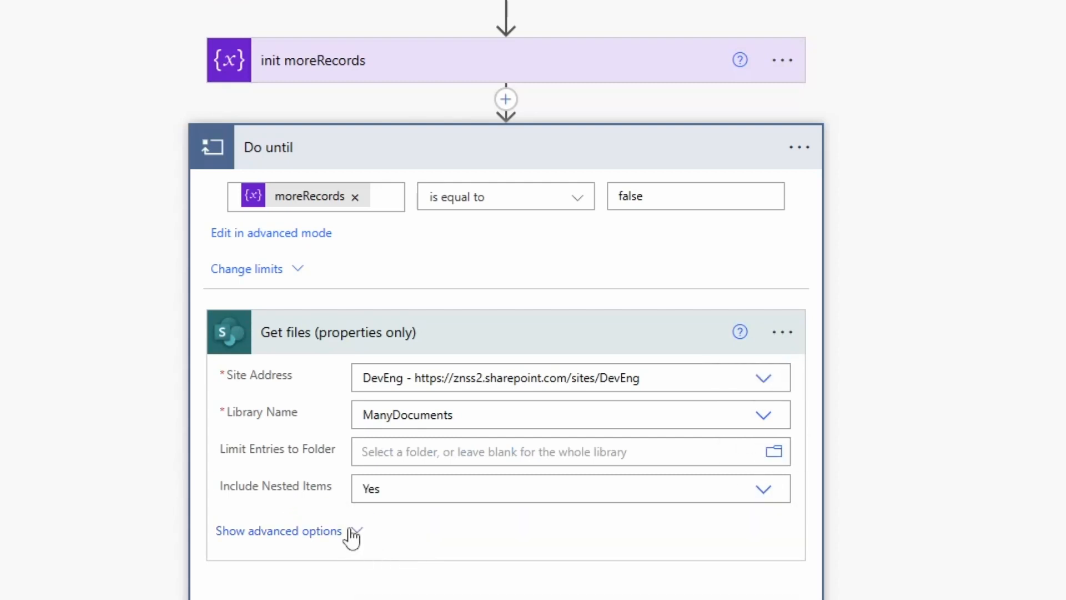
In advanced options, set Filter Query to ID gt idNumber.
{"action": "left_click", "coordinate": [278, 531]}
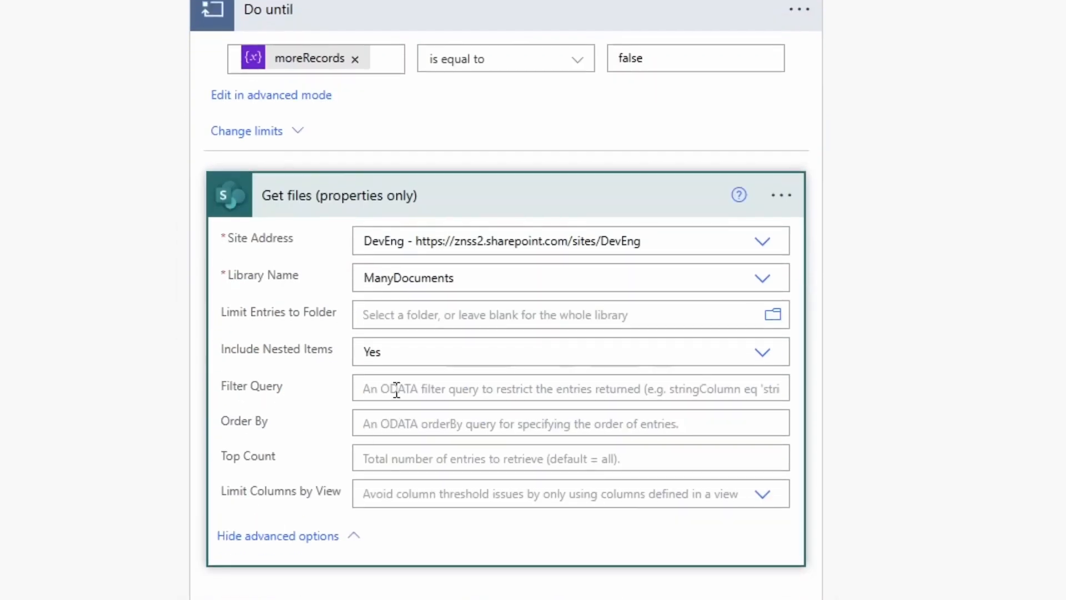
{"action": "left_click", "coordinate": [570, 388]}
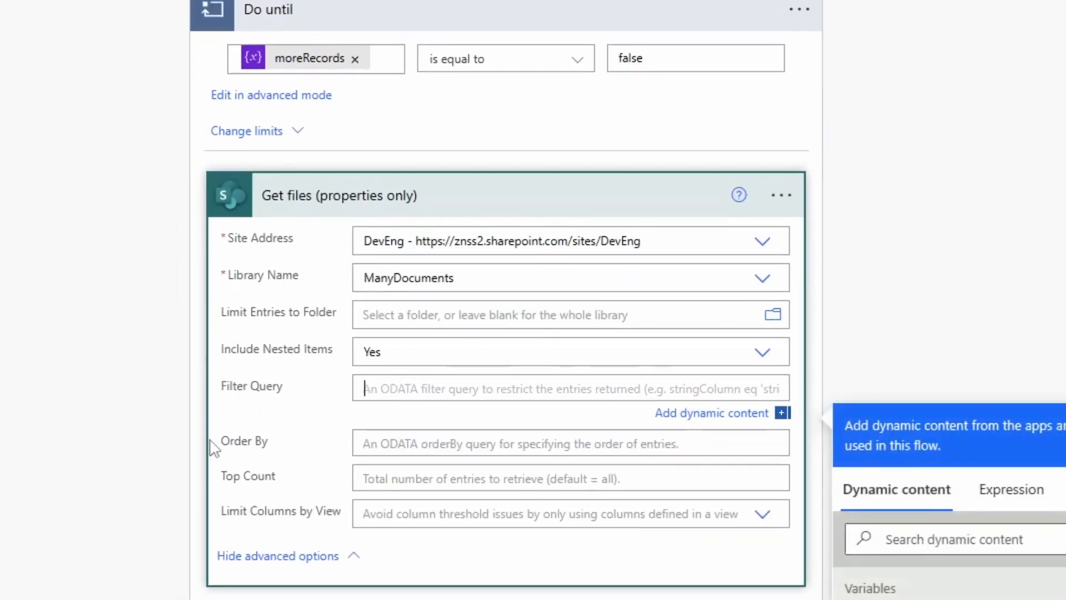
{"action": "type", "text": "ID"}
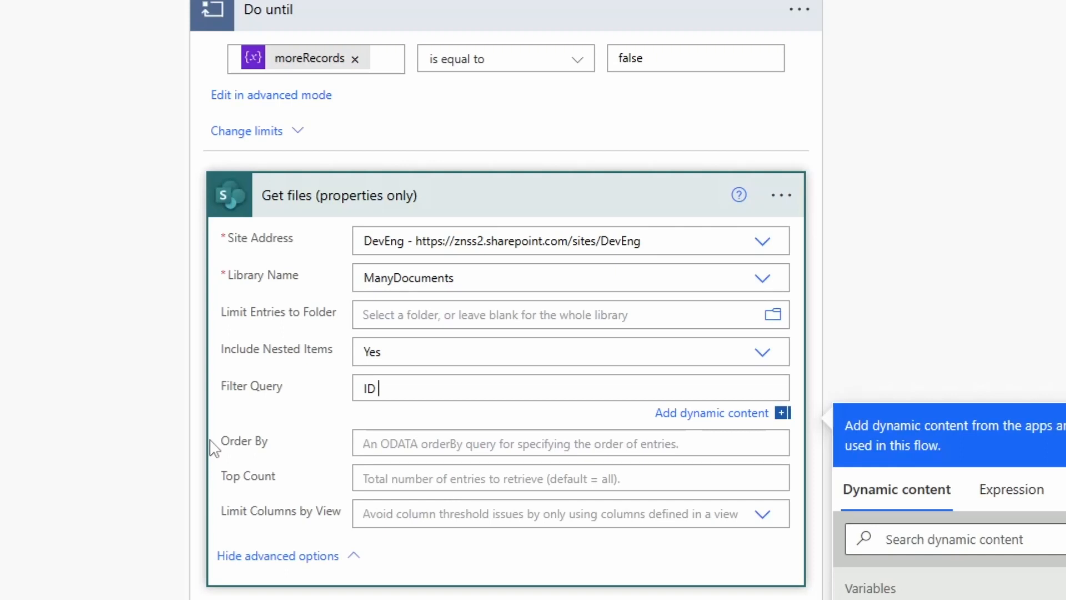
{"action": "type", "text": "gt"}
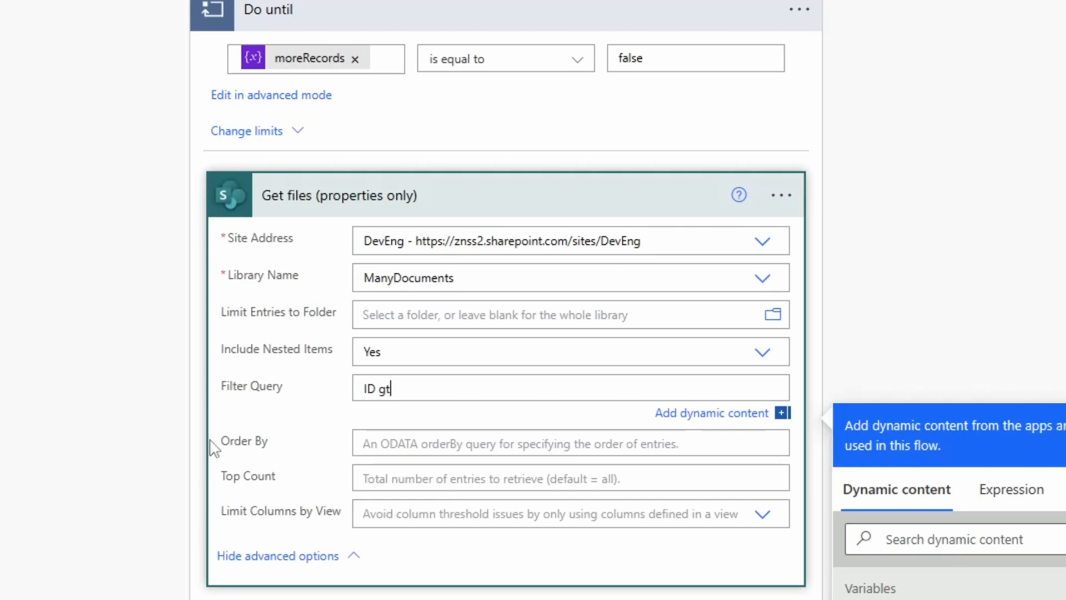
{"action": "mouse_move", "coordinate": [398, 362]}
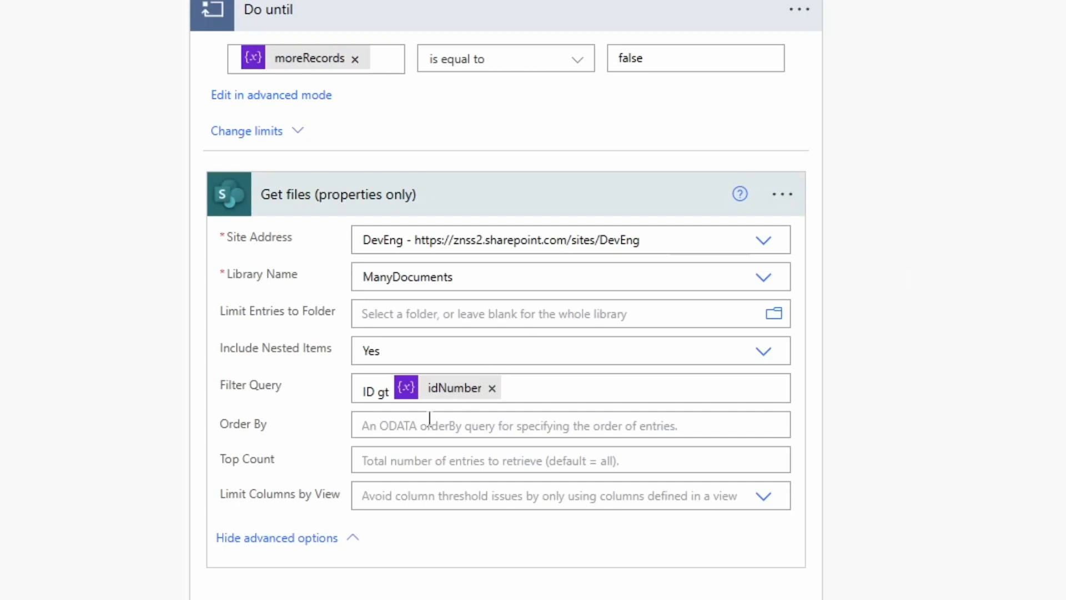
Set Order By to ID asc and Top Count to 4000.
{"action": "left_click", "coordinate": [570, 425]}
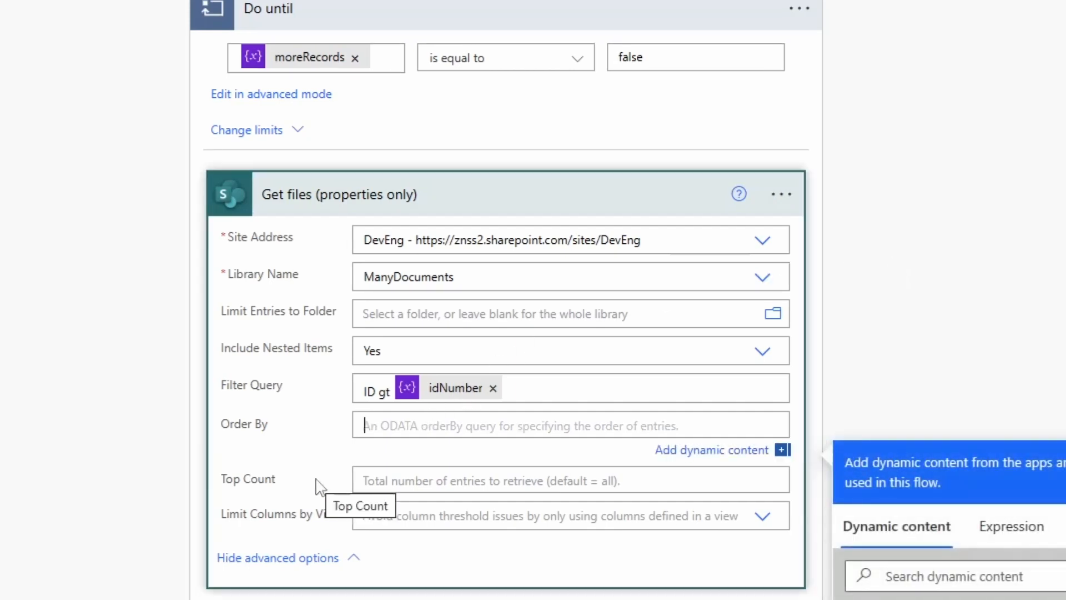
{"action": "type", "text": "ID"}
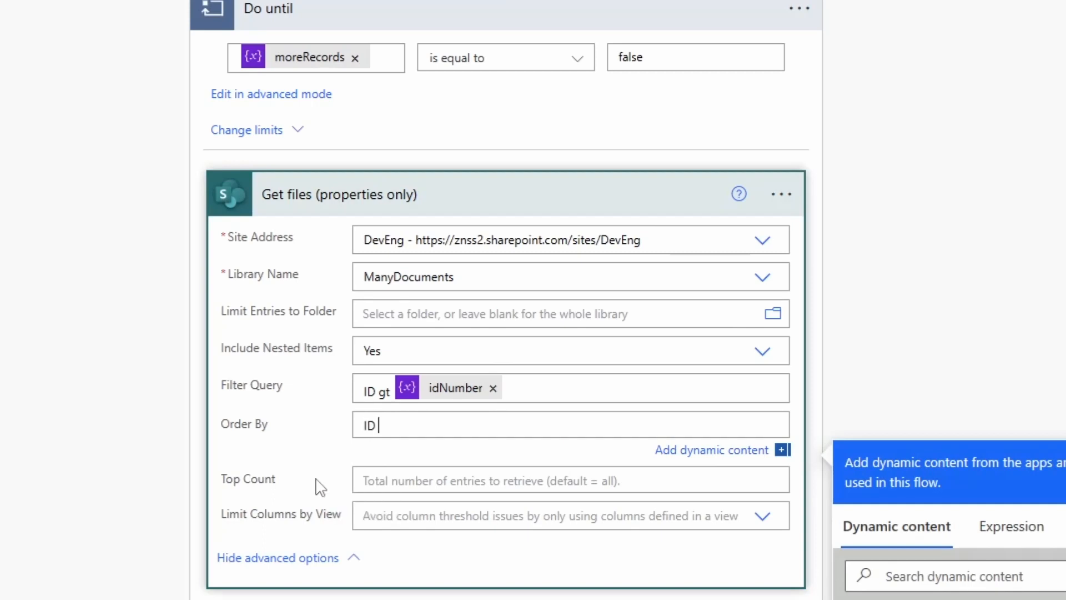
{"action": "type", "text": "asc"}
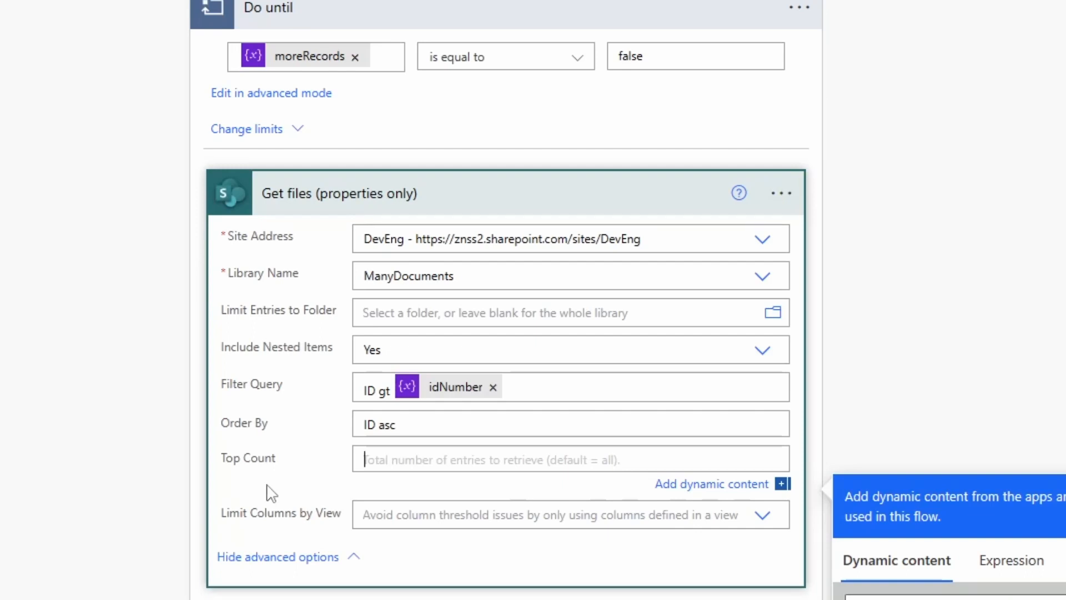
{"action": "type", "text": "4000"}
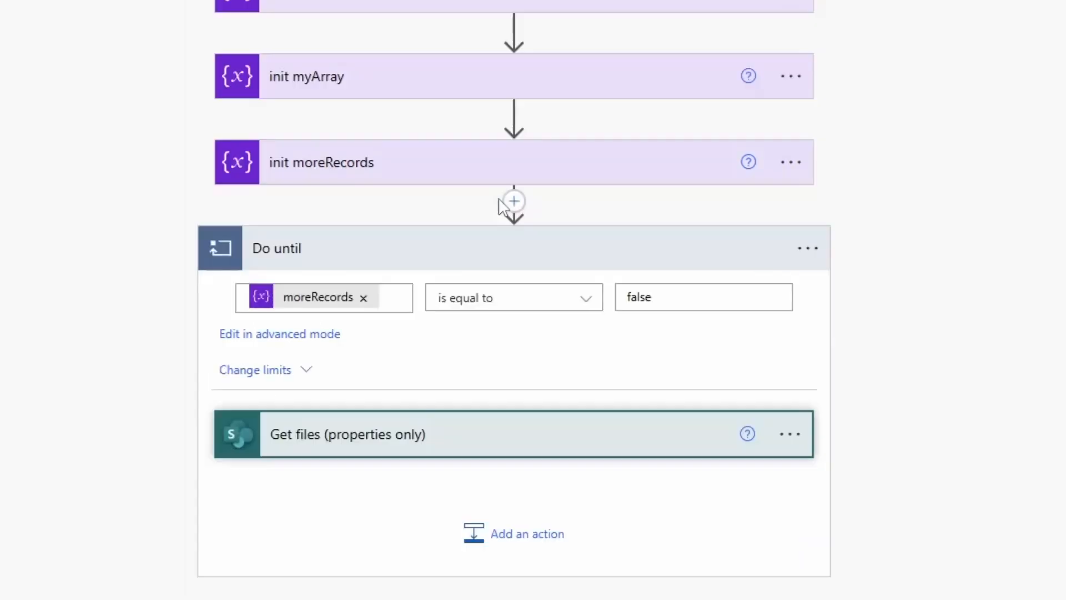
Add a Control Condition action after Get files inside the loop.
{"action": "left_click", "coordinate": [514, 533]}
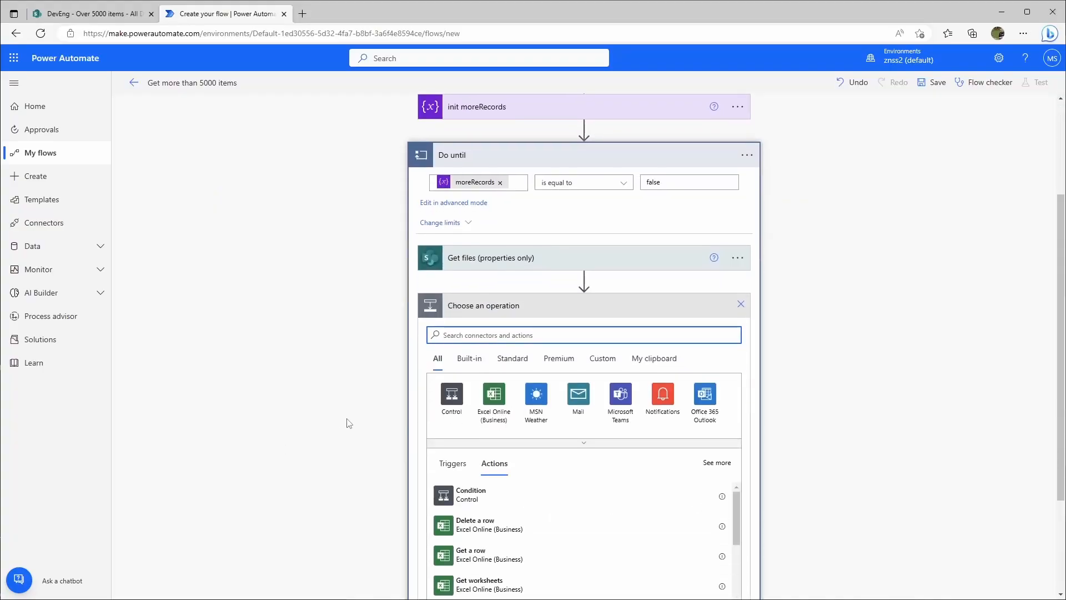
{"action": "left_click", "coordinate": [451, 398]}
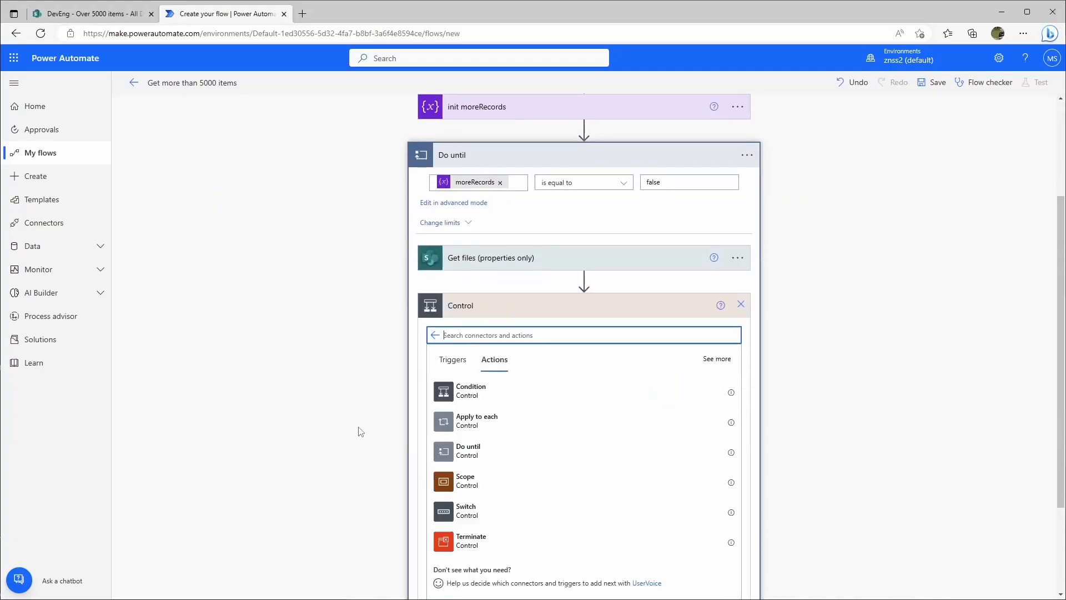
{"action": "left_click", "coordinate": [470, 391]}
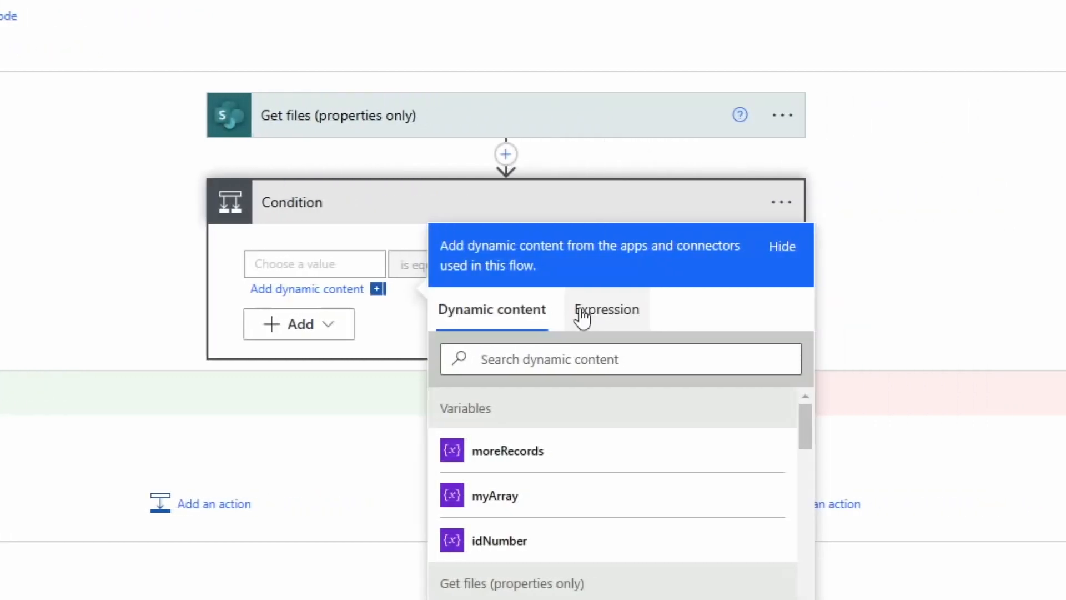
Set the condition to empty() of the Get files output equals true.
{"action": "left_click", "coordinate": [606, 310]}
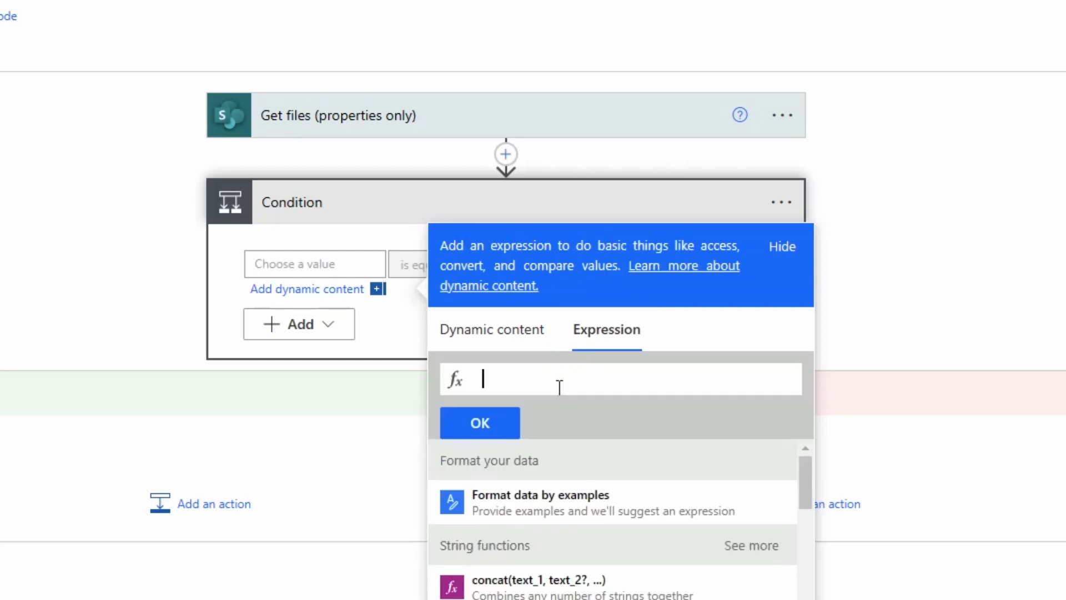
{"action": "type", "text": "empty"}
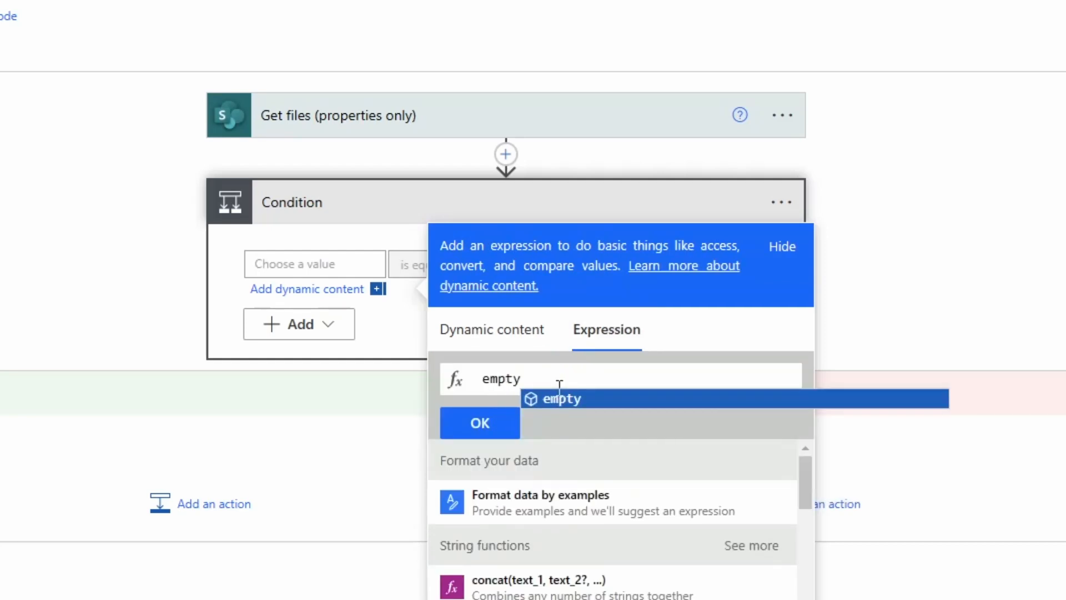
{"action": "left_click", "coordinate": [562, 399]}
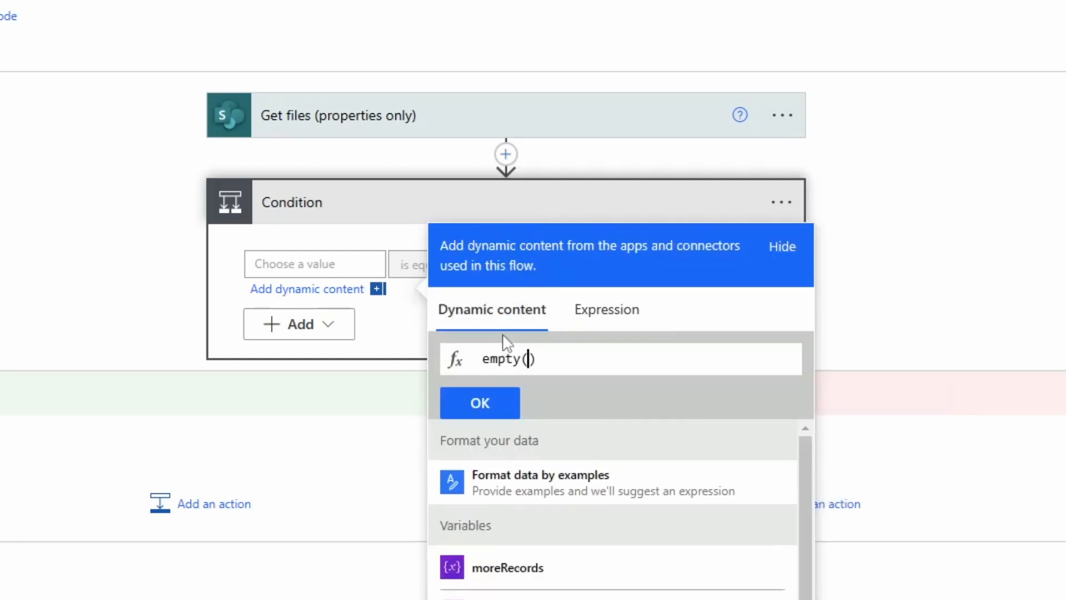
{"action": "scroll", "scroll_direction": "down", "scroll_amount": 3}
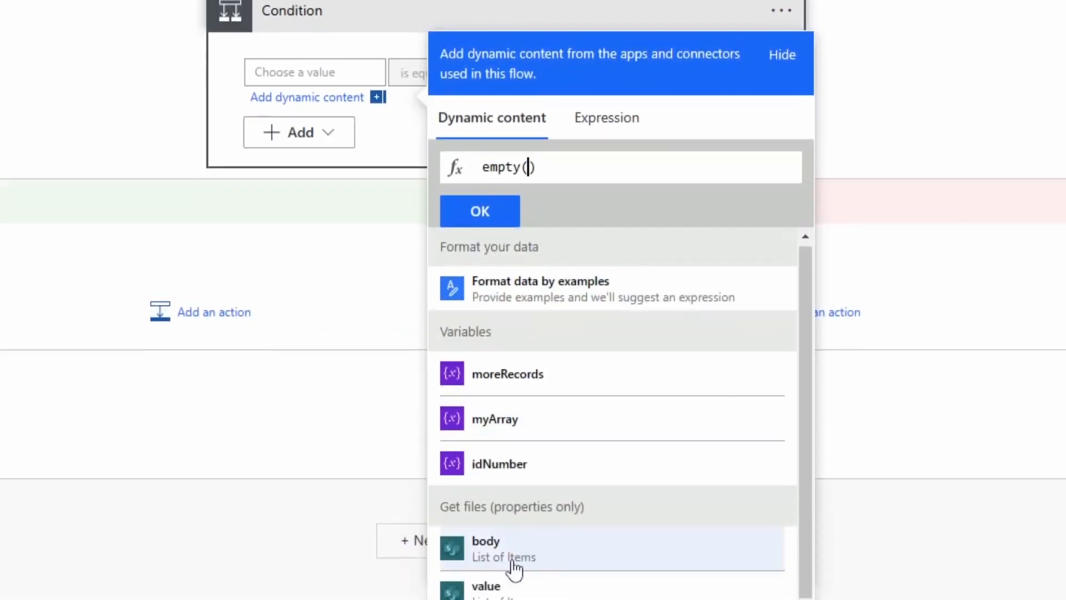
{"action": "left_click", "coordinate": [503, 549]}
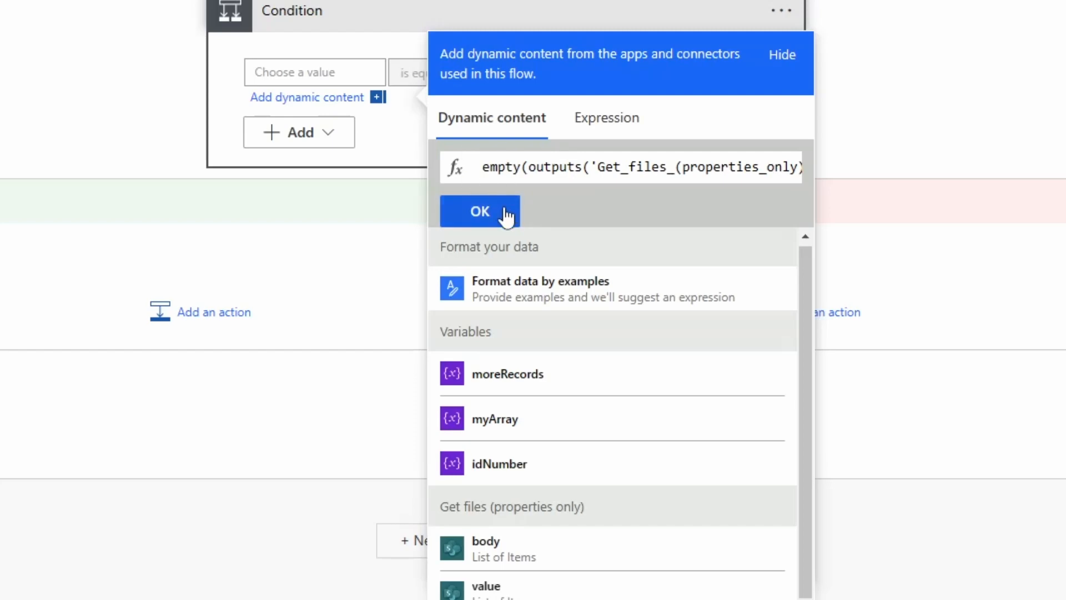
{"action": "left_click", "coordinate": [480, 211]}
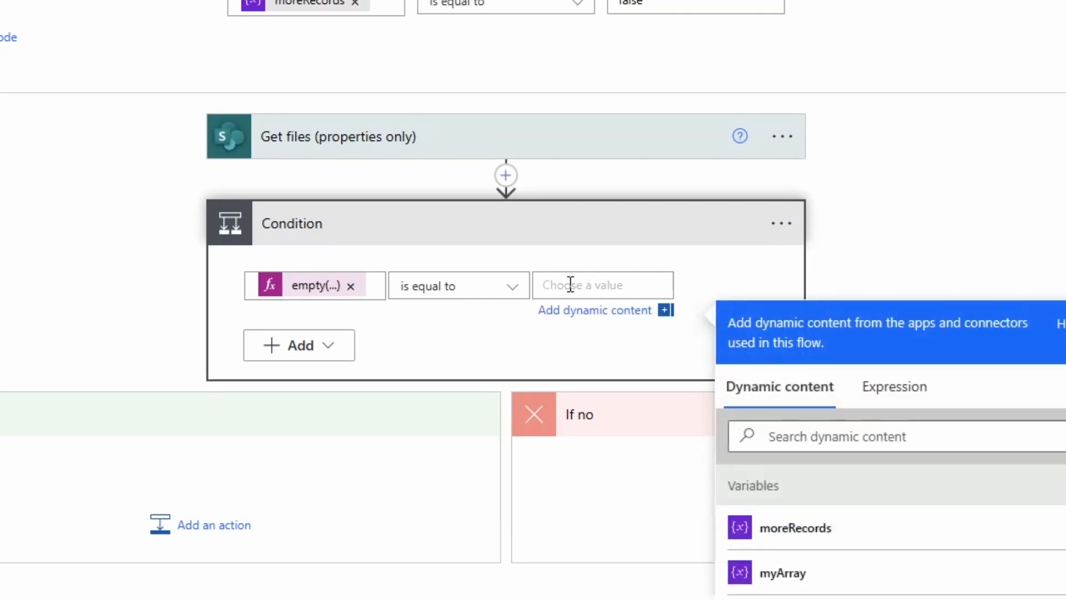
{"action": "type", "text": "true"}
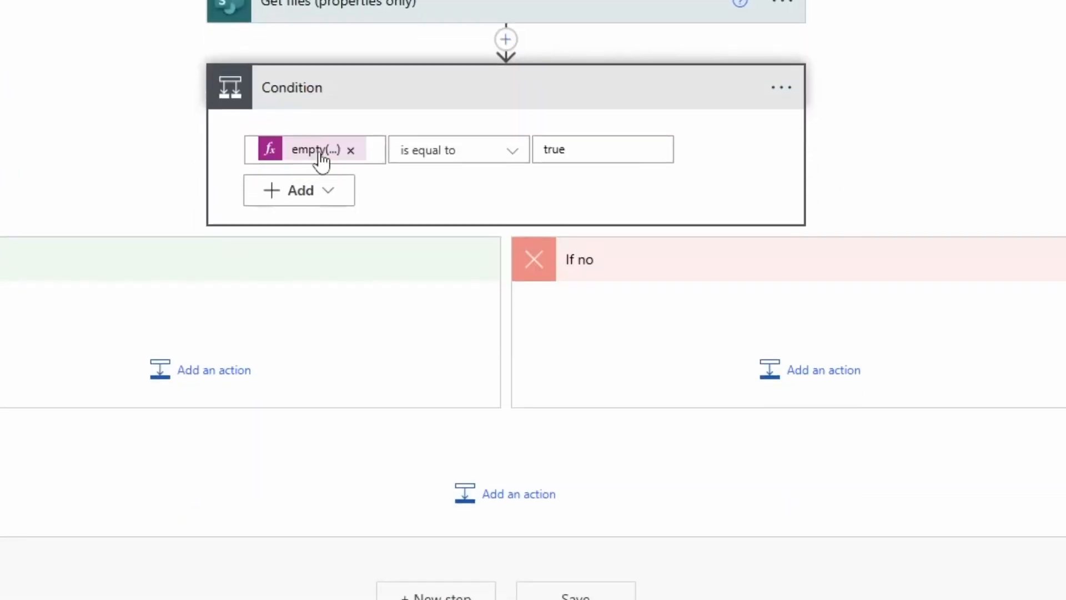
{"action": "mouse_move", "coordinate": [319, 150]}
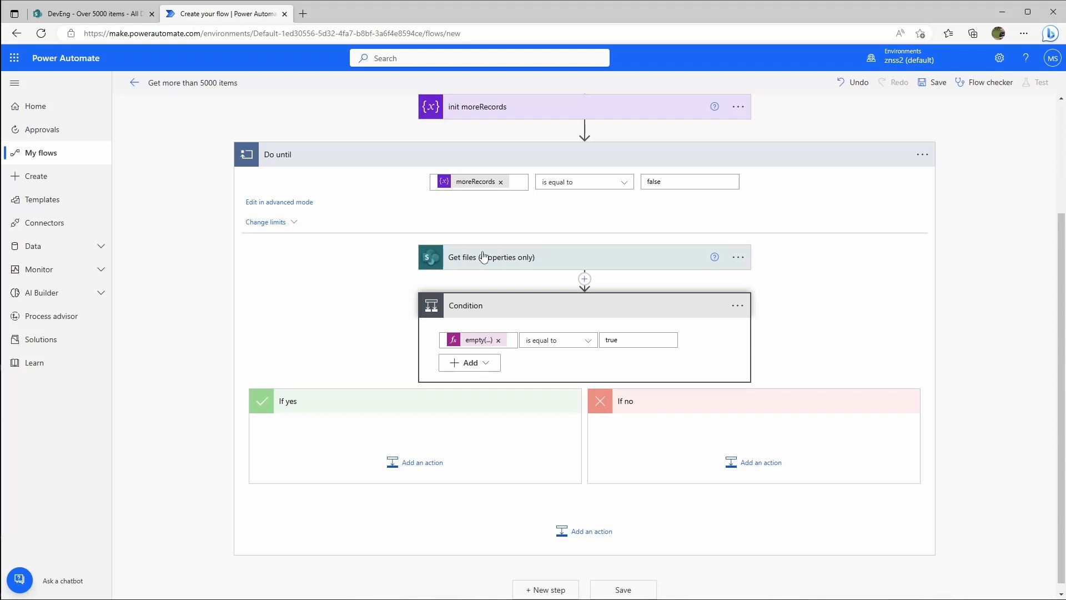
{"action": "mouse_move", "coordinate": [394, 483]}
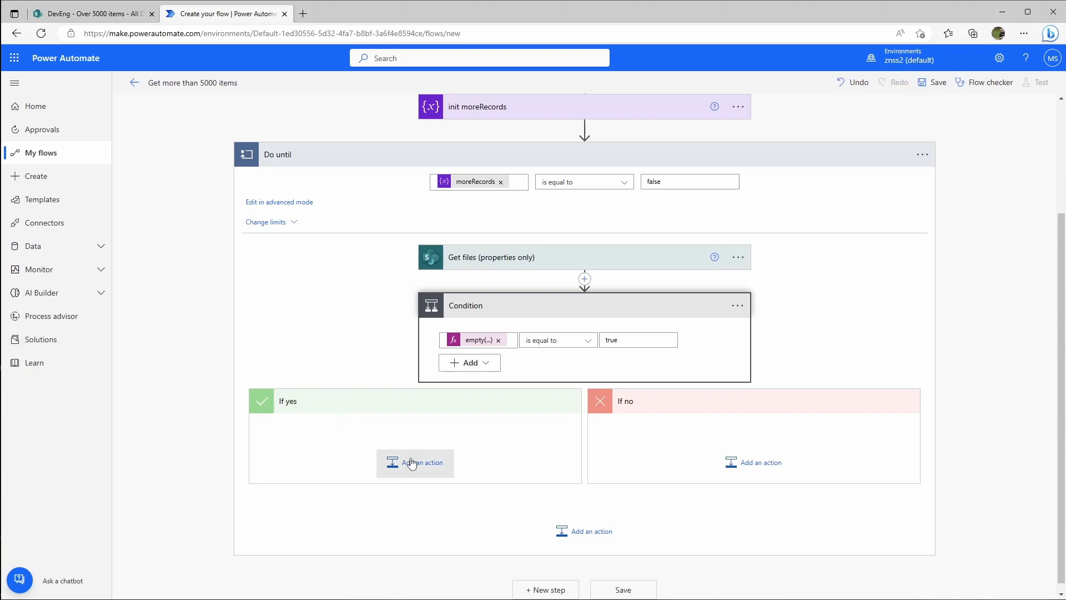
In If yes, add Set variable making moreRecords false.
{"action": "left_click", "coordinate": [415, 462]}
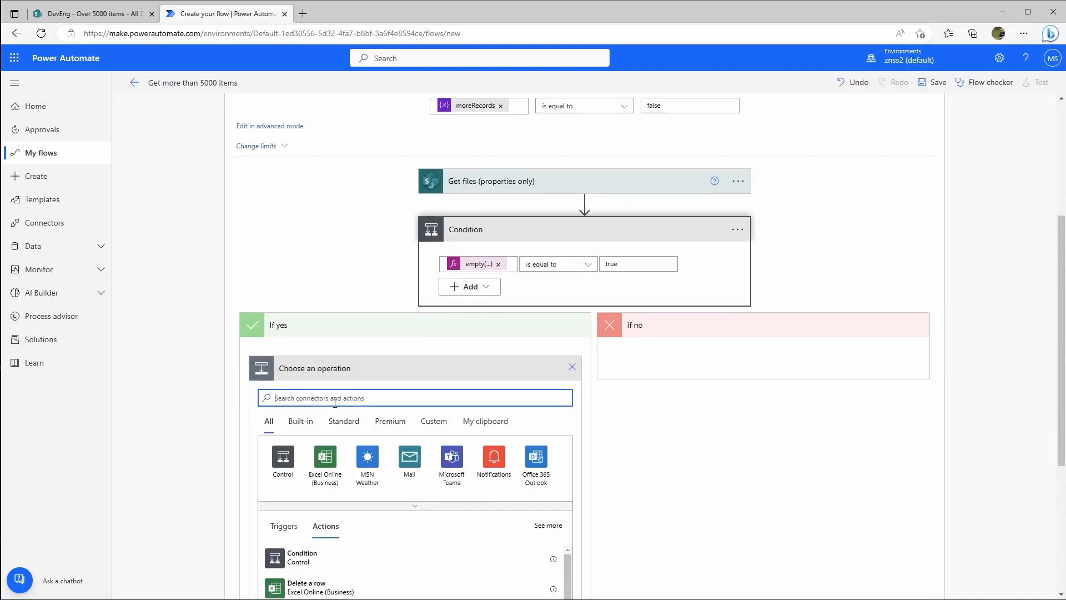
{"action": "type", "text": "set"}
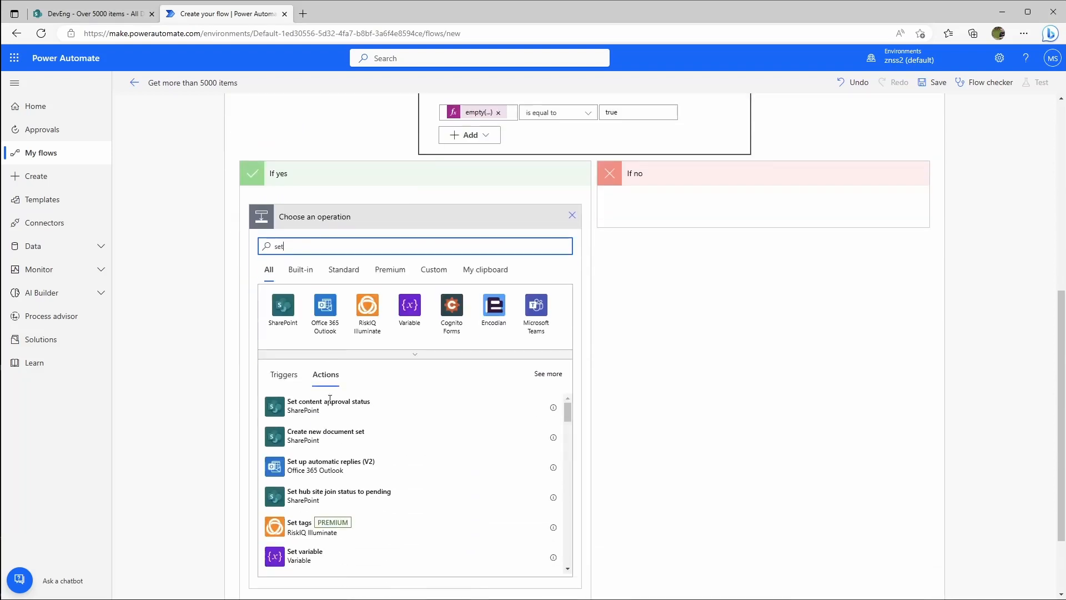
{"action": "left_click", "coordinate": [304, 556]}
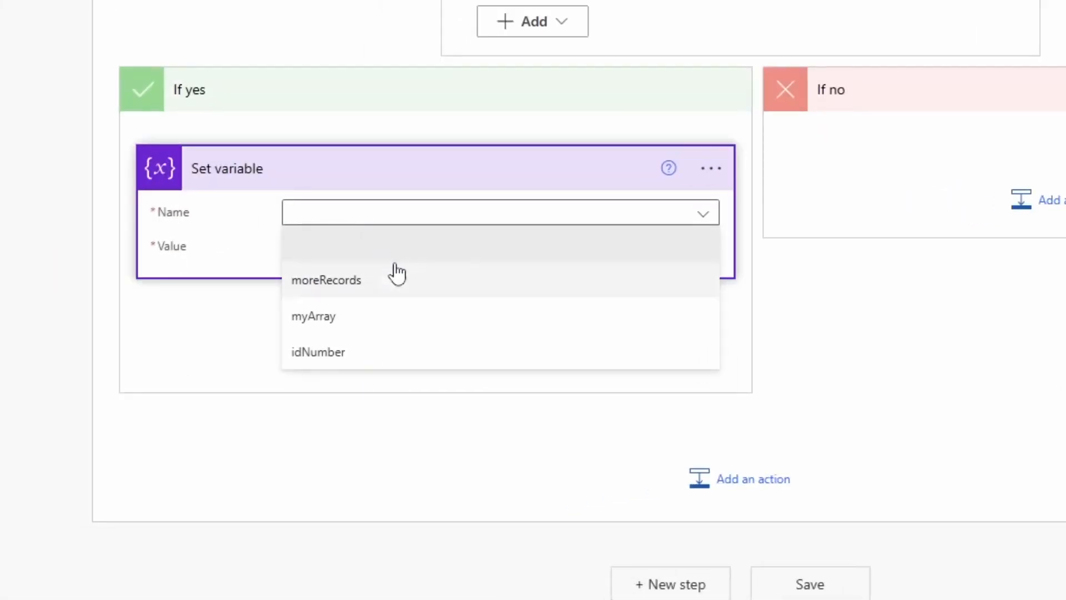
{"action": "left_click", "coordinate": [325, 280]}
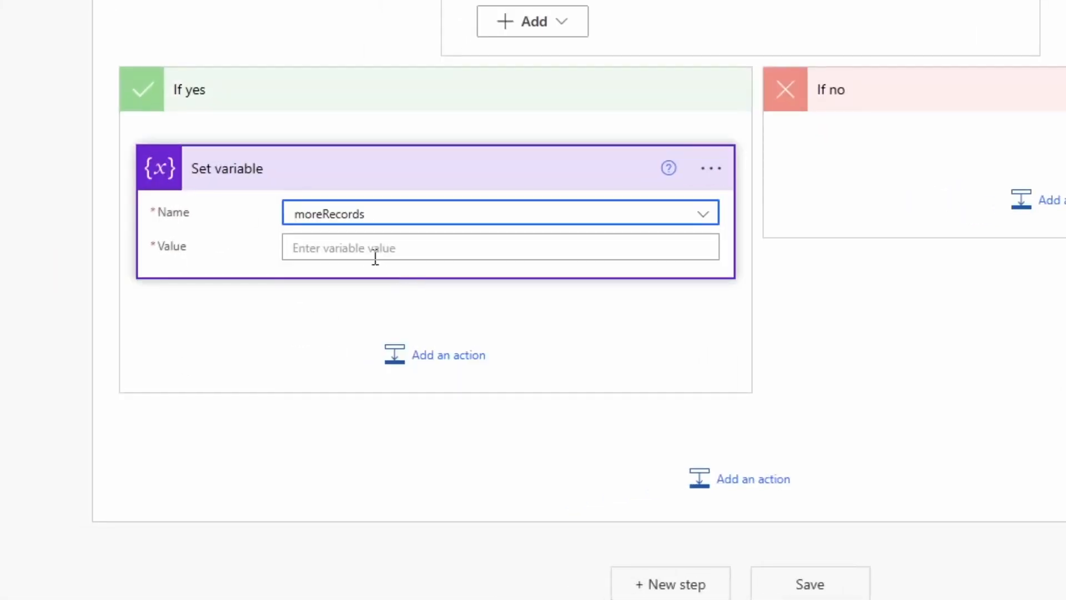
{"action": "type", "text": "false"}
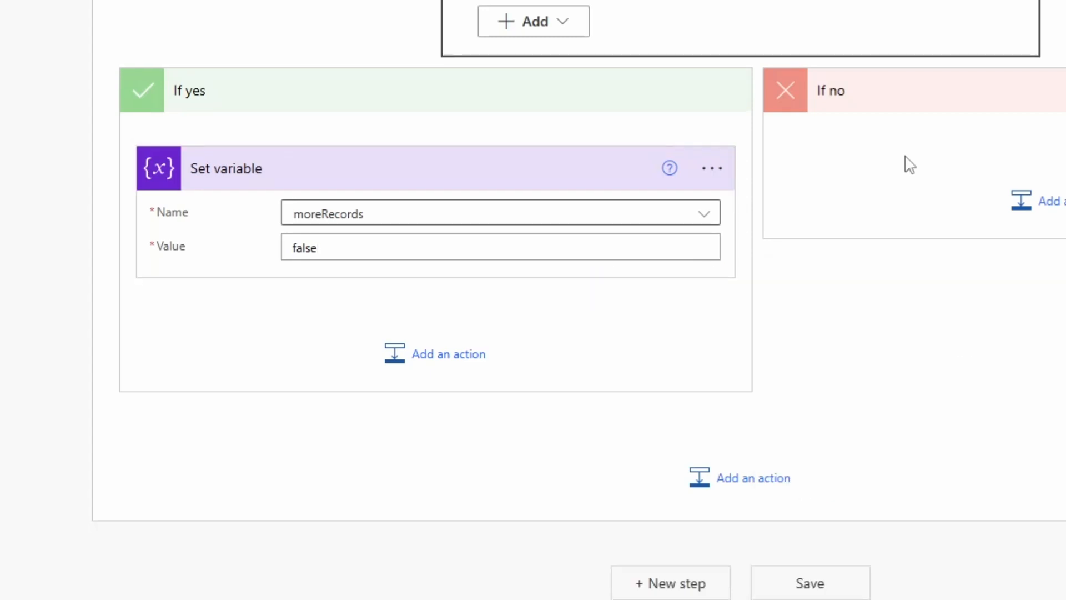
Add a Select (Data Operation) action inside the If no branch, found by searching 'select'.
{"action": "scroll", "scroll_direction": "right", "scroll_amount": 3}
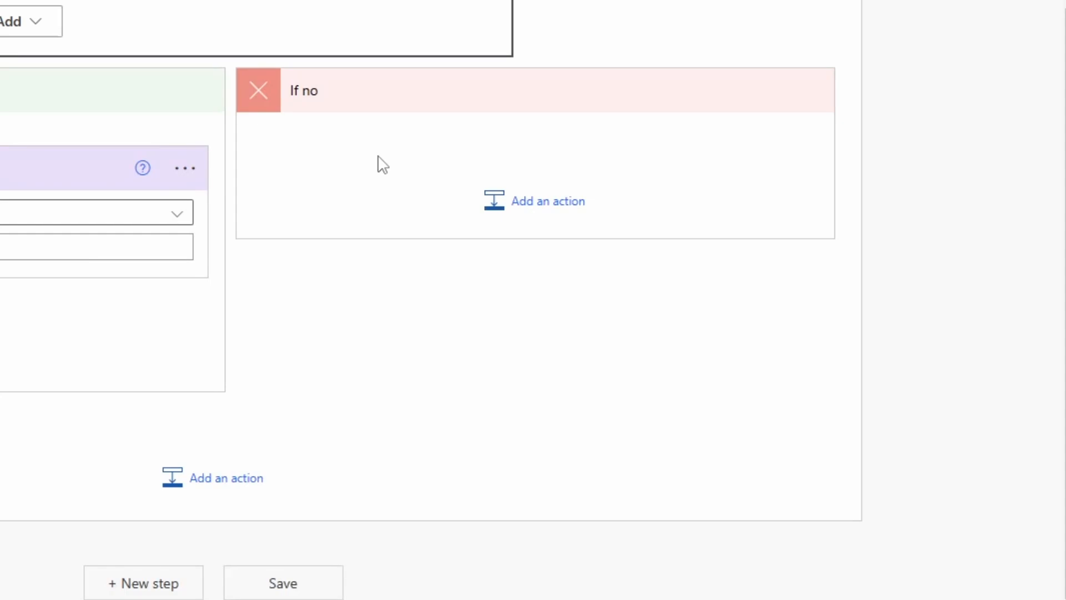
{"action": "left_click", "coordinate": [546, 201]}
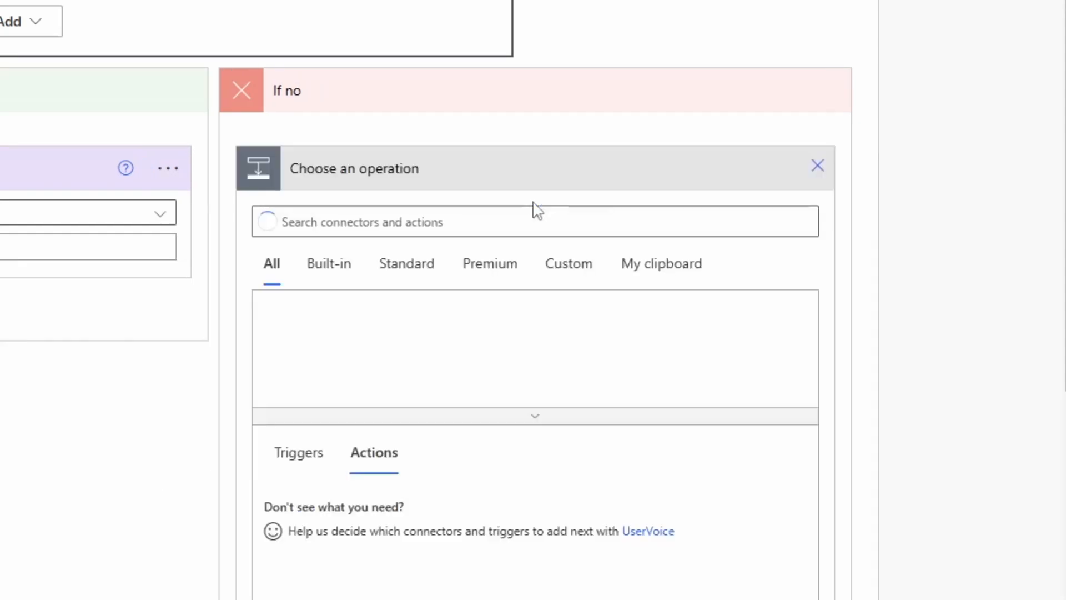
{"action": "type", "text": "sel"}
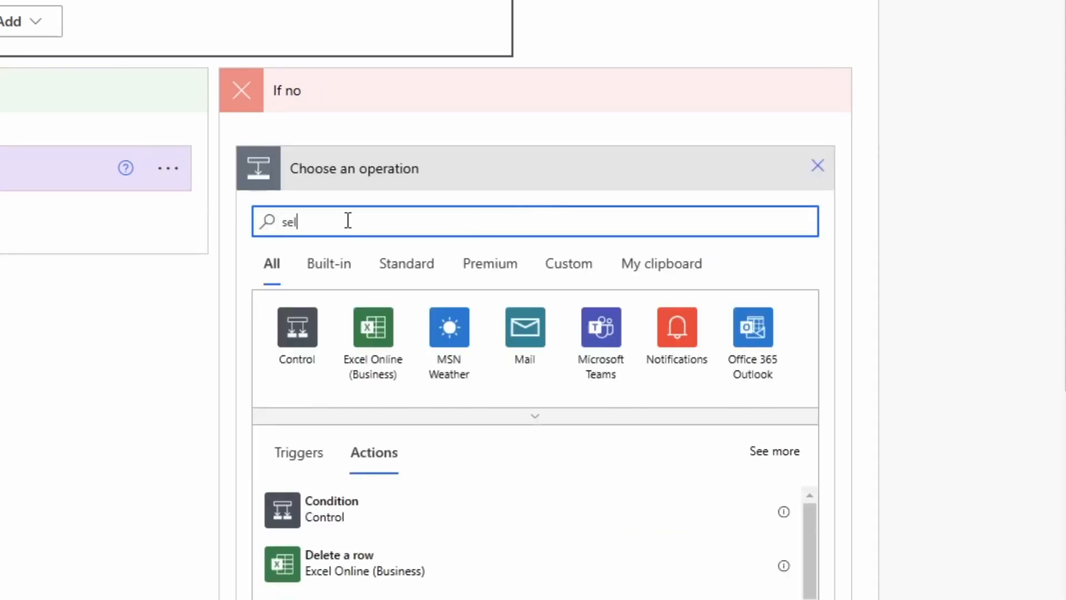
{"action": "type", "text": "ect"}
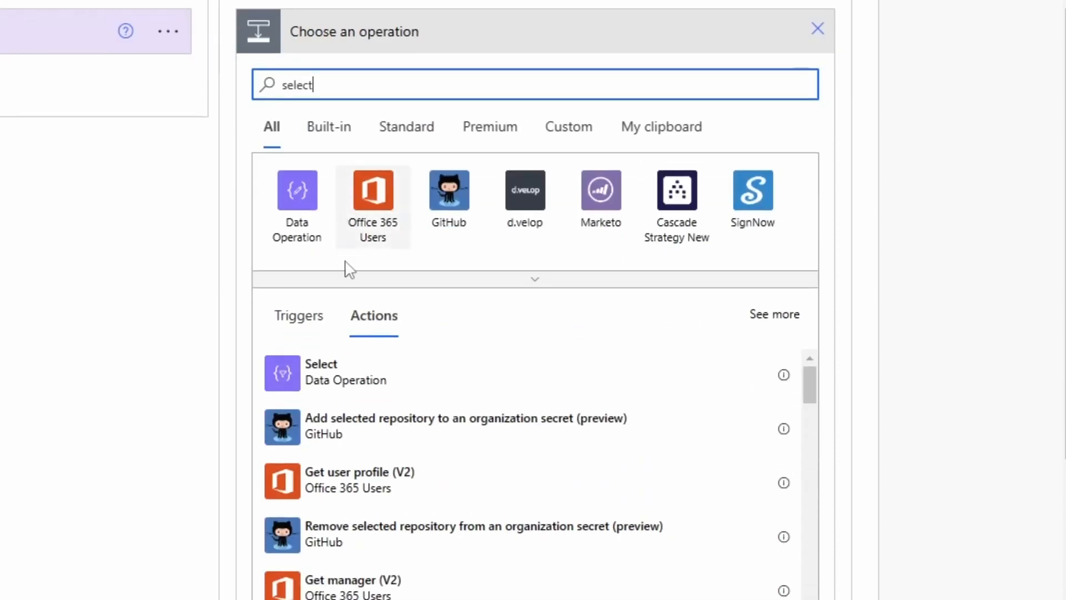
{"action": "left_click", "coordinate": [346, 372]}
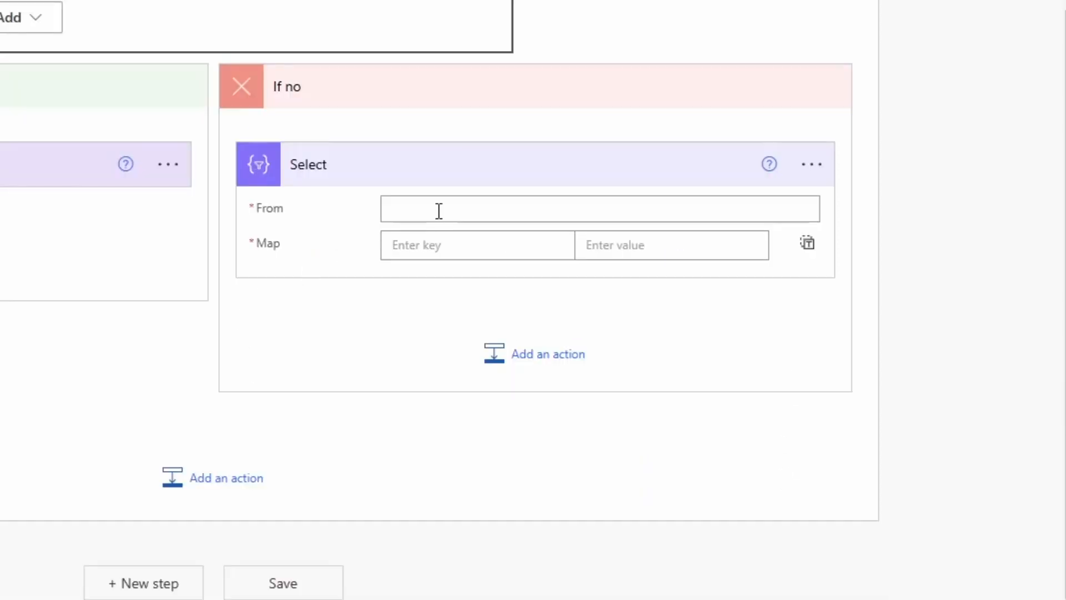
Set Select's From to the Get files value list and map key ID to item()?['ID'].
{"action": "left_click", "coordinate": [598, 208]}
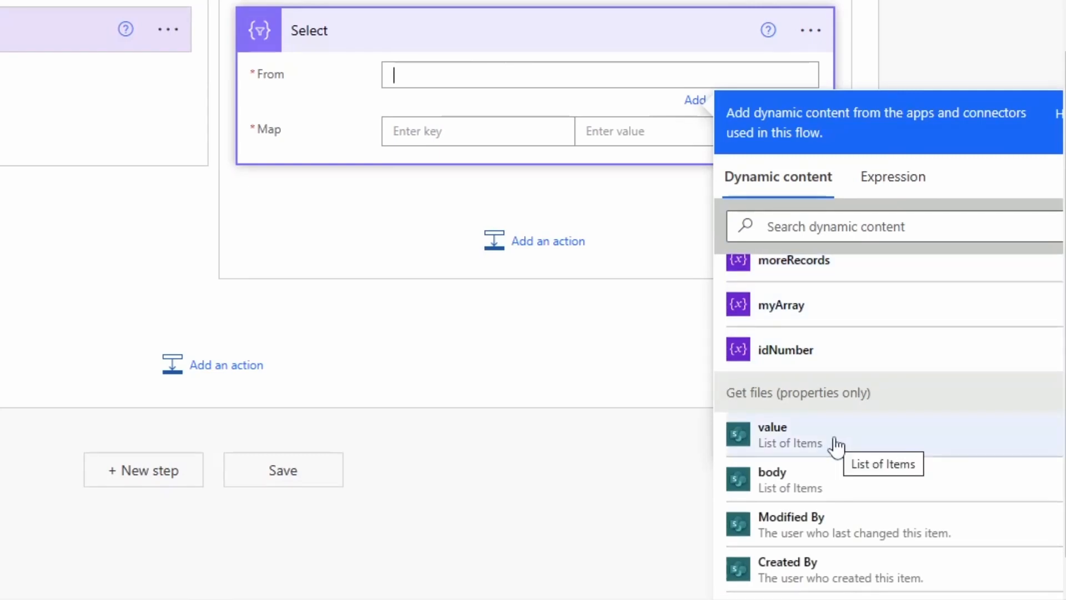
{"action": "mouse_move", "coordinate": [798, 416]}
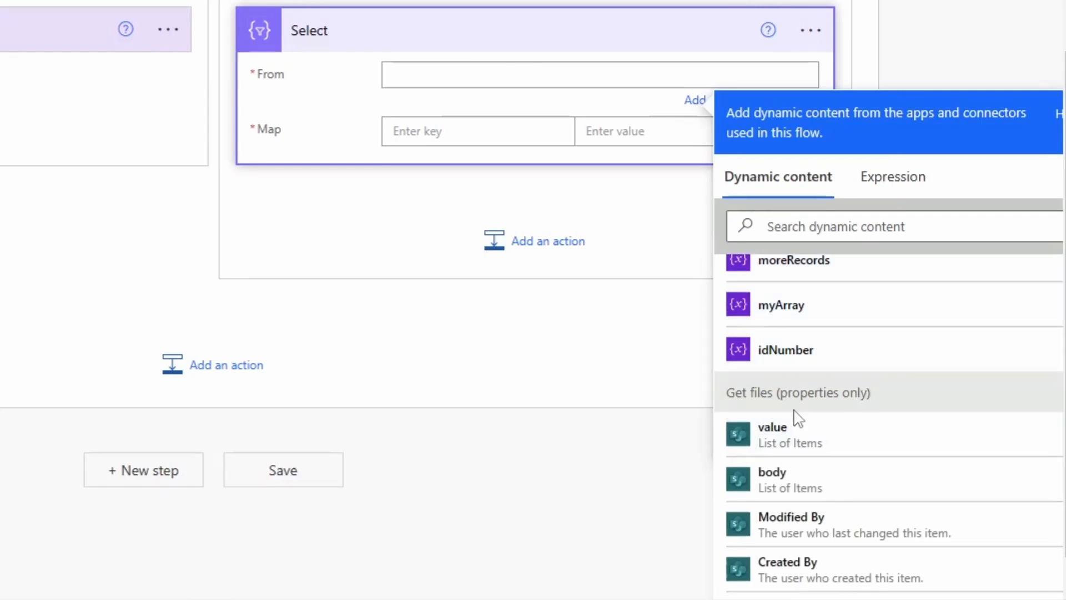
{"action": "mouse_move", "coordinate": [816, 435]}
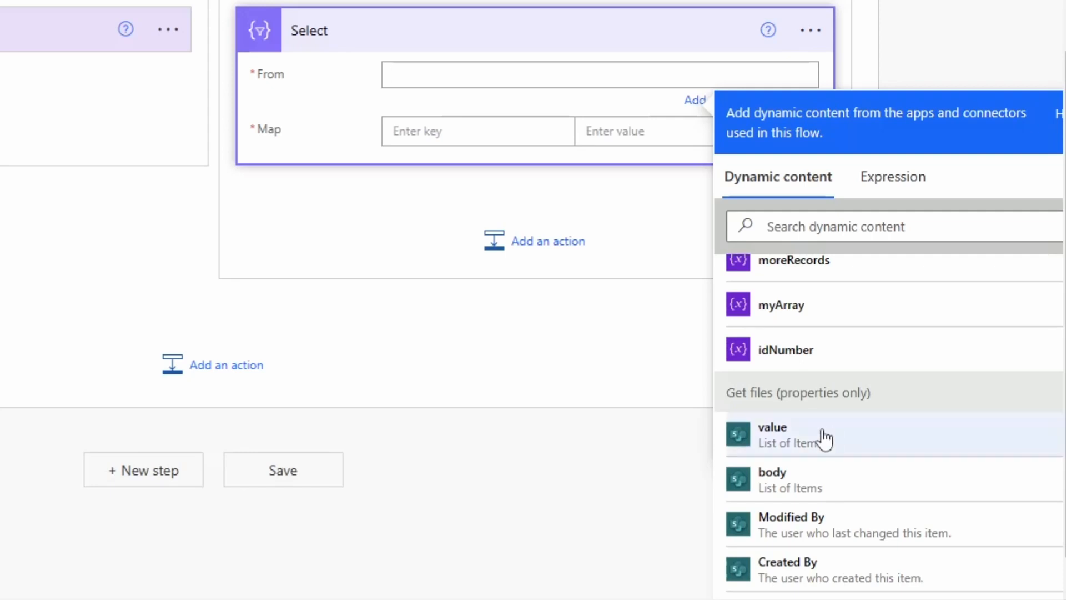
{"action": "left_click", "coordinate": [772, 434]}
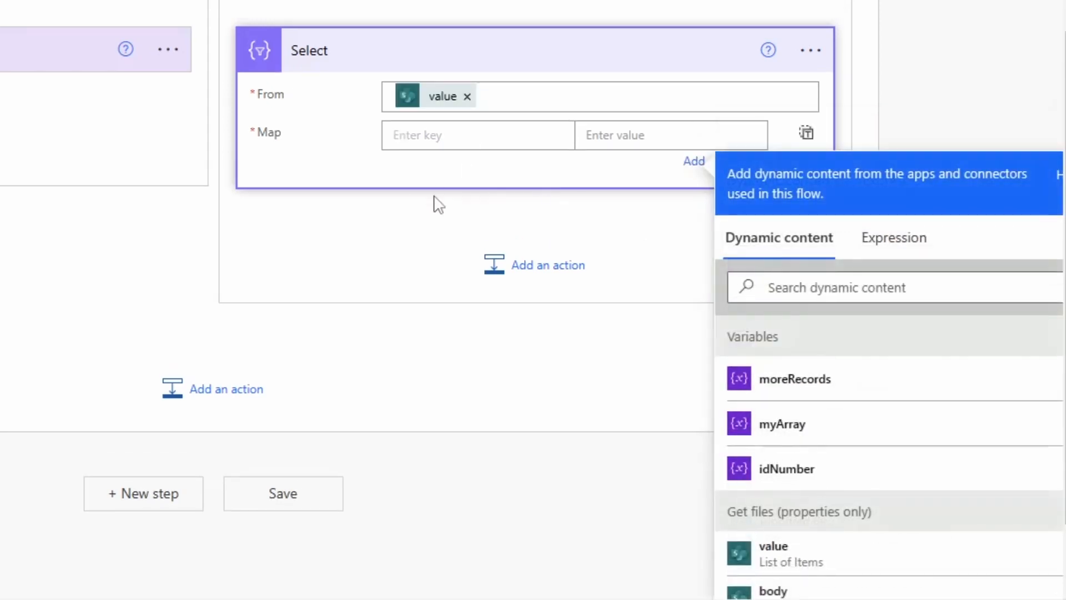
{"action": "type", "text": "ID"}
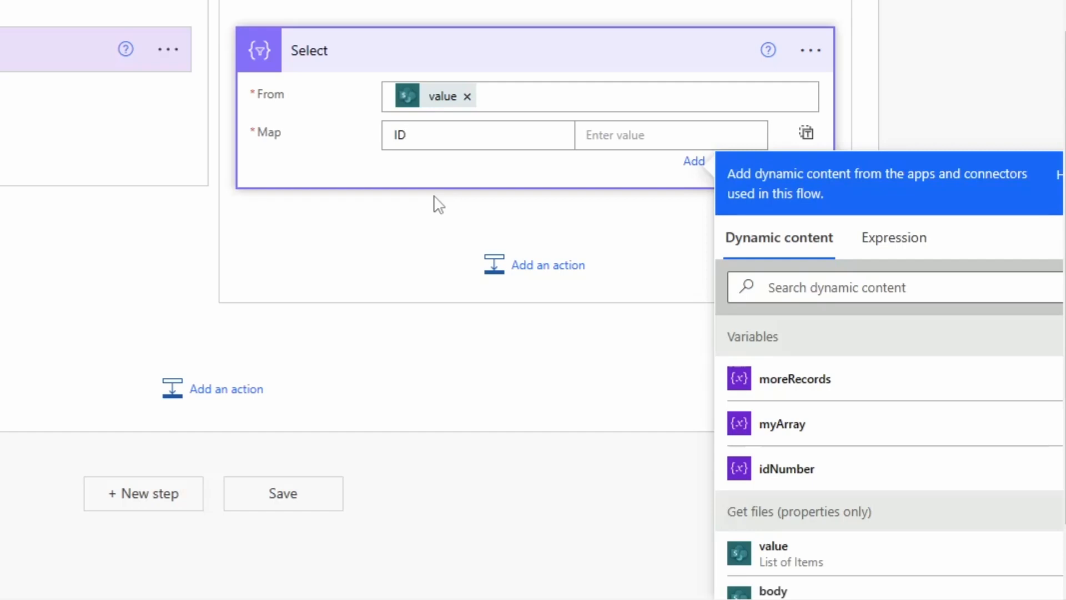
{"action": "left_click", "coordinate": [476, 135]}
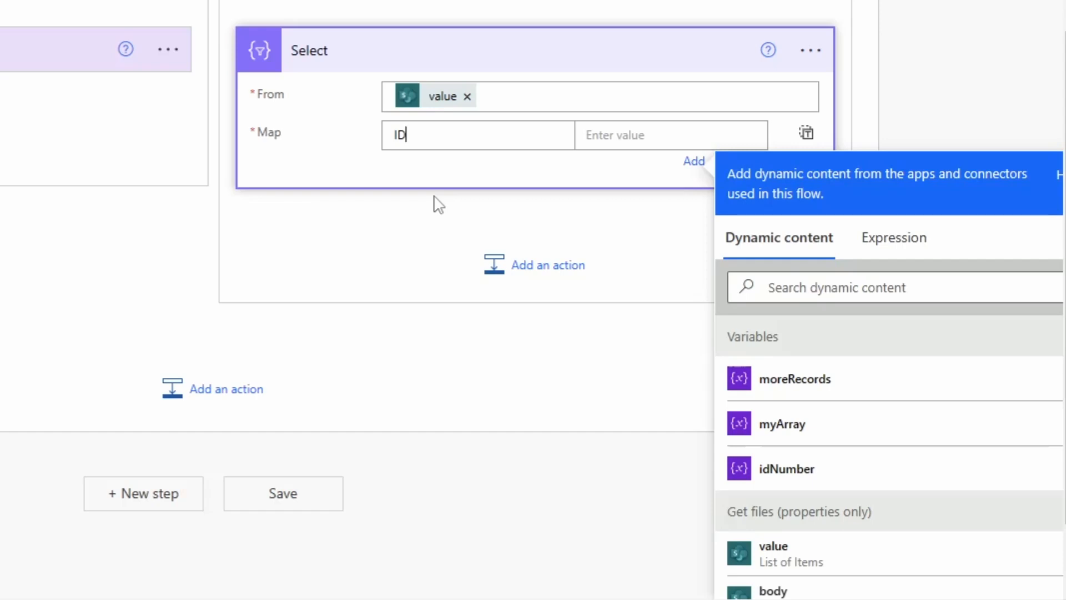
{"action": "mouse_move", "coordinate": [606, 143]}
{"action": "type", "text": "itme"}
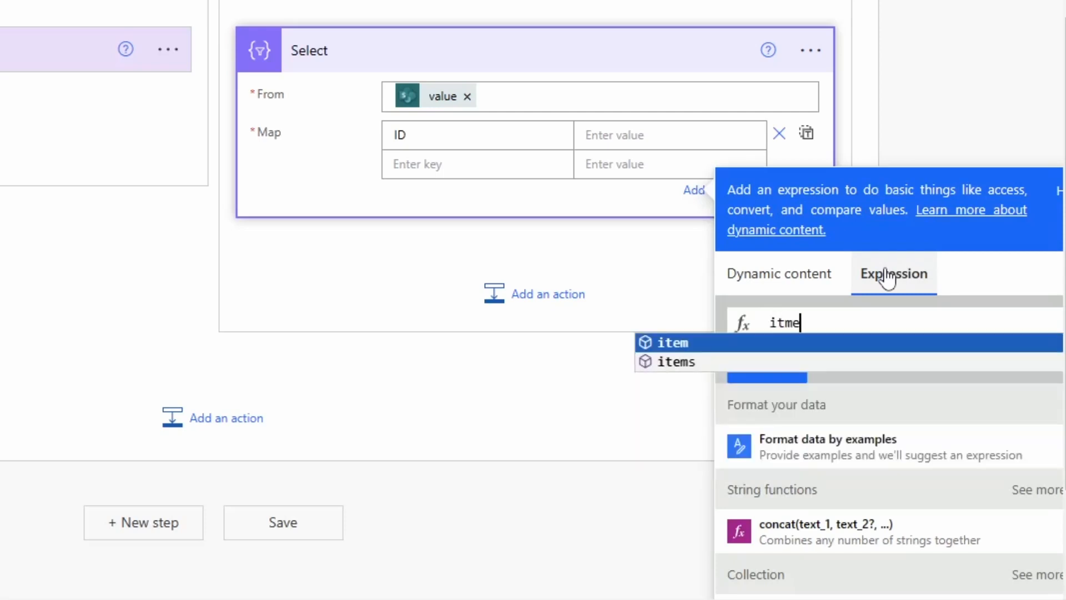
{"action": "left_click", "coordinate": [672, 342]}
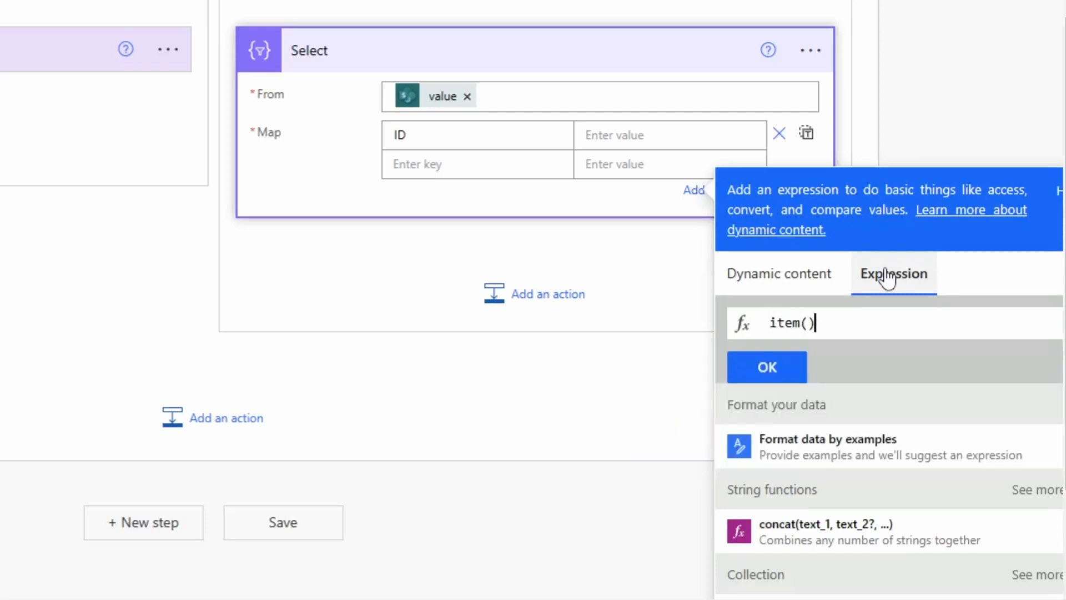
{"action": "type", "text": "?"}
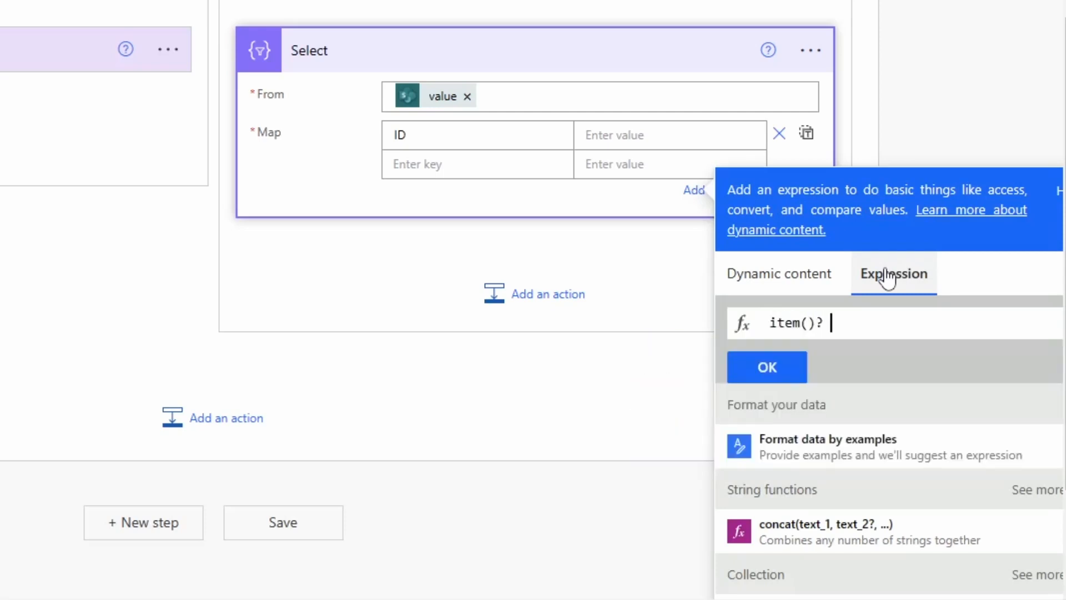
{"action": "type", "text": "['ID']"}
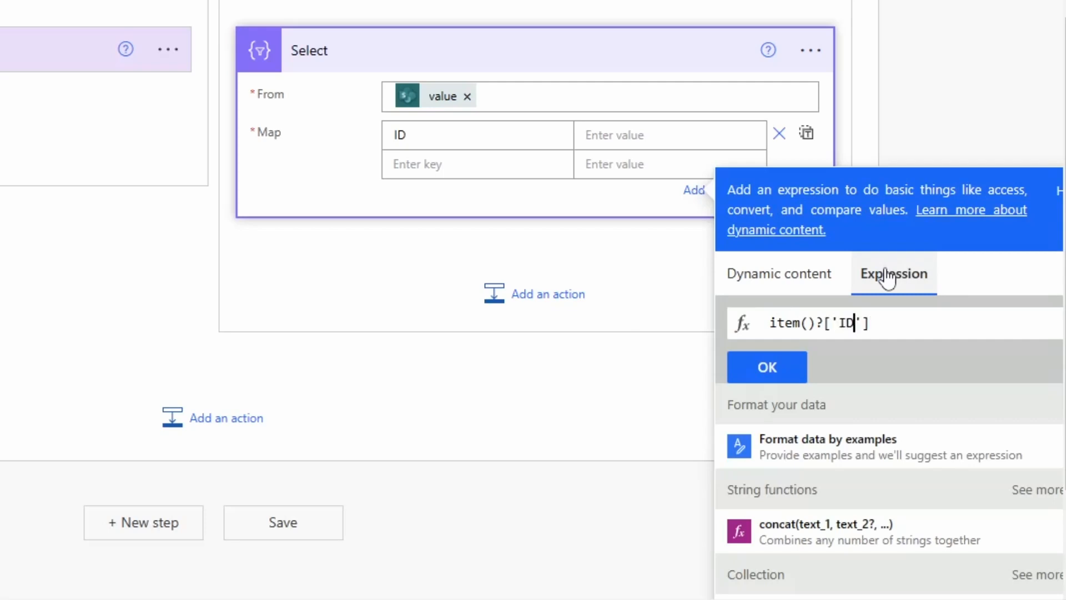
Add a second mapping key Name with value item()?['{Name}'] and confirm it.
{"action": "left_click", "coordinate": [765, 366]}
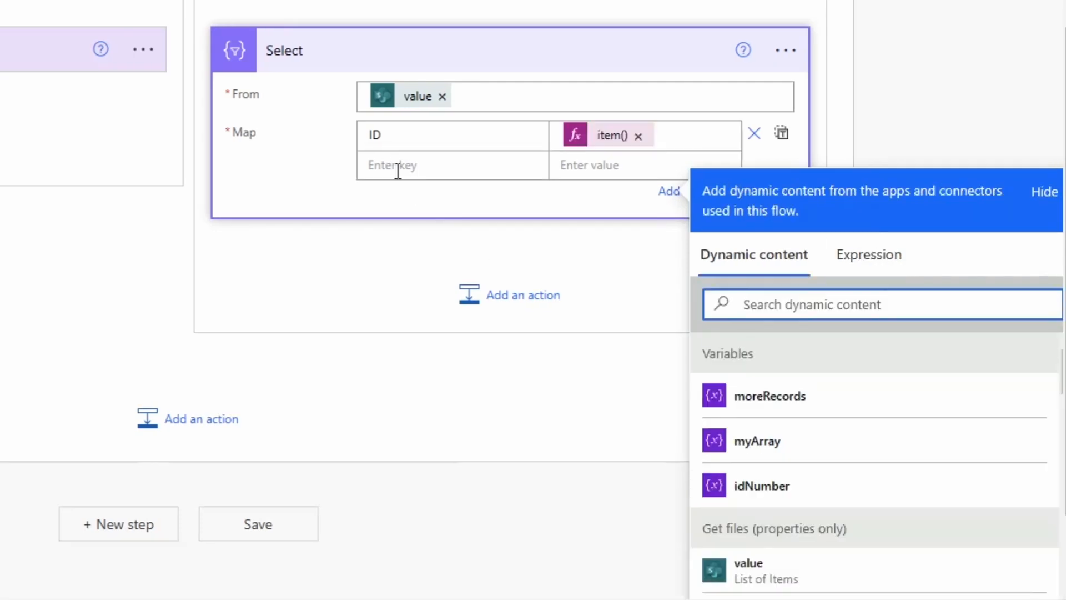
{"action": "type", "text": "Name"}
{"action": "type", "text": "item()?"}
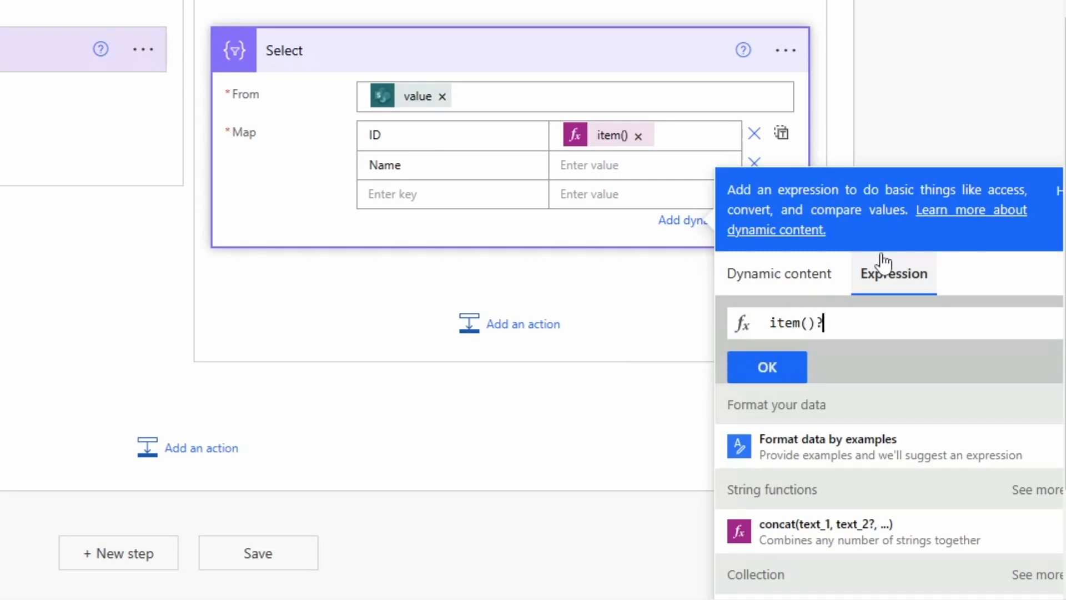
{"action": "type", "text": "['']"}
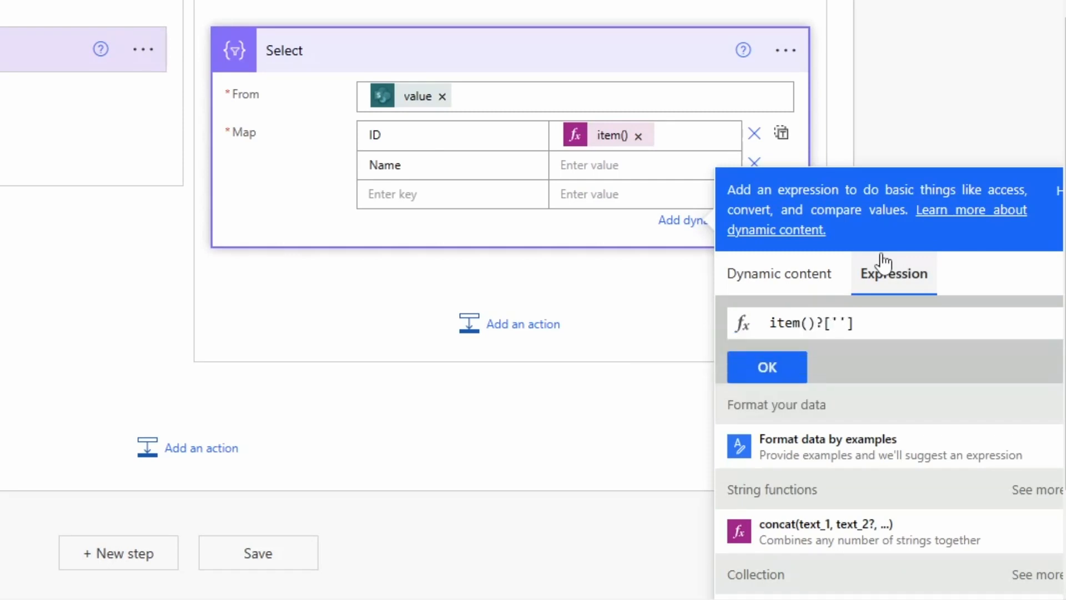
{"action": "type", "text": "{N"}
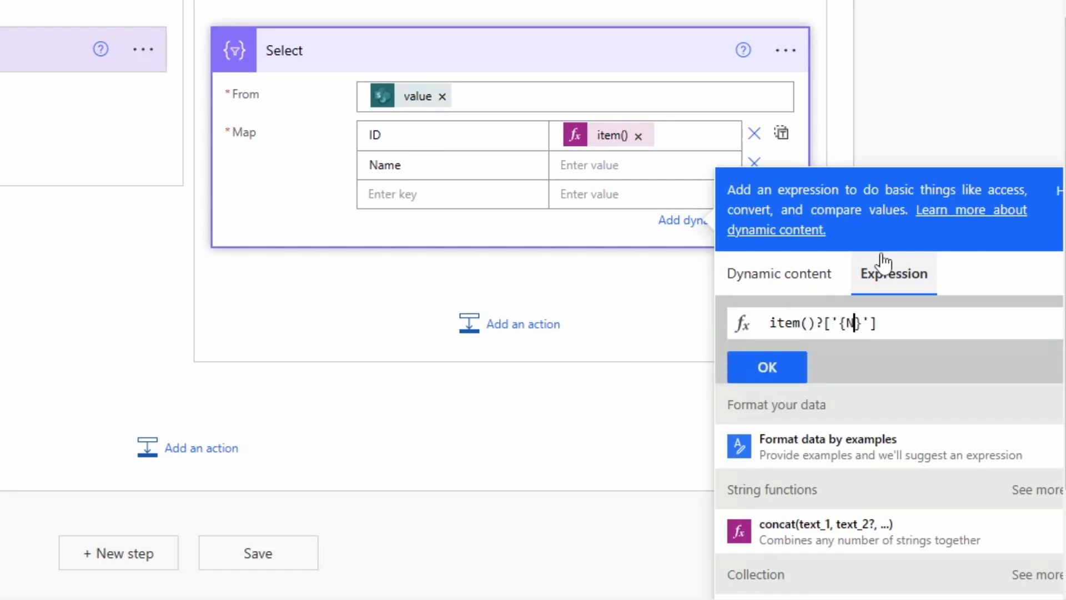
{"action": "type", "text": "ame"}
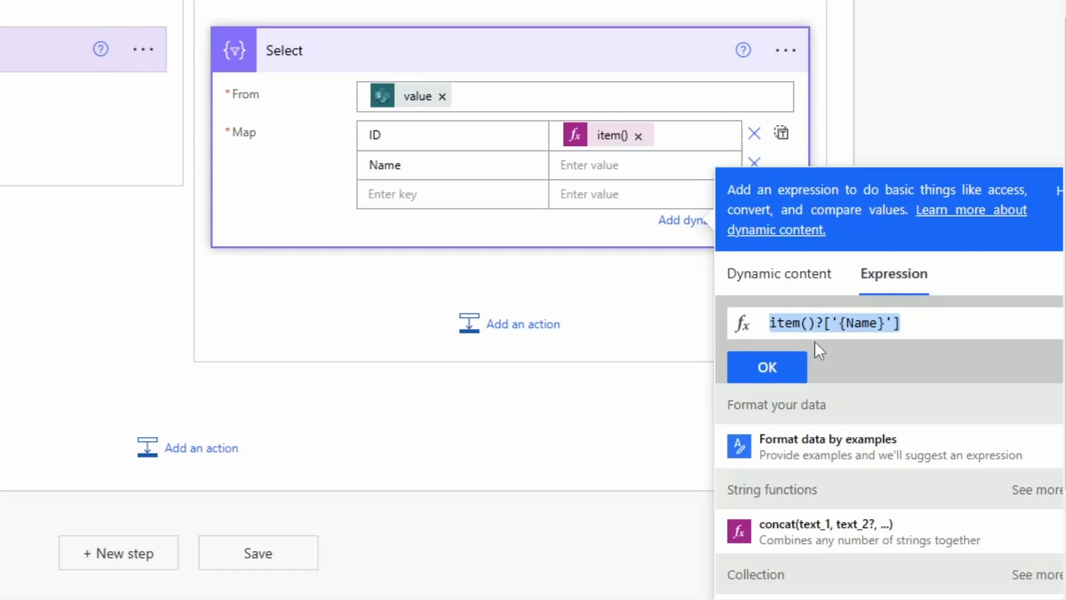
{"action": "mouse_move", "coordinate": [766, 368]}
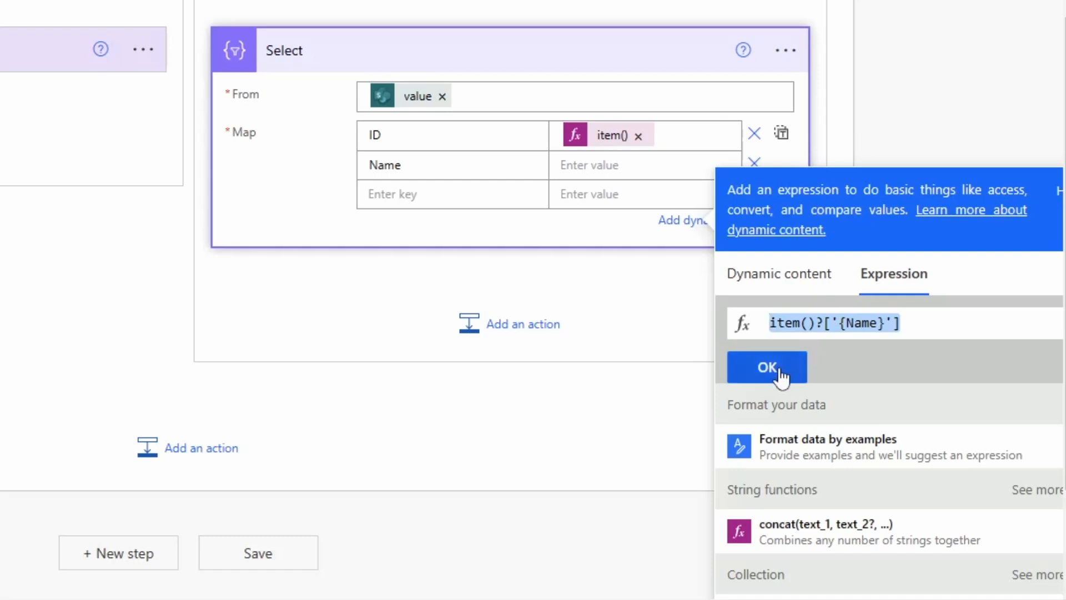
{"action": "left_click", "coordinate": [767, 368]}
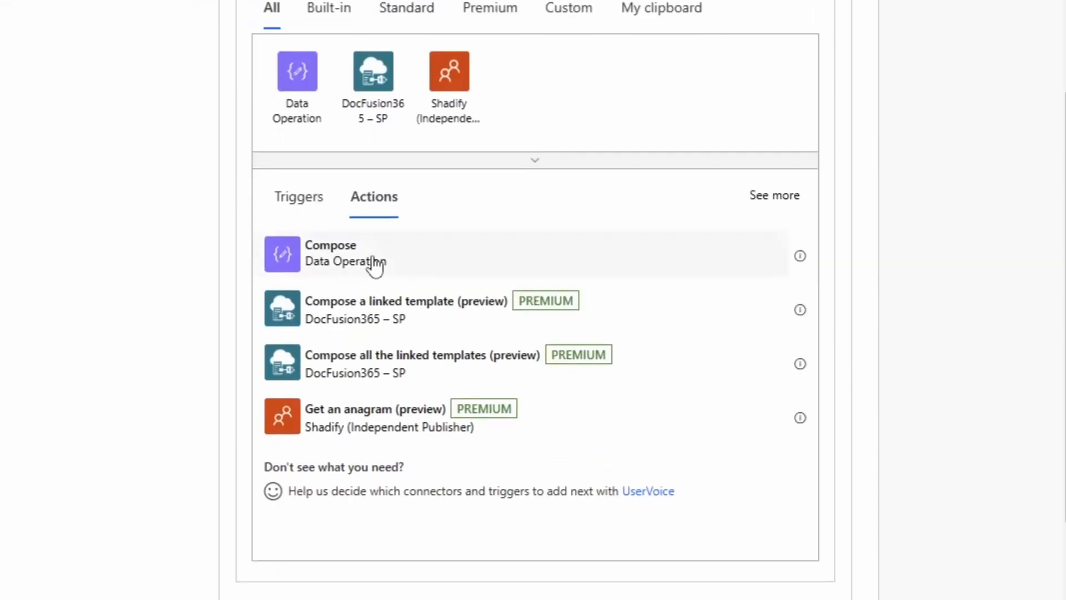
Add a Compose action whose input is union(variables('myArray'), body('Select')).
{"action": "left_click", "coordinate": [331, 254]}
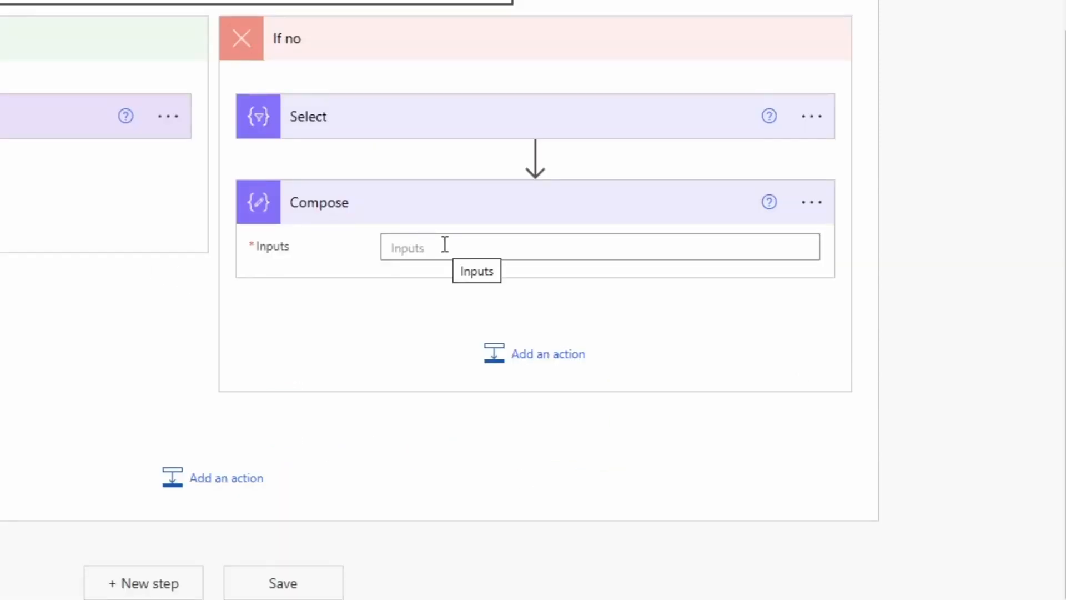
{"action": "left_click", "coordinate": [599, 247]}
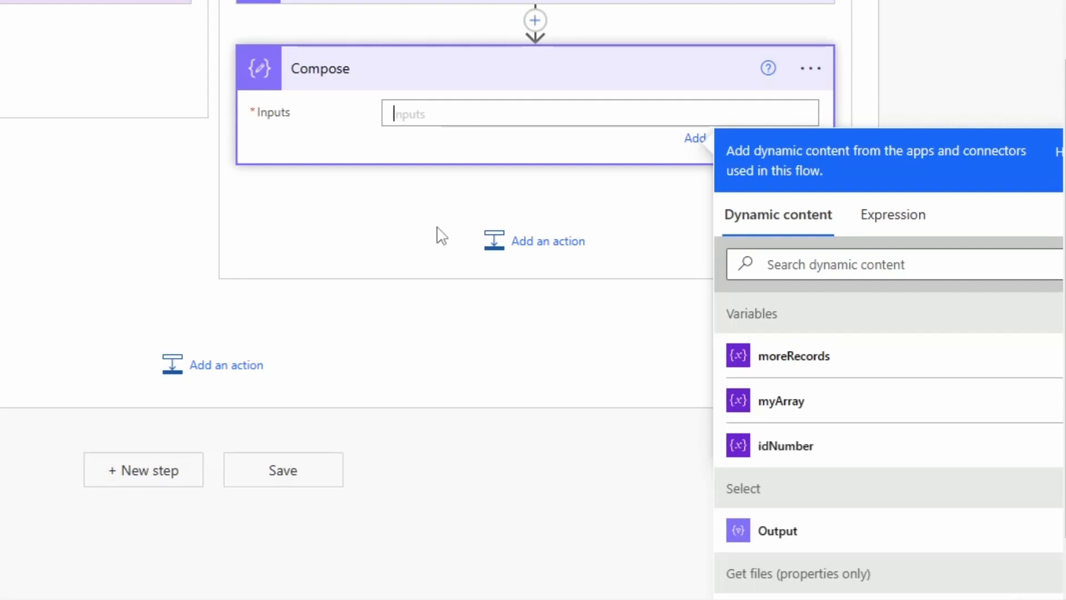
{"action": "left_click", "coordinate": [892, 214]}
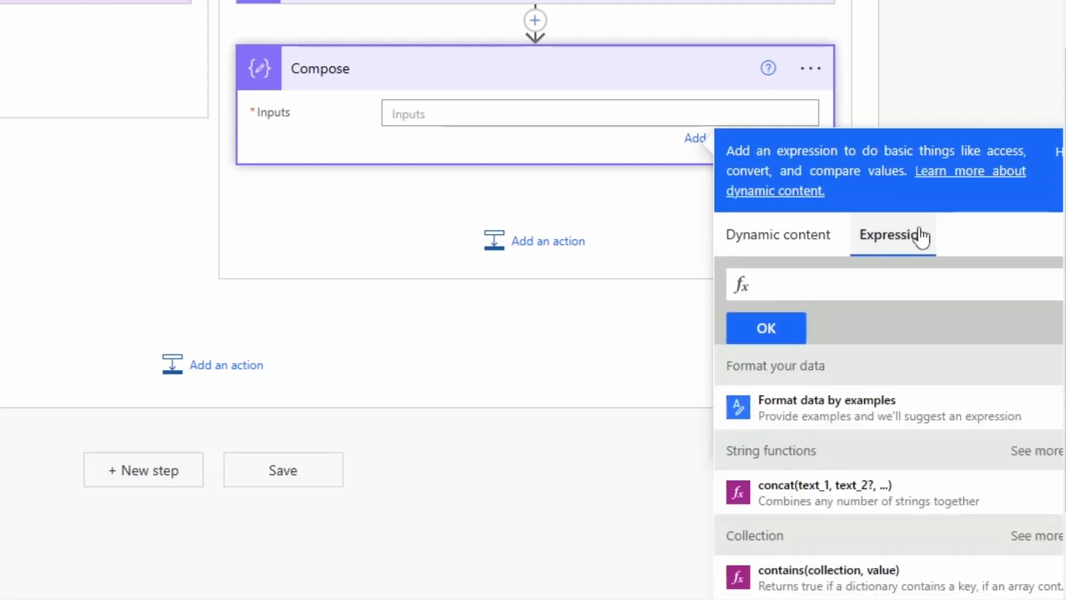
{"action": "type", "text": "uni"}
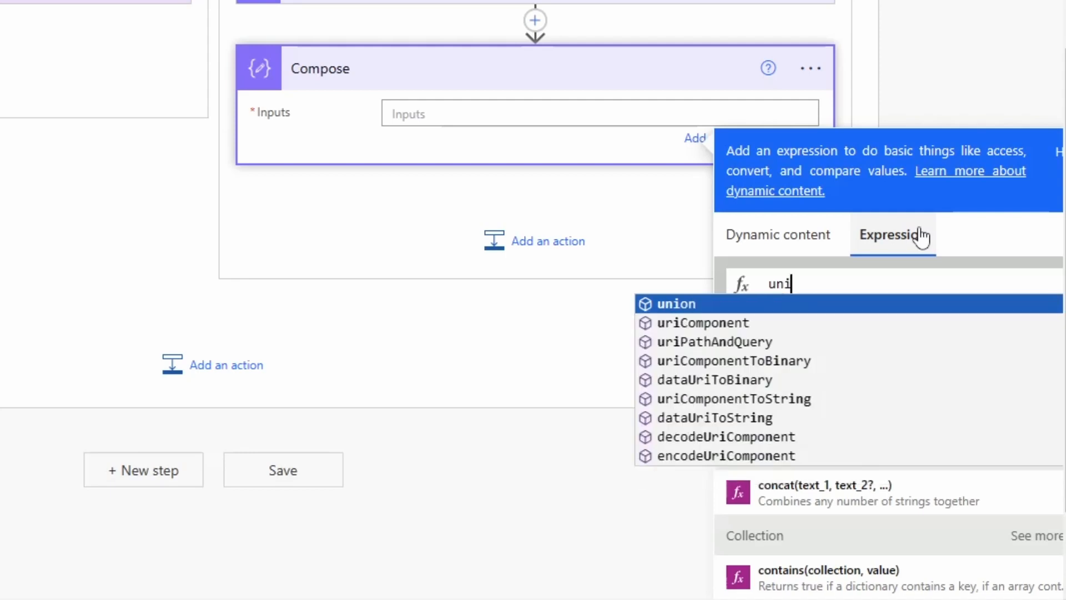
{"action": "left_click", "coordinate": [676, 304]}
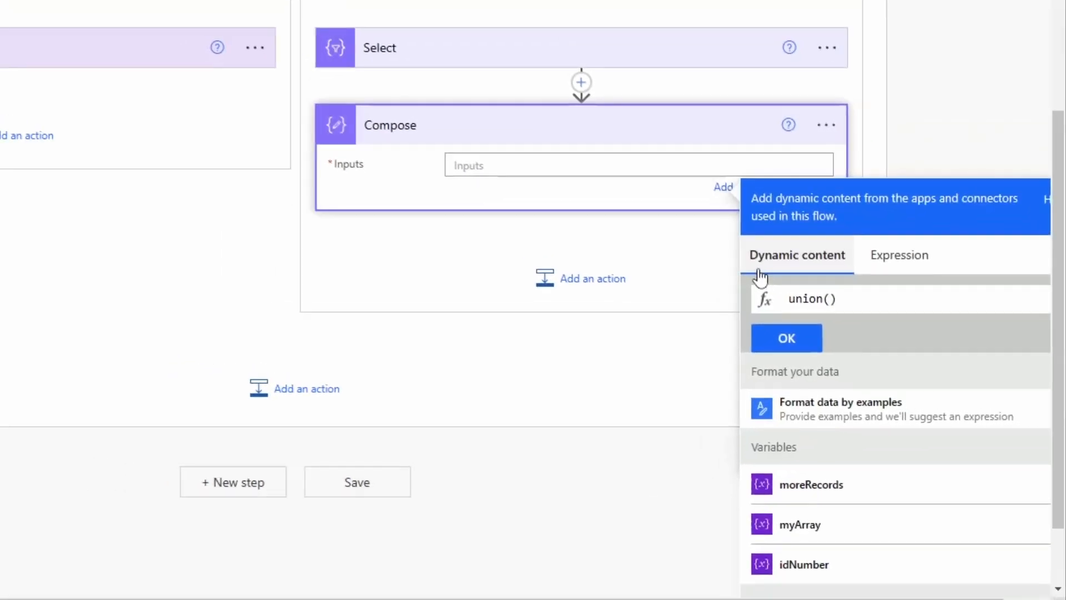
{"action": "scroll", "scroll_direction": "down", "scroll_amount": 3}
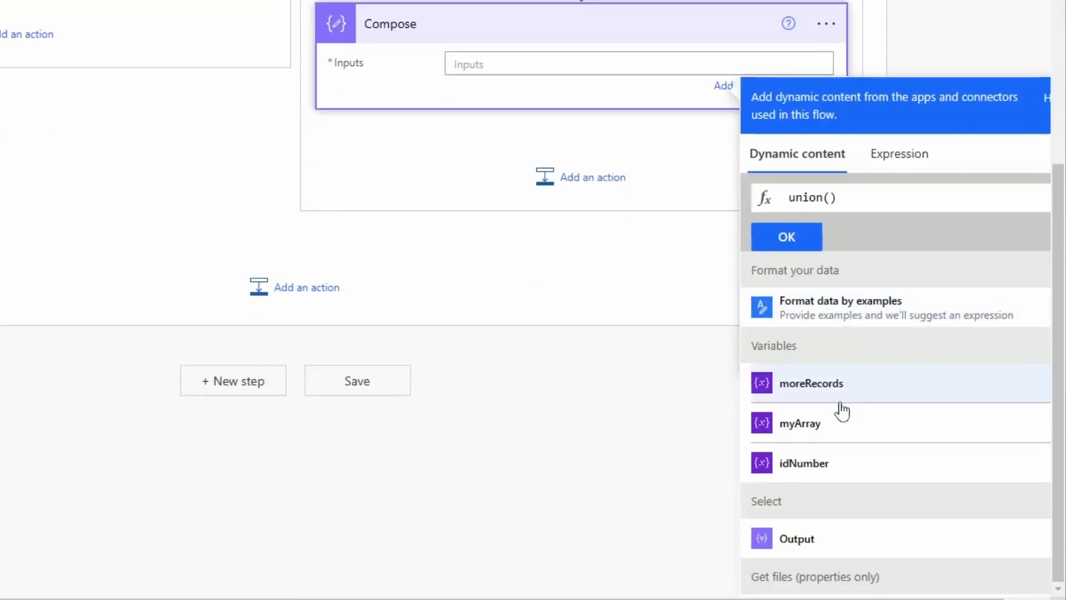
{"action": "left_click", "coordinate": [798, 422]}
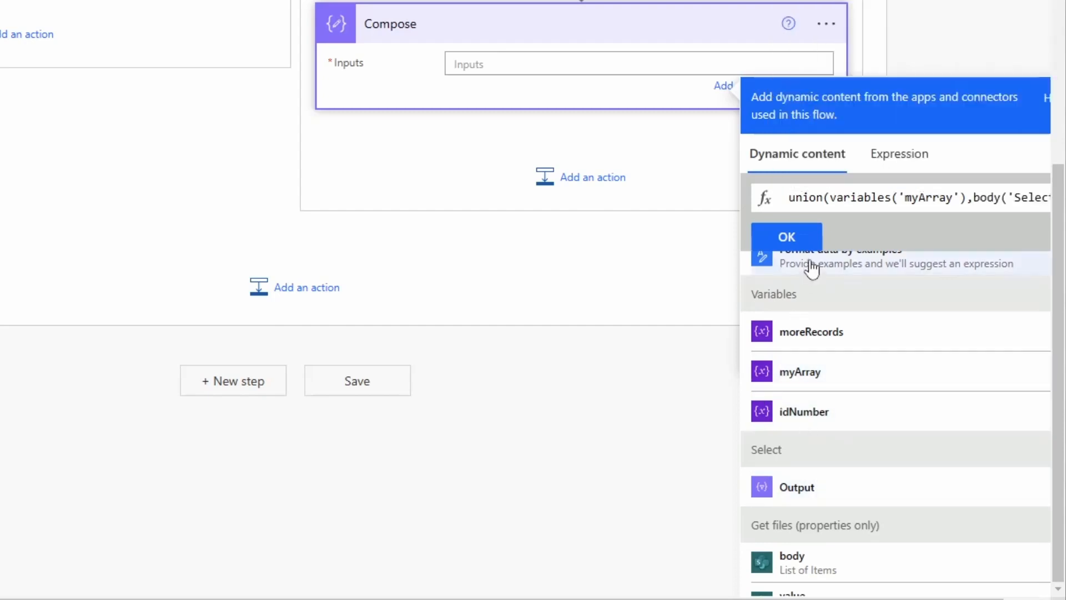
{"action": "left_click", "coordinate": [785, 237]}
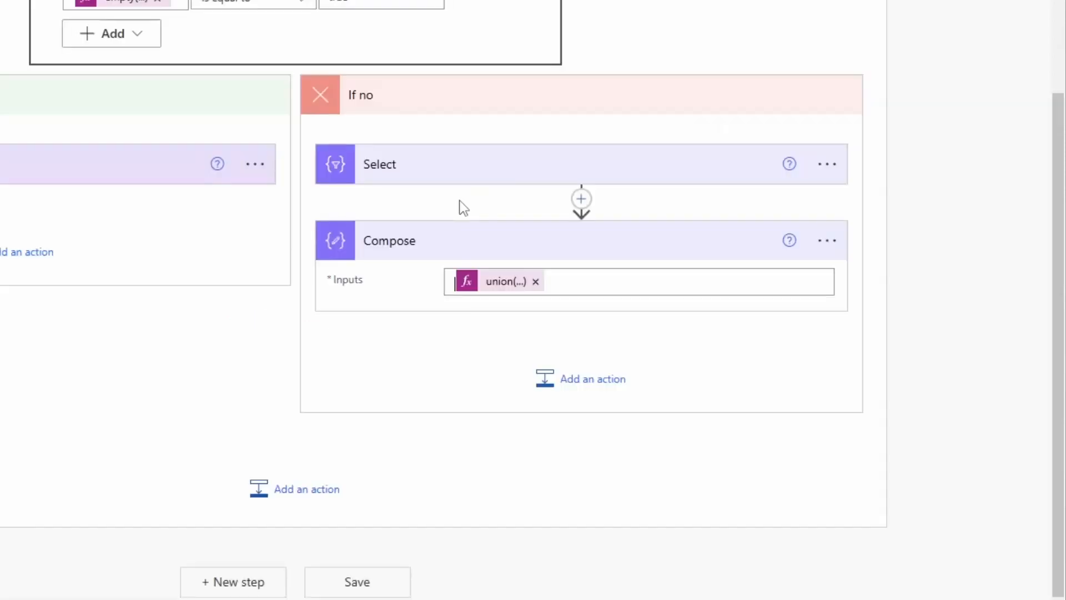
Add a Set variable action assigning myArray the Compose Outputs.
{"action": "left_click", "coordinate": [591, 379]}
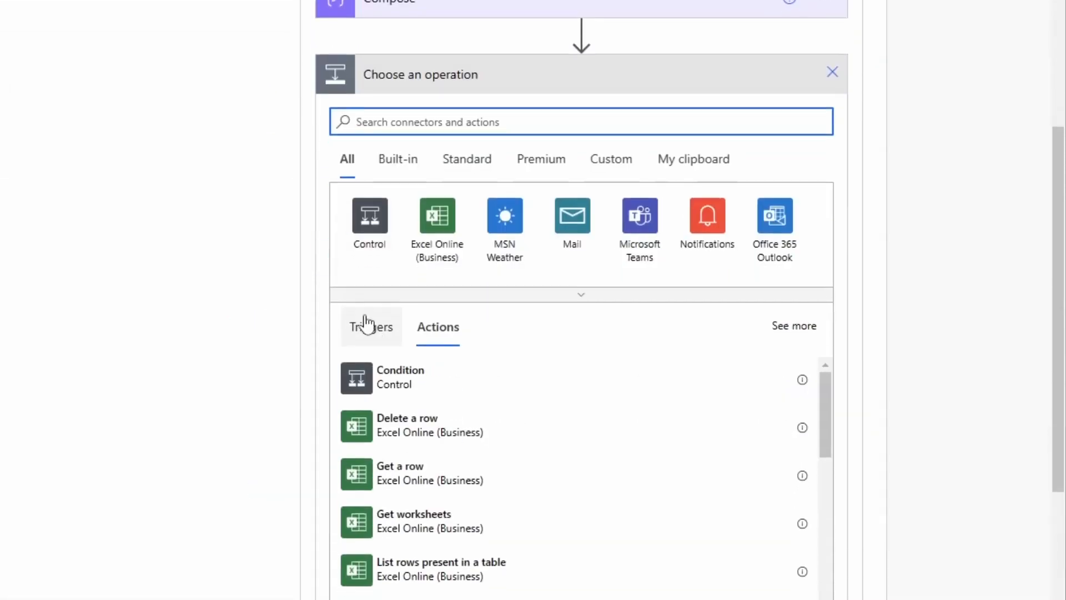
{"action": "type", "text": "set"}
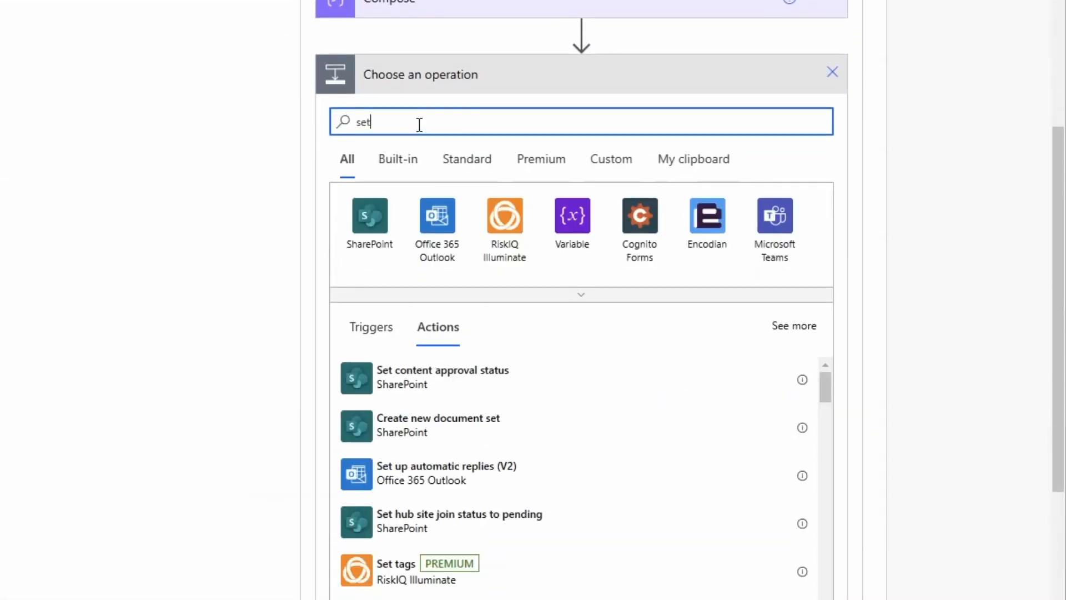
{"action": "scroll", "scroll_direction": "down", "scroll_amount": 3}
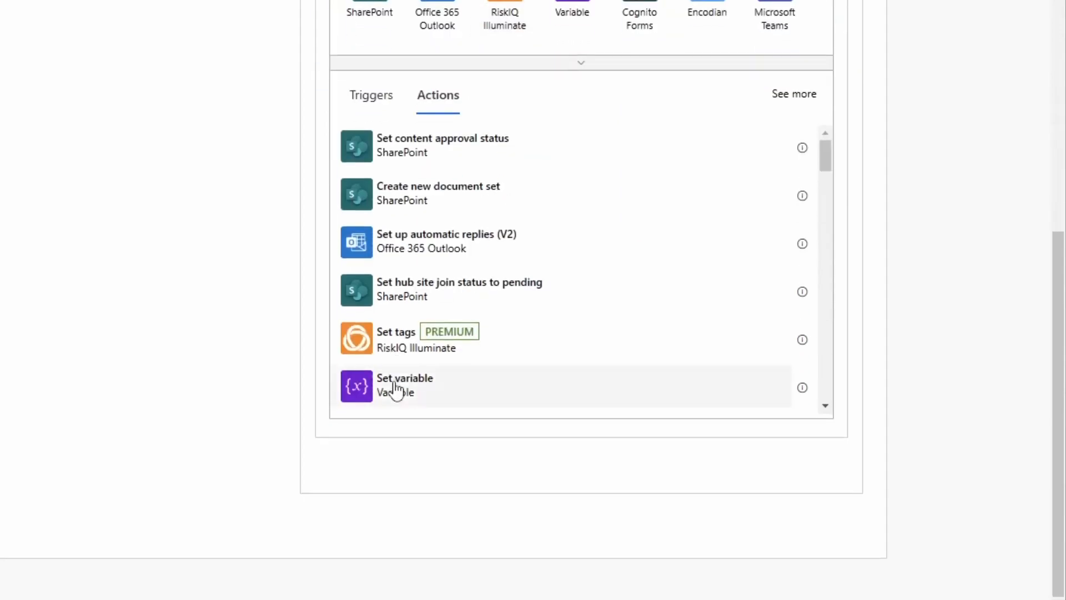
{"action": "left_click", "coordinate": [404, 377]}
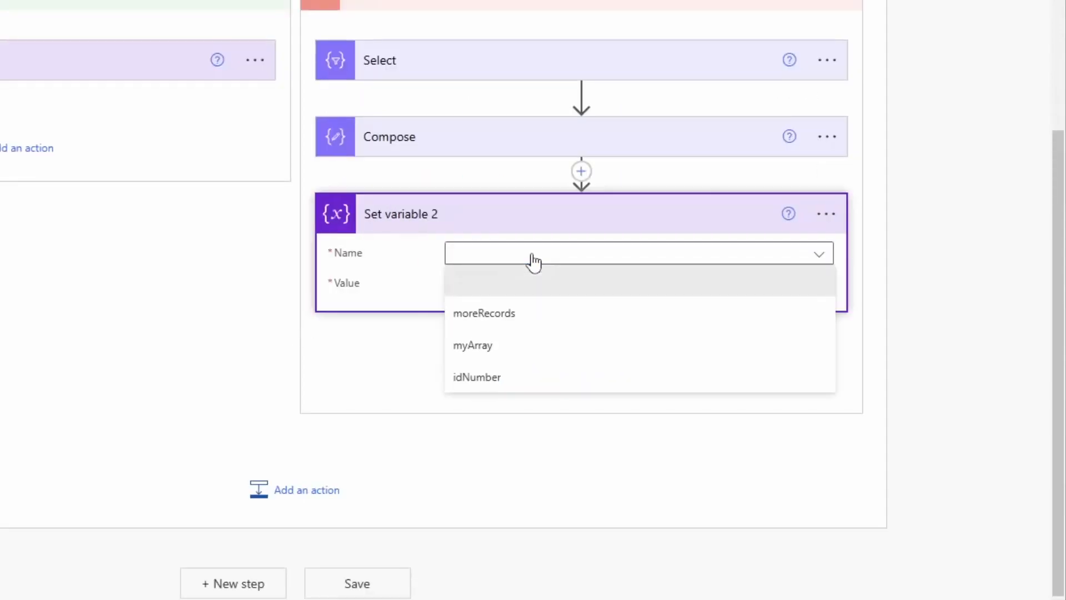
{"action": "left_click", "coordinate": [472, 345]}
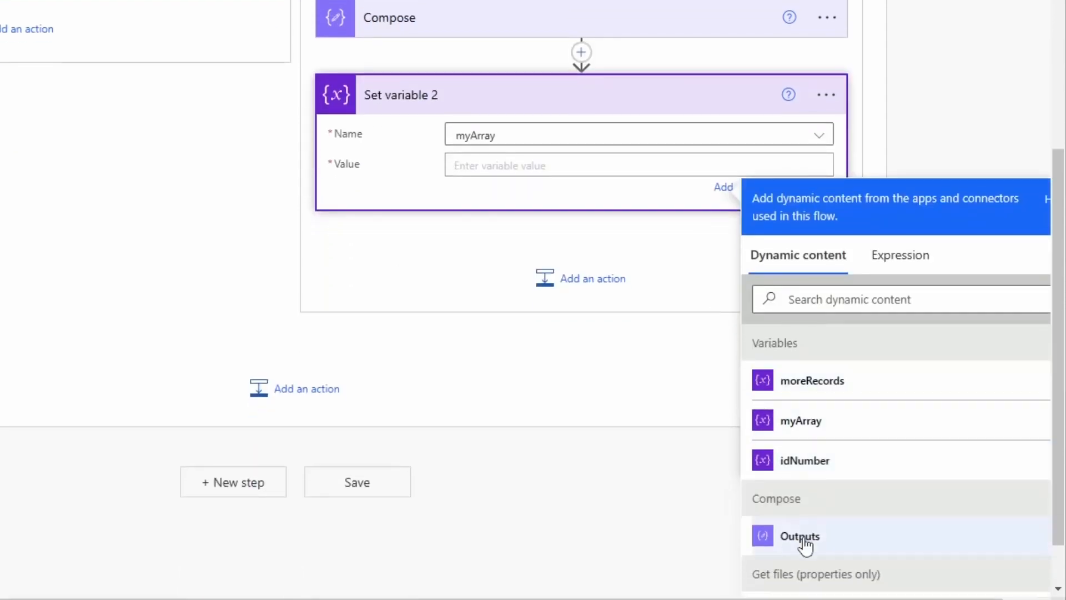
{"action": "left_click", "coordinate": [801, 535]}
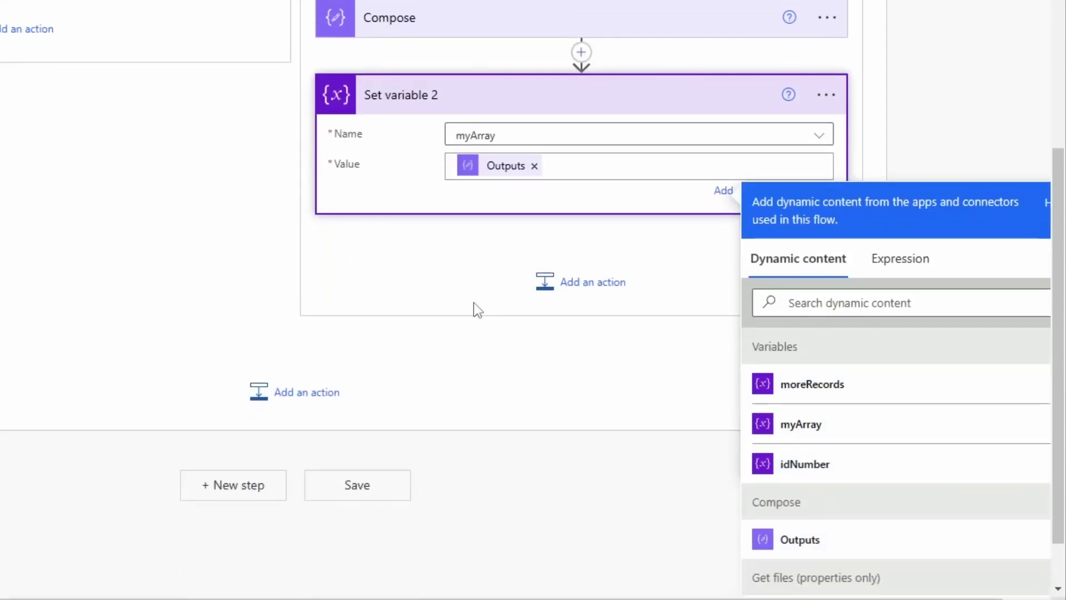
{"action": "left_click", "coordinate": [612, 166]}
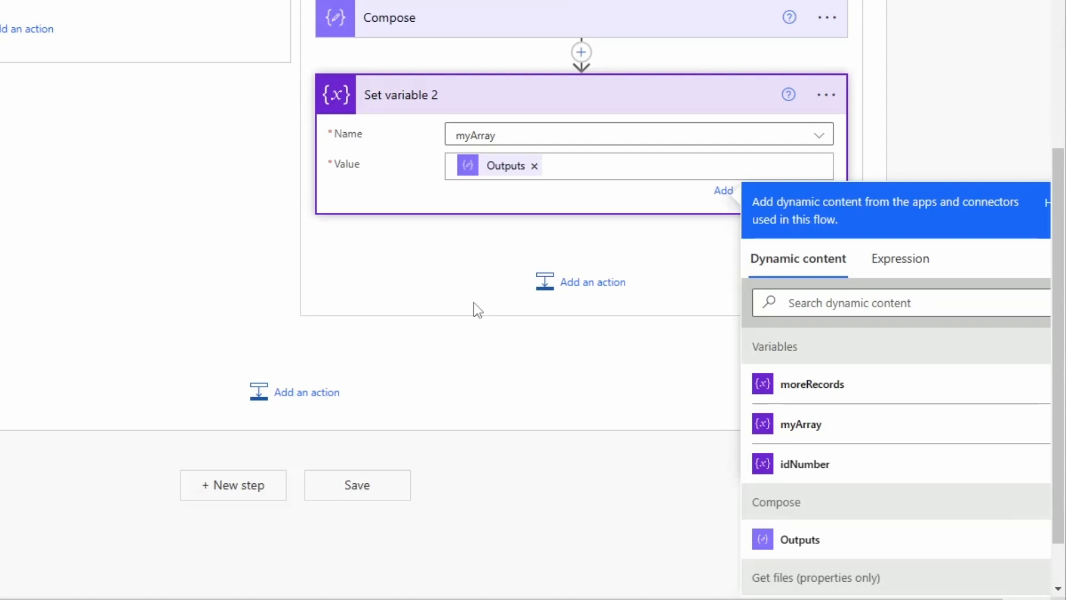
{"action": "left_click", "coordinate": [612, 166]}
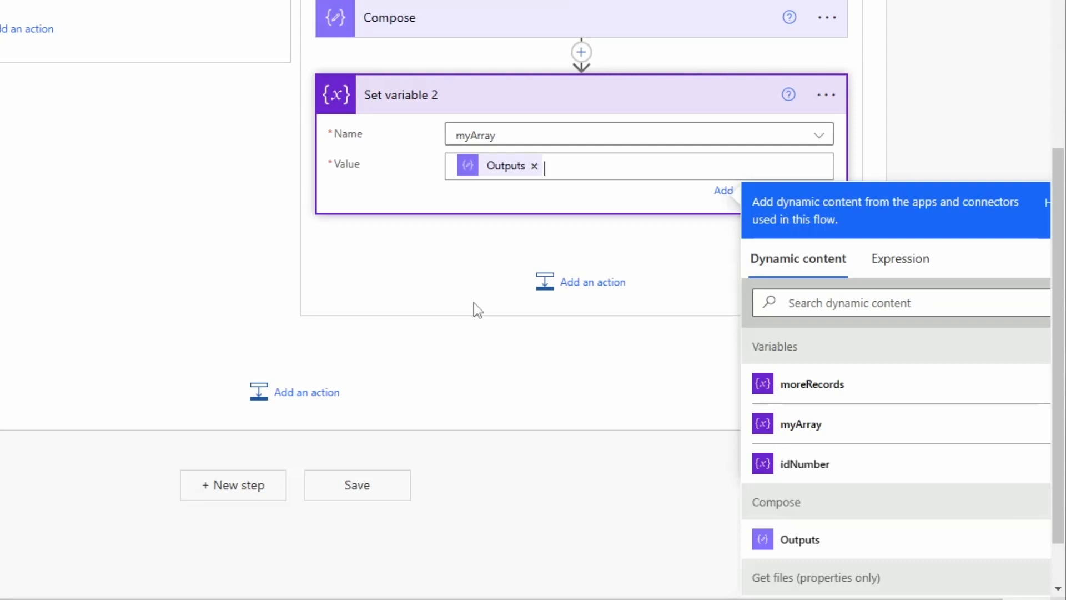
{"action": "mouse_move", "coordinate": [435, 19]}
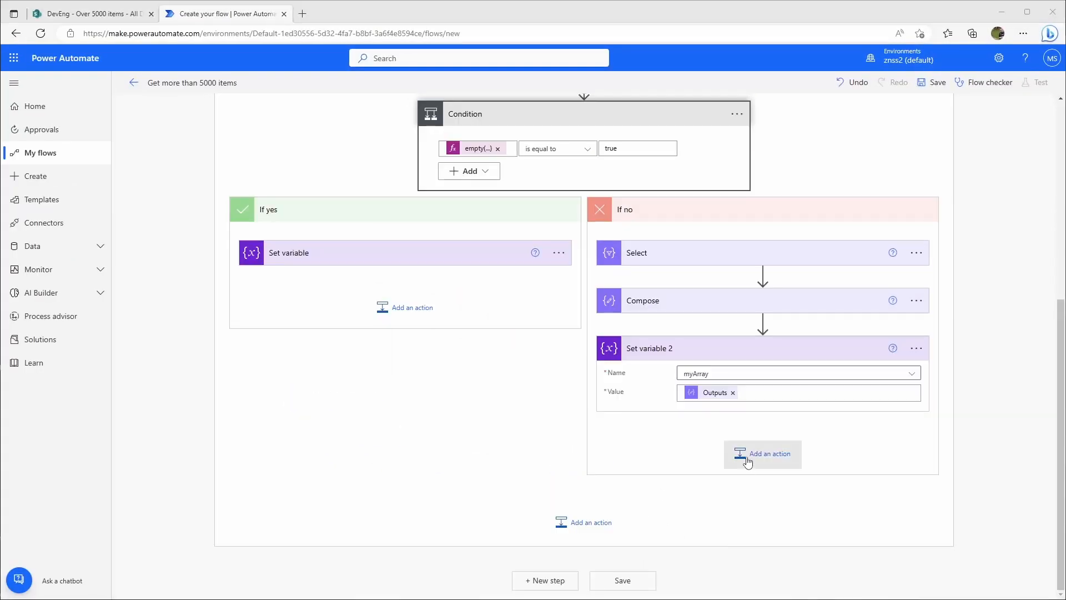
{"action": "scroll", "scroll_direction": "up", "scroll_amount": 3}
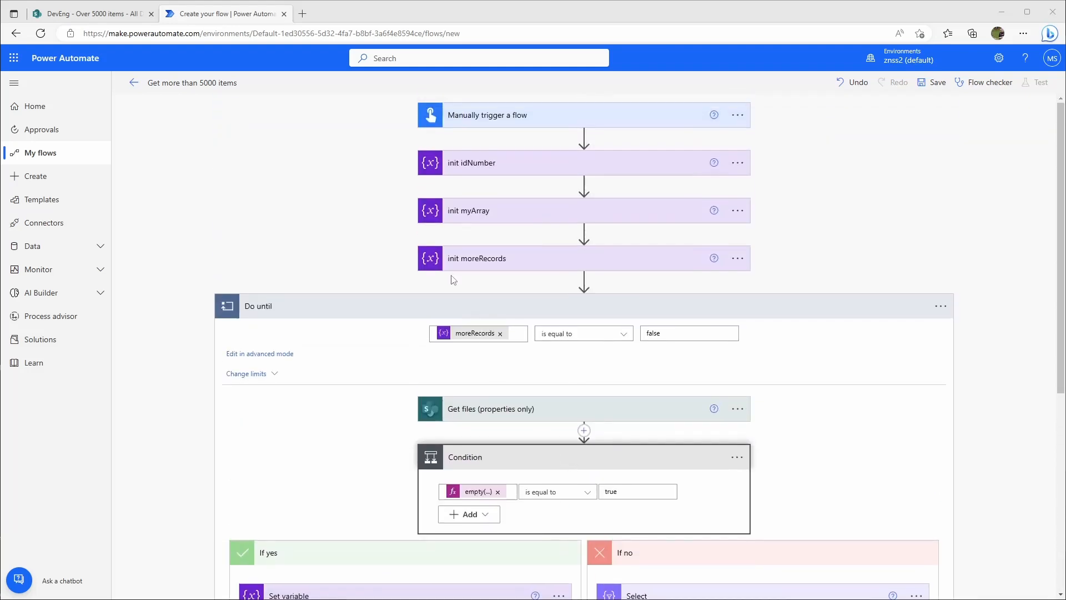
{"action": "left_click", "coordinate": [486, 162]}
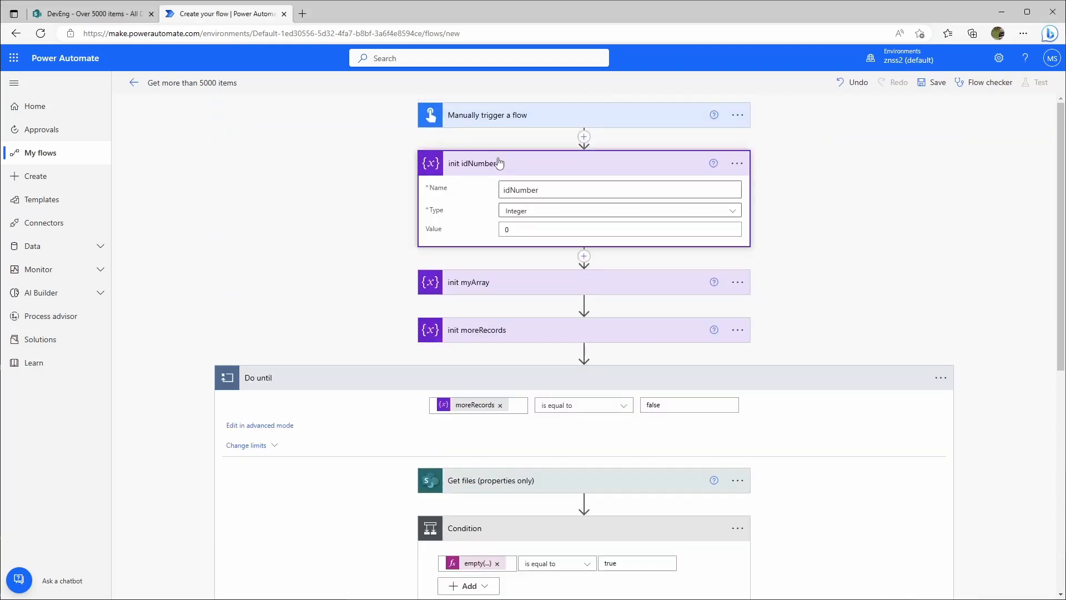
{"action": "scroll", "scroll_direction": "down", "scroll_amount": 3}
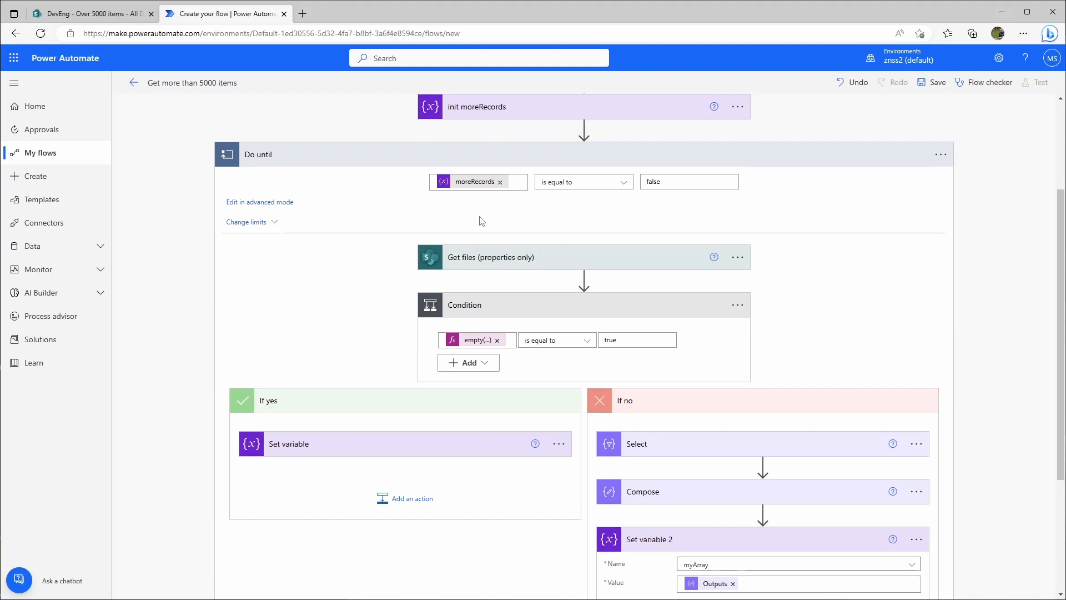
{"action": "mouse_move", "coordinate": [492, 264]}
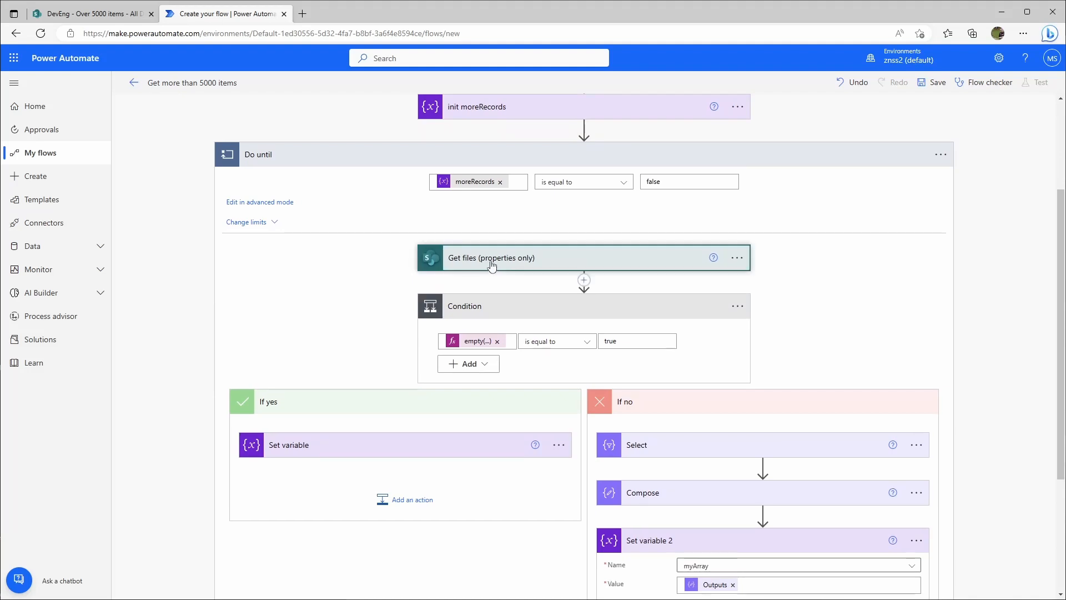
{"action": "left_click", "coordinate": [491, 257]}
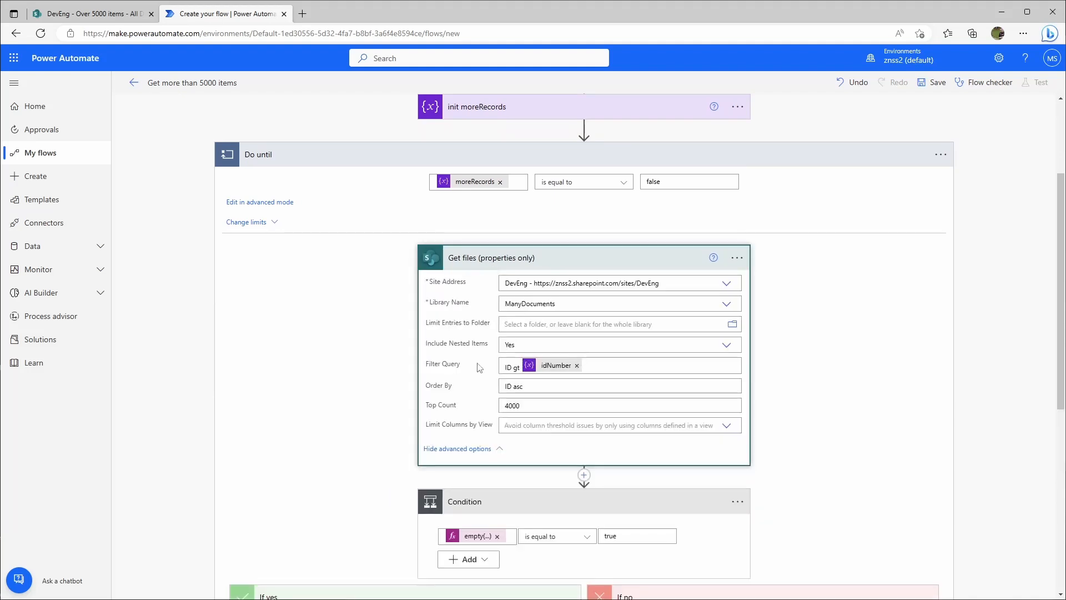
{"action": "mouse_move", "coordinate": [556, 365]}
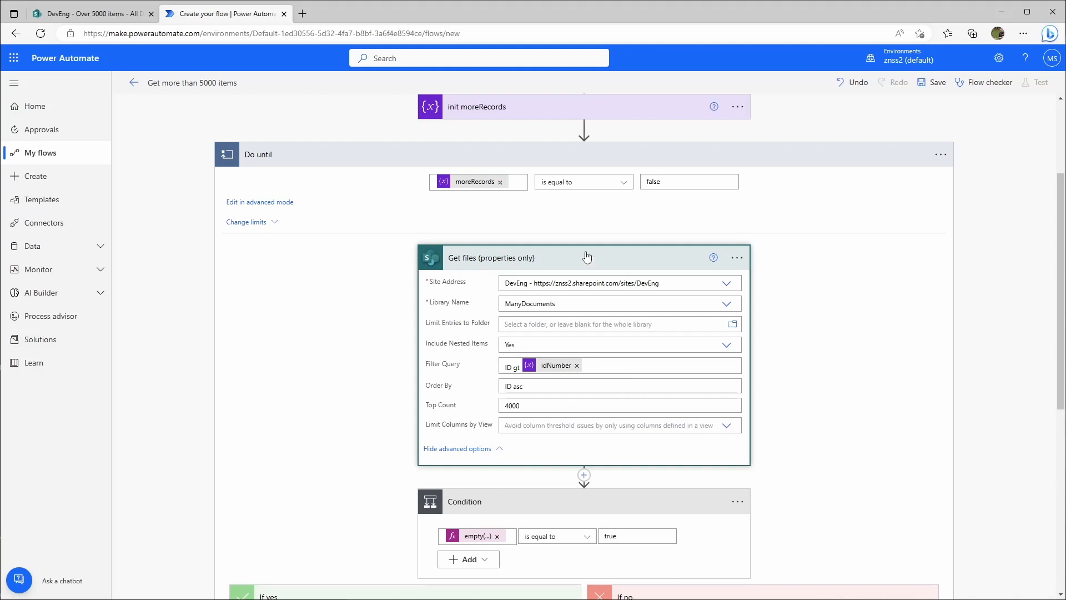
{"action": "scroll", "scroll_direction": "down", "scroll_amount": 3}
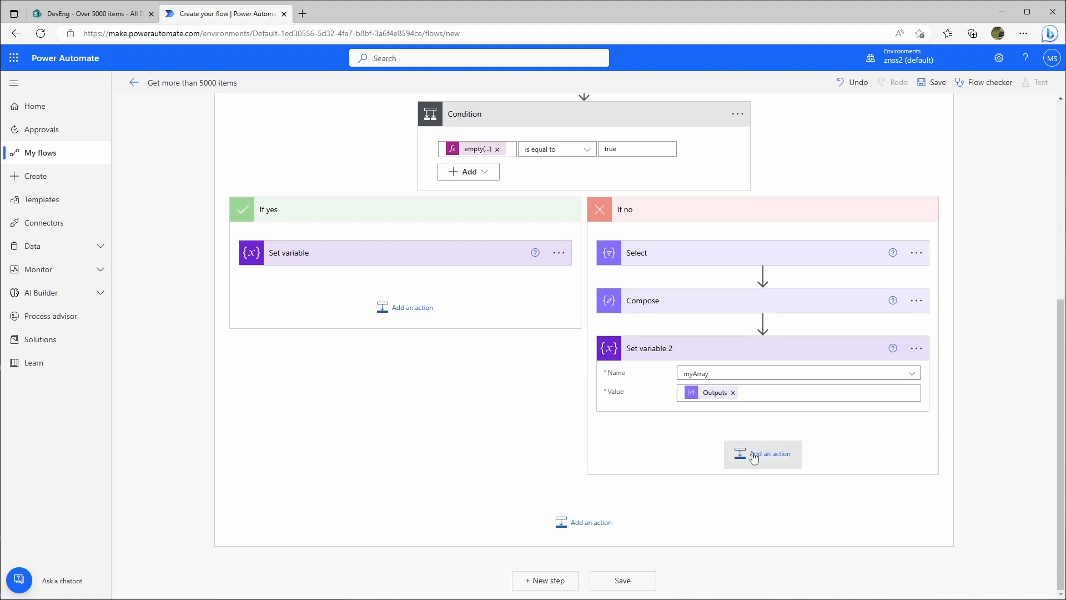
{"action": "mouse_move", "coordinate": [826, 474]}
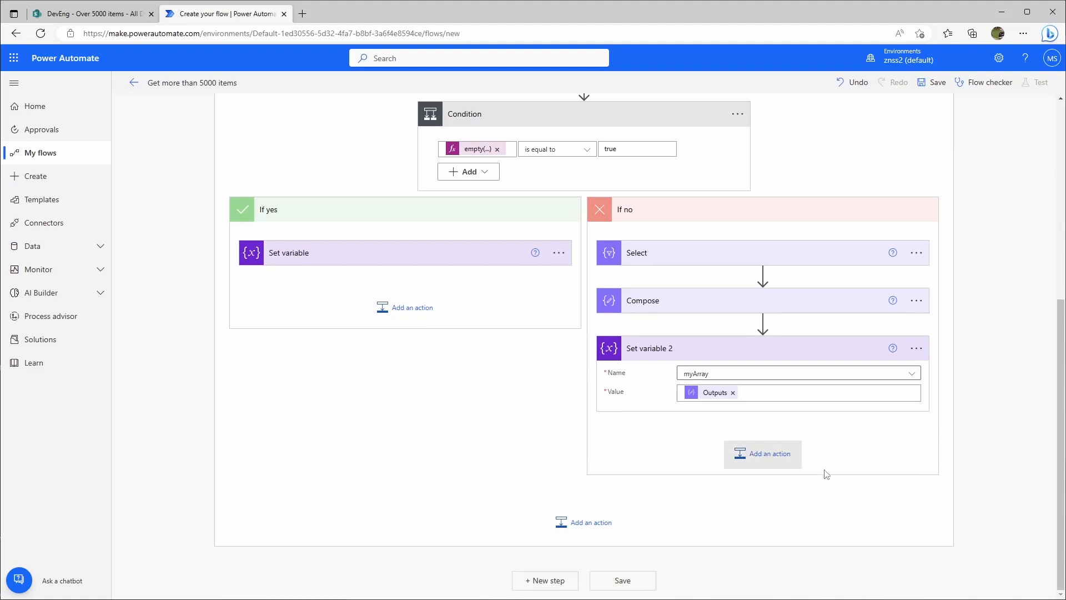
Add a third Set variable action under Set variable 2 and choose idNumber as its variable.
{"action": "left_click", "coordinate": [761, 453]}
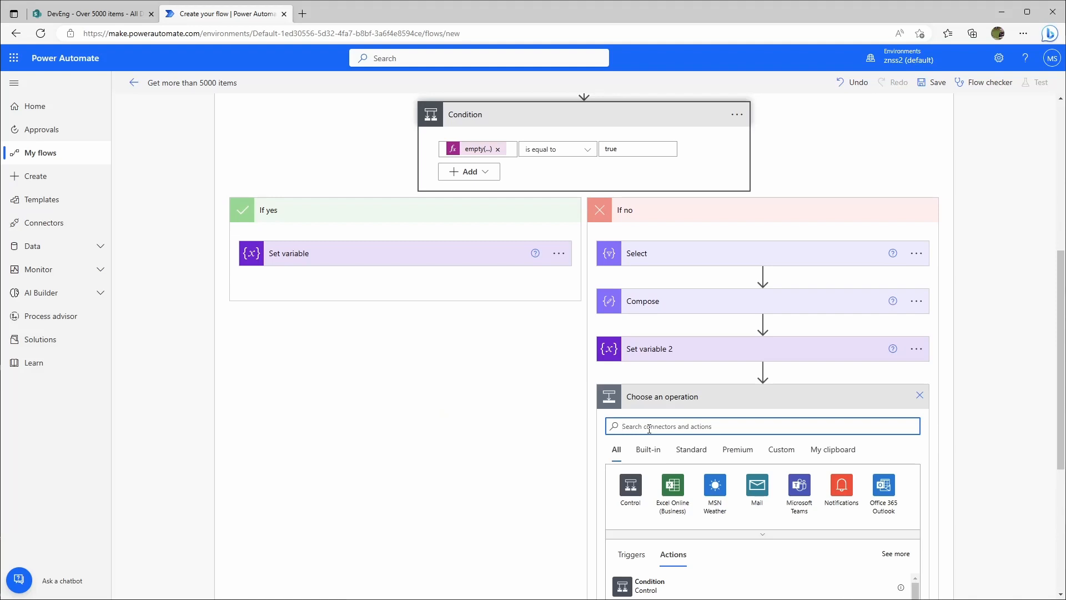
{"action": "type", "text": "set"}
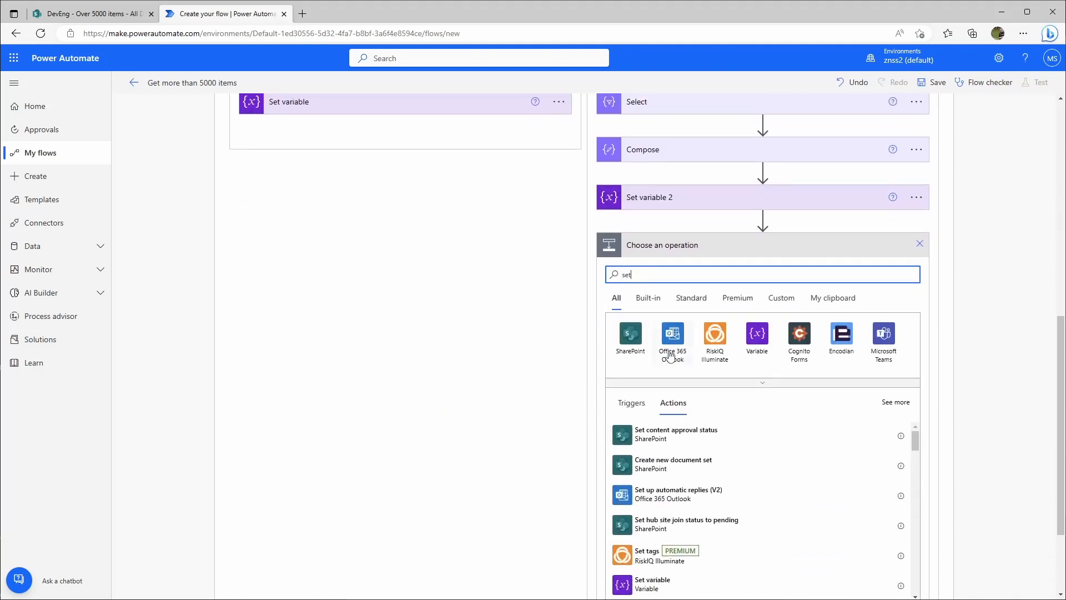
{"action": "left_click", "coordinate": [652, 583]}
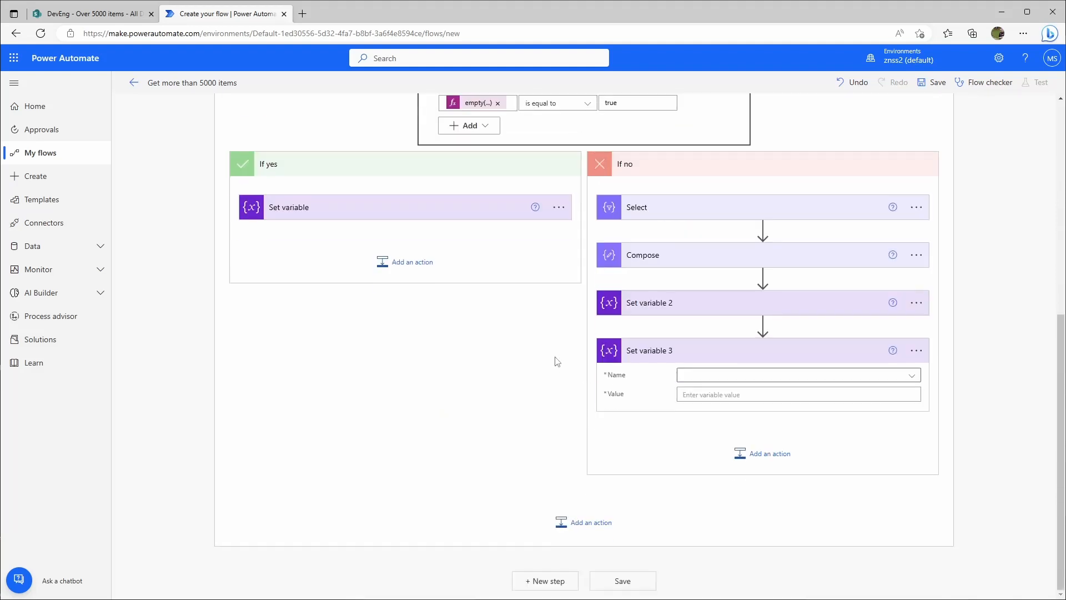
{"action": "left_click", "coordinate": [795, 374]}
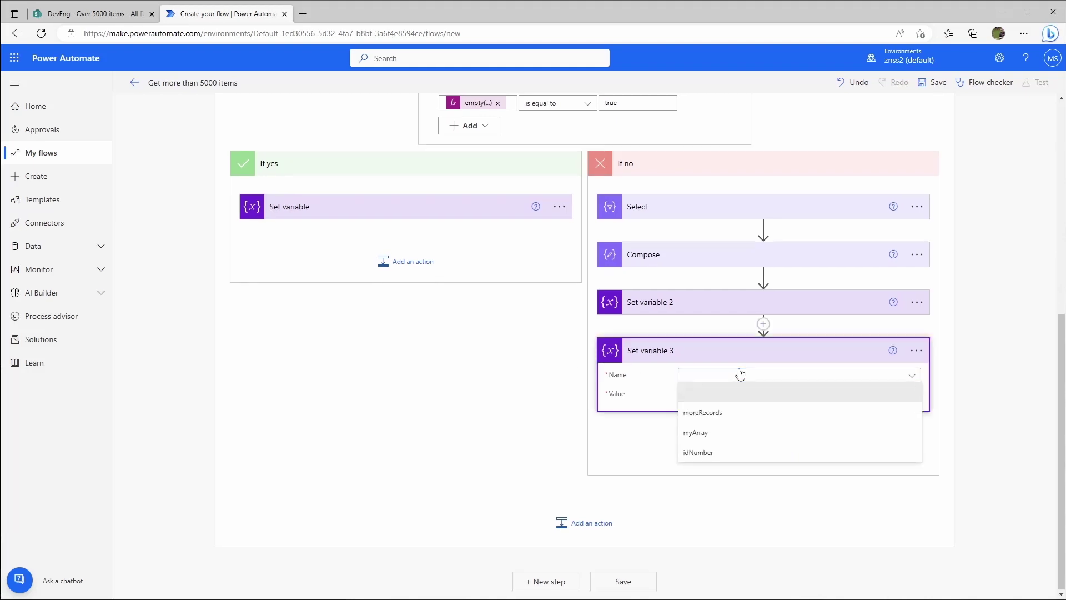
{"action": "left_click", "coordinate": [698, 452]}
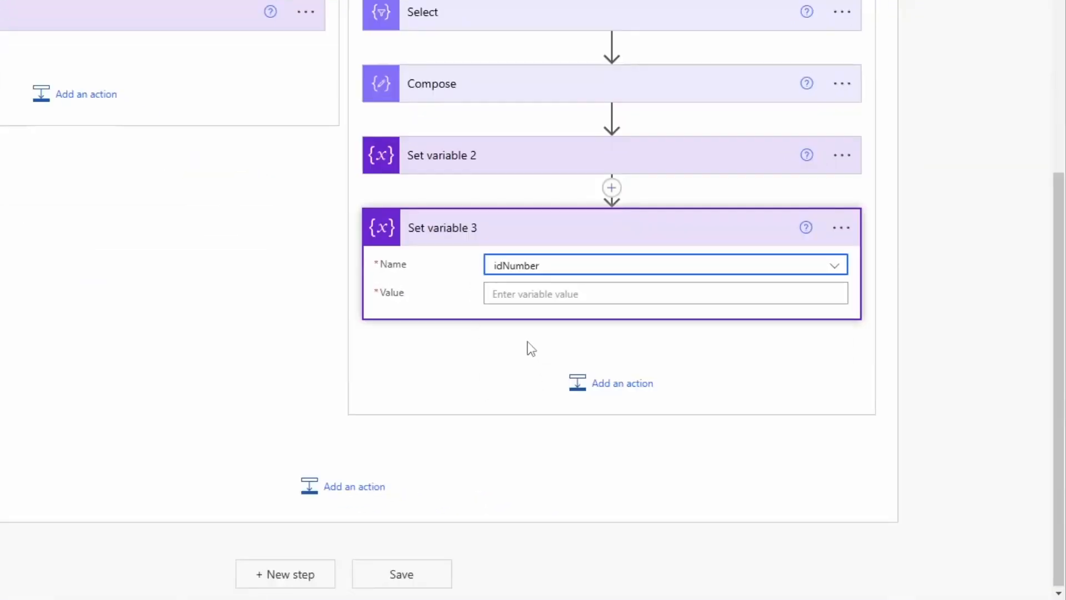
{"action": "left_click", "coordinate": [665, 293]}
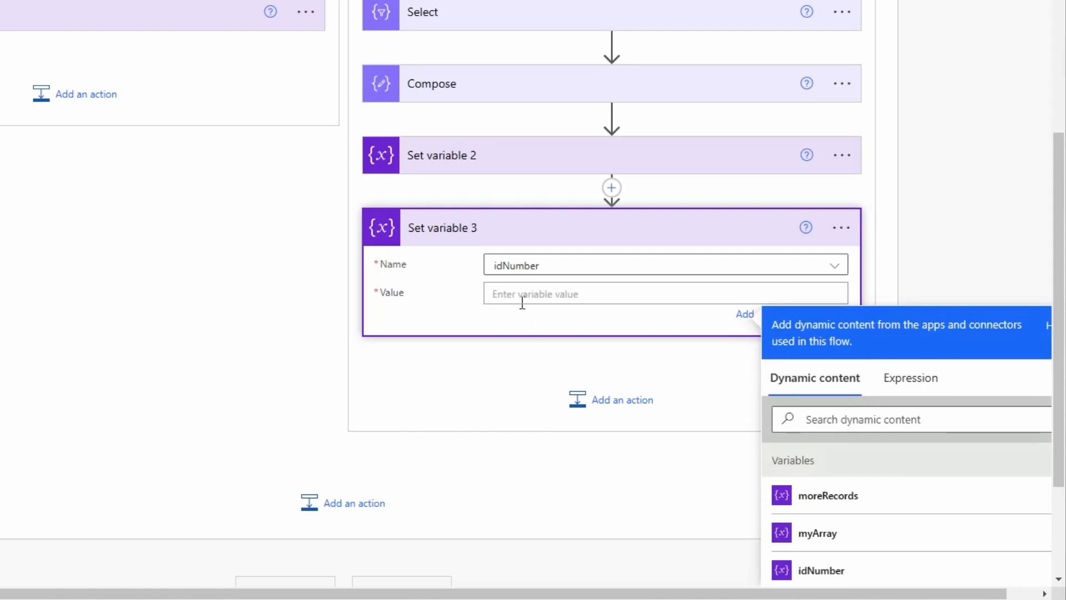
Begin the Value expression with last(variables('myArray')) in the Expression editor.
{"action": "left_click", "coordinate": [909, 377]}
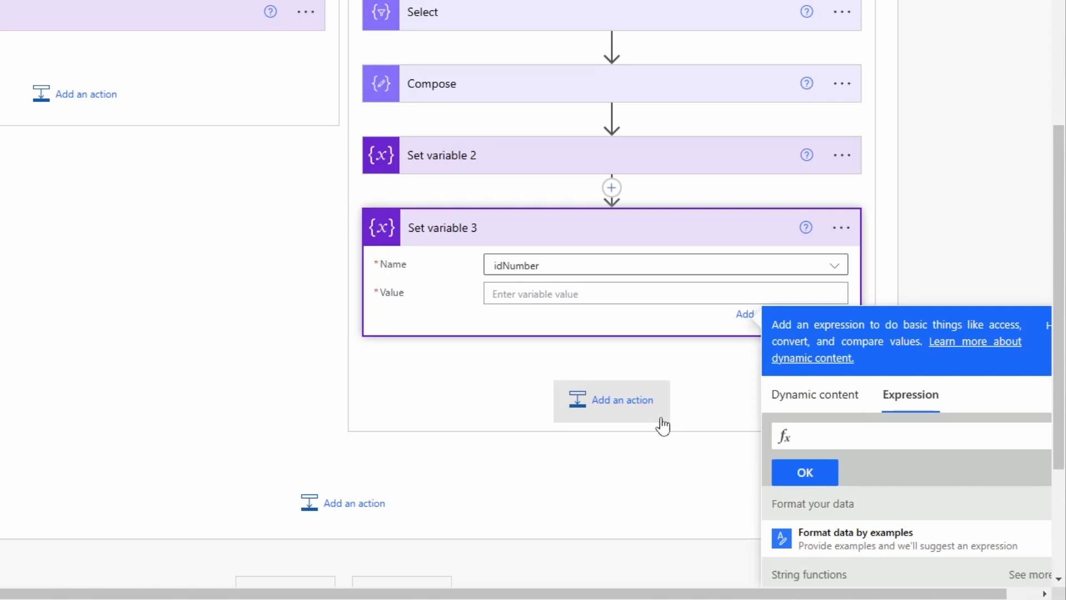
{"action": "type", "text": "last"}
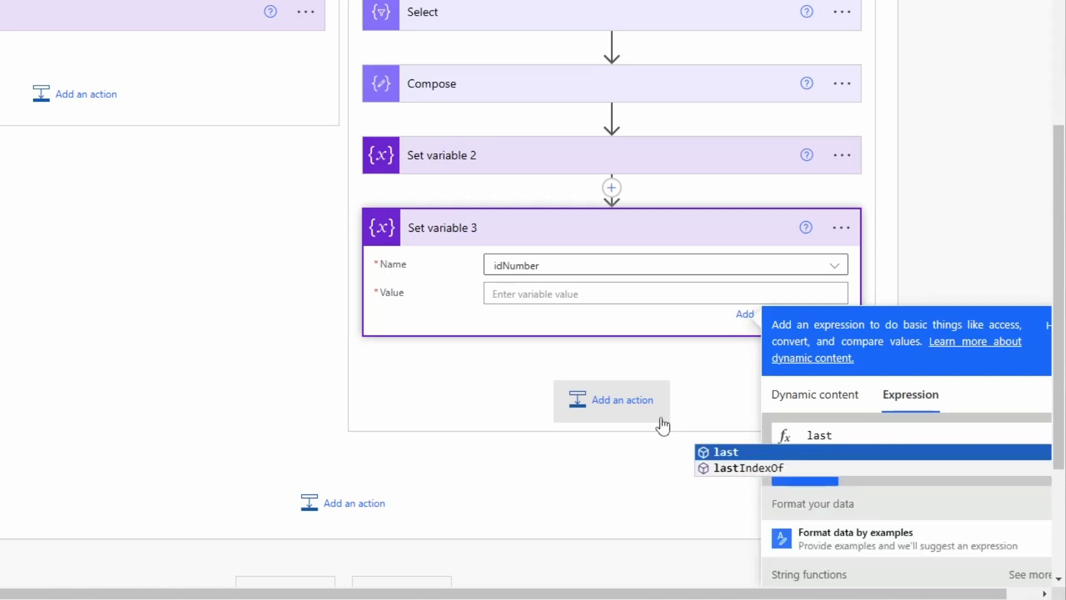
{"action": "left_click", "coordinate": [726, 452]}
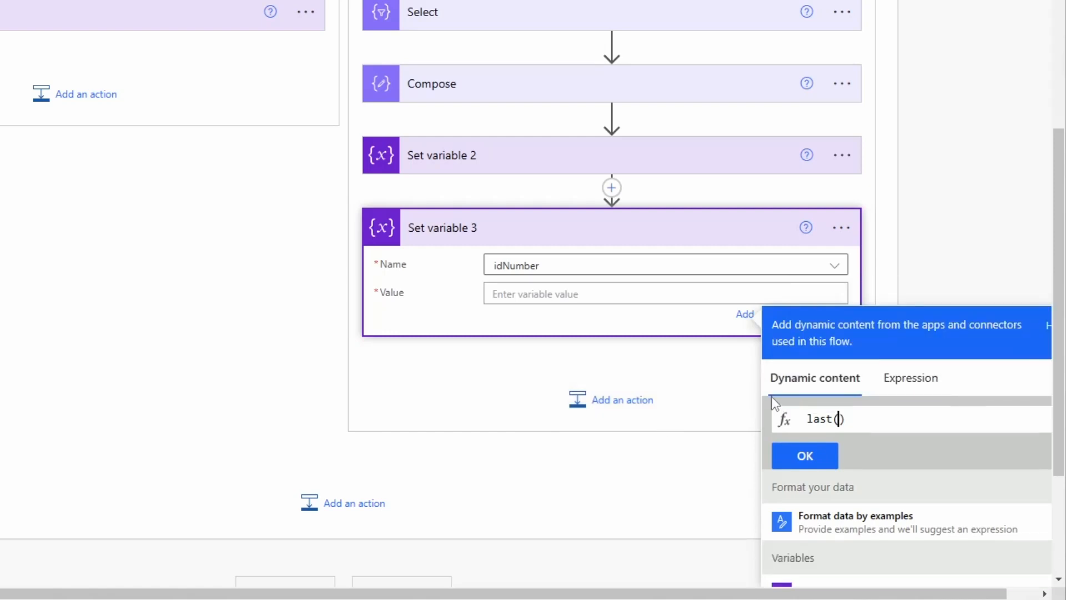
{"action": "left_click", "coordinate": [817, 423]}
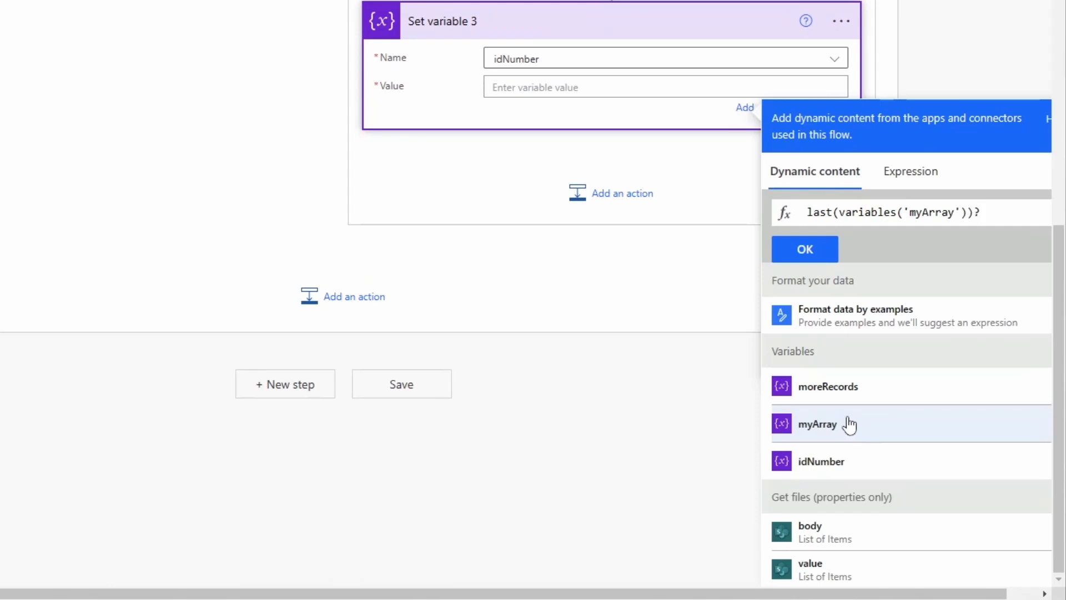
{"action": "type", "text": "[]"}
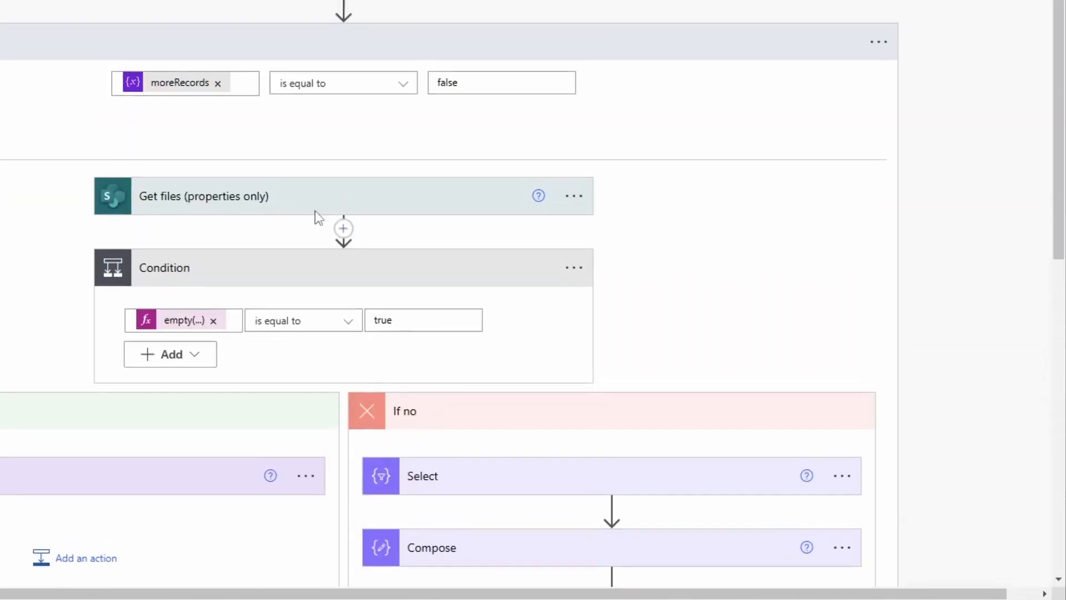
Expand the Get files step to review its settings.
{"action": "left_click", "coordinate": [203, 195]}
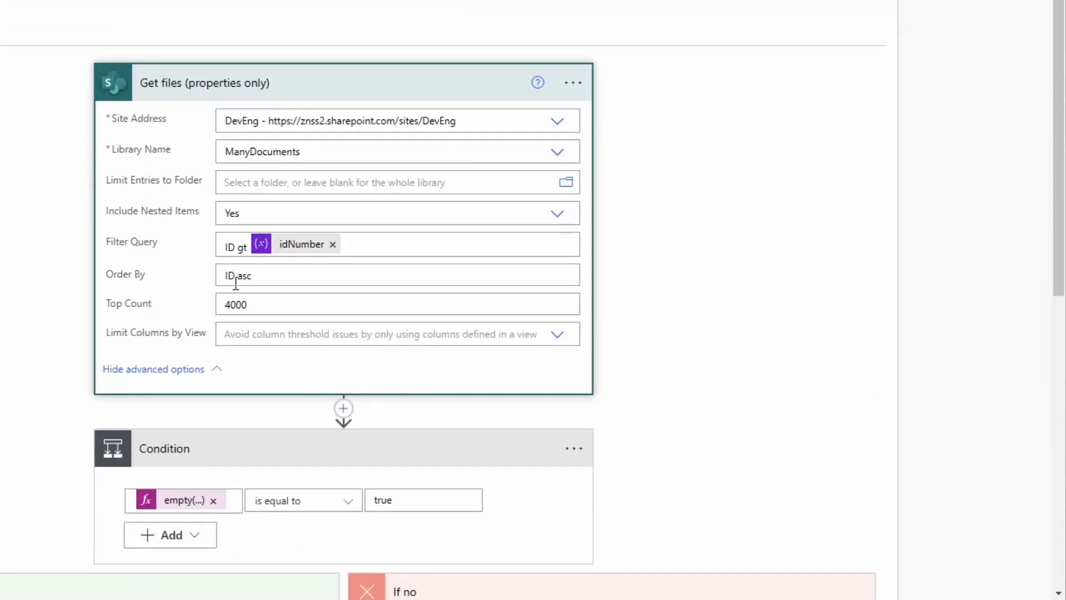
{"action": "left_click", "coordinate": [256, 274]}
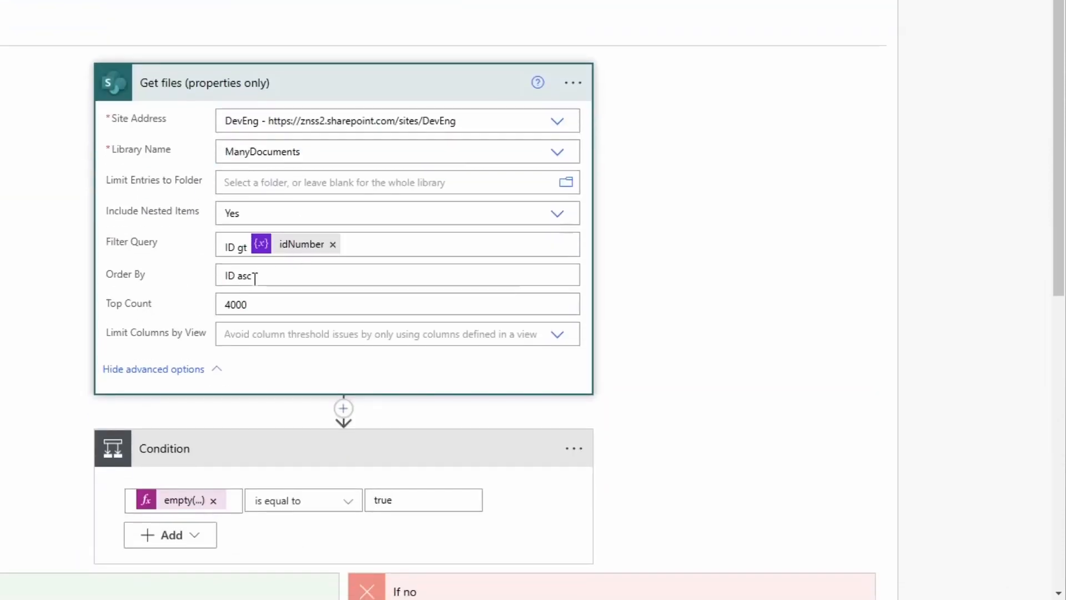
{"action": "scroll", "scroll_direction": "down", "scroll_amount": 3}
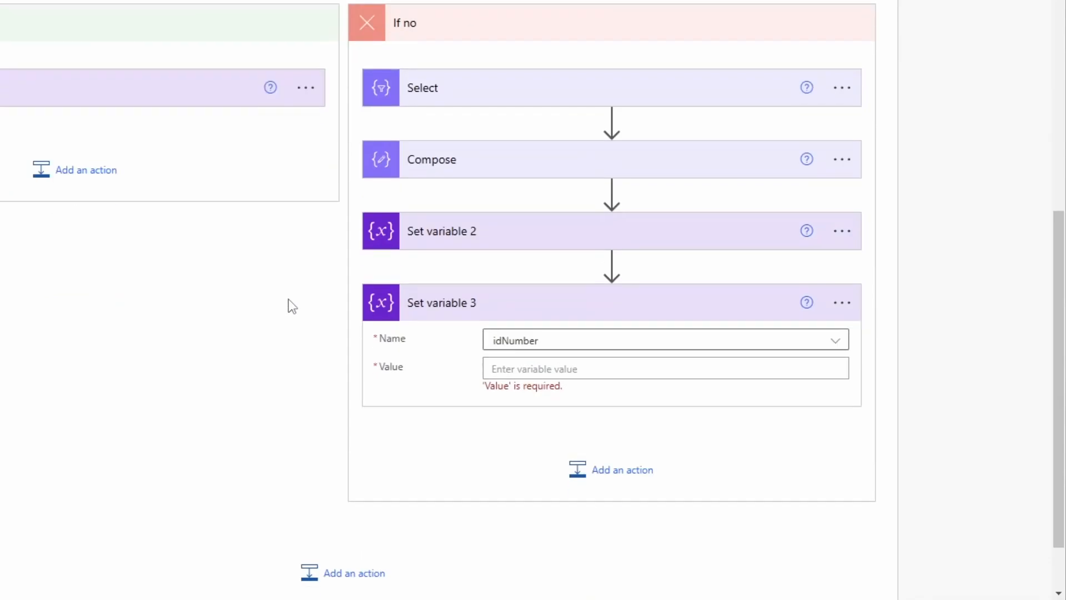
{"action": "scroll", "scroll_direction": "down", "scroll_amount": 3}
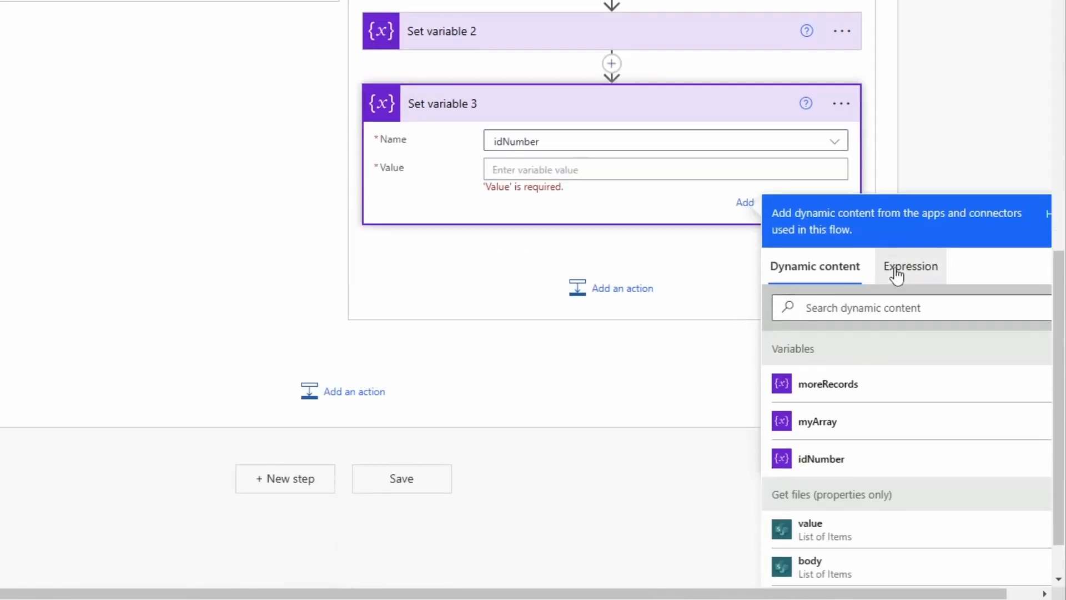
Complete the expression as last(variables('myArray'))?['ID'] and confirm it as idNumber's value.
{"action": "left_click", "coordinate": [909, 266]}
{"action": "type", "text": "last()"}
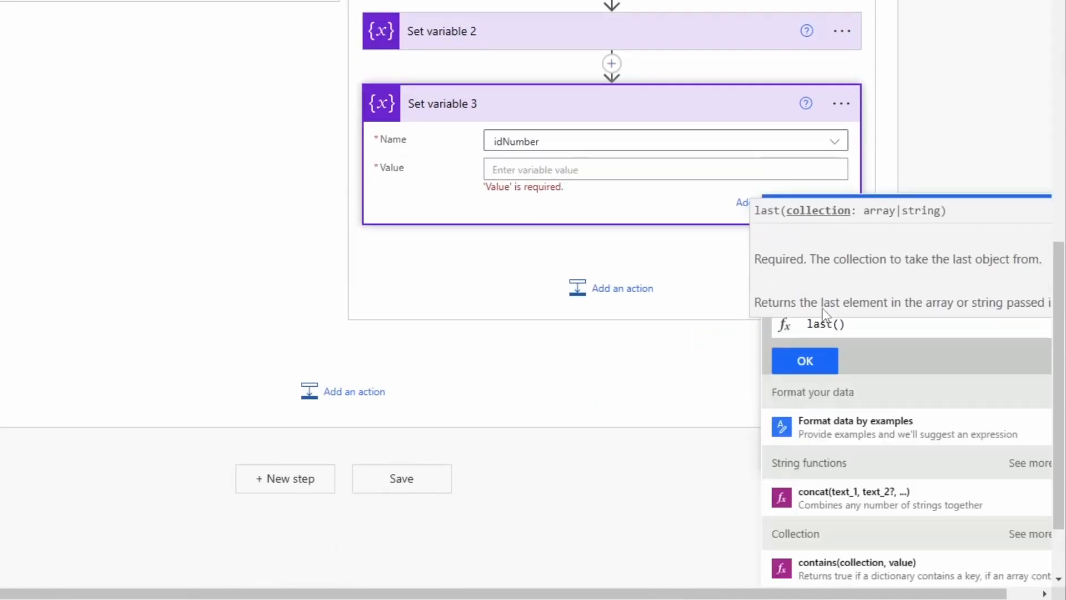
{"action": "left_click", "coordinate": [813, 265]}
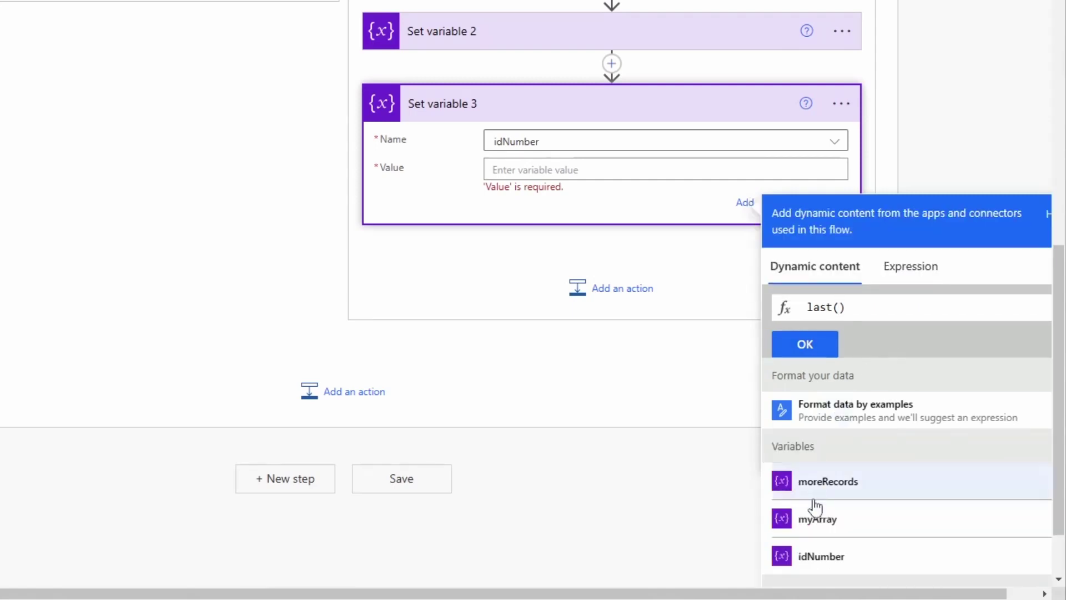
{"action": "left_click", "coordinate": [818, 519]}
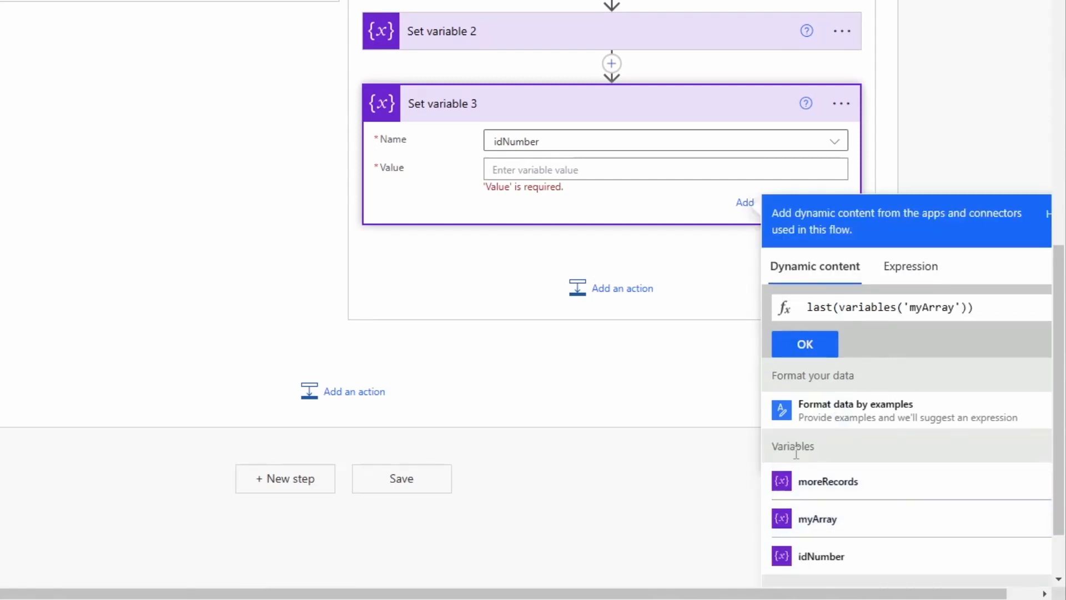
{"action": "type", "text": "?[]"}
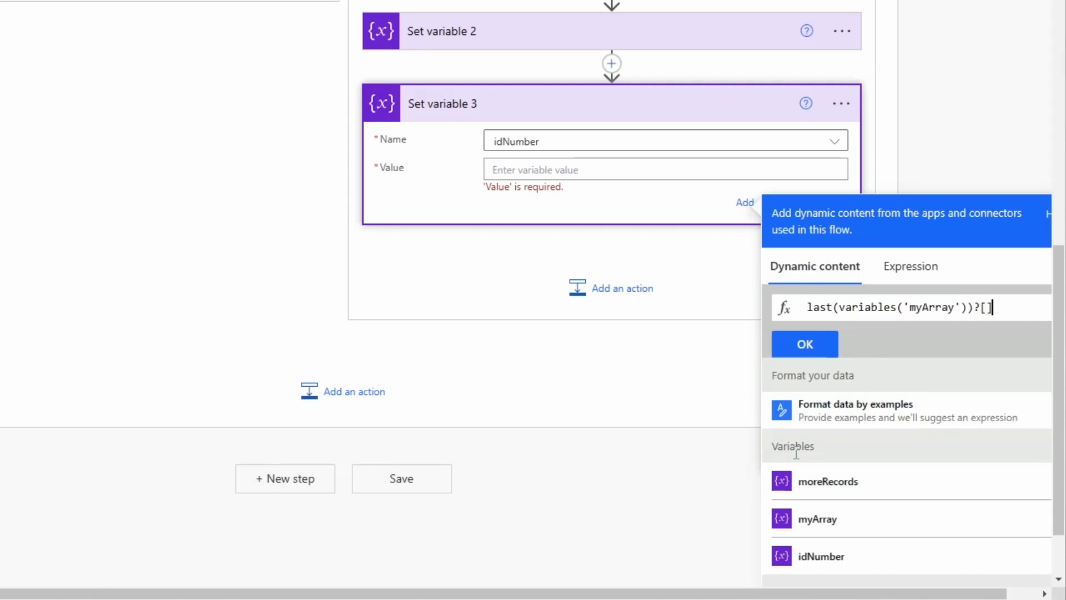
{"action": "type", "text": "ID'"}
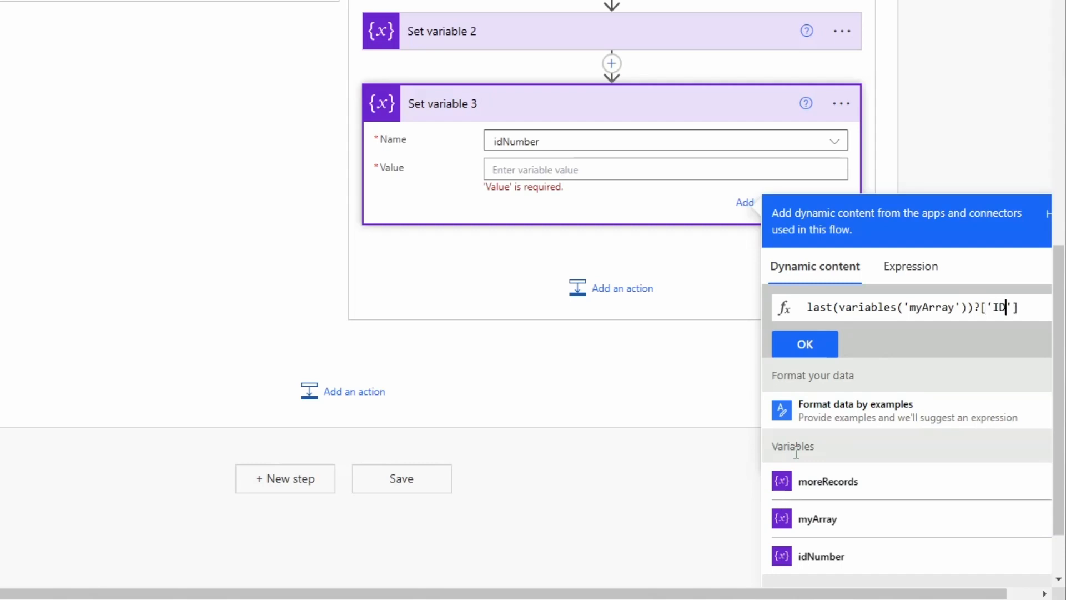
{"action": "triple_click", "coordinate": [904, 308]}
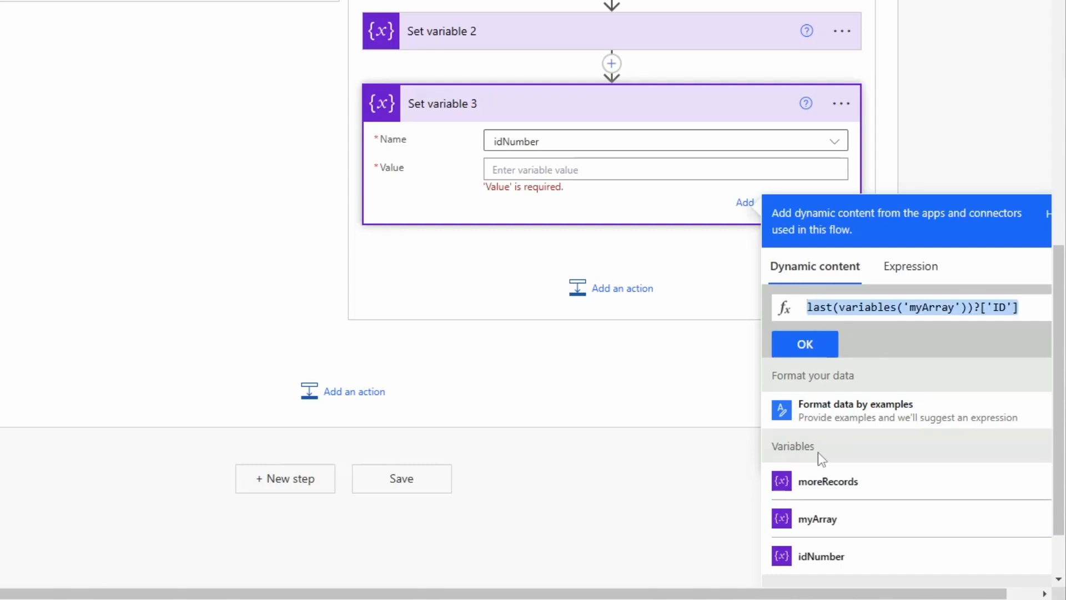
{"action": "left_click", "coordinate": [804, 343]}
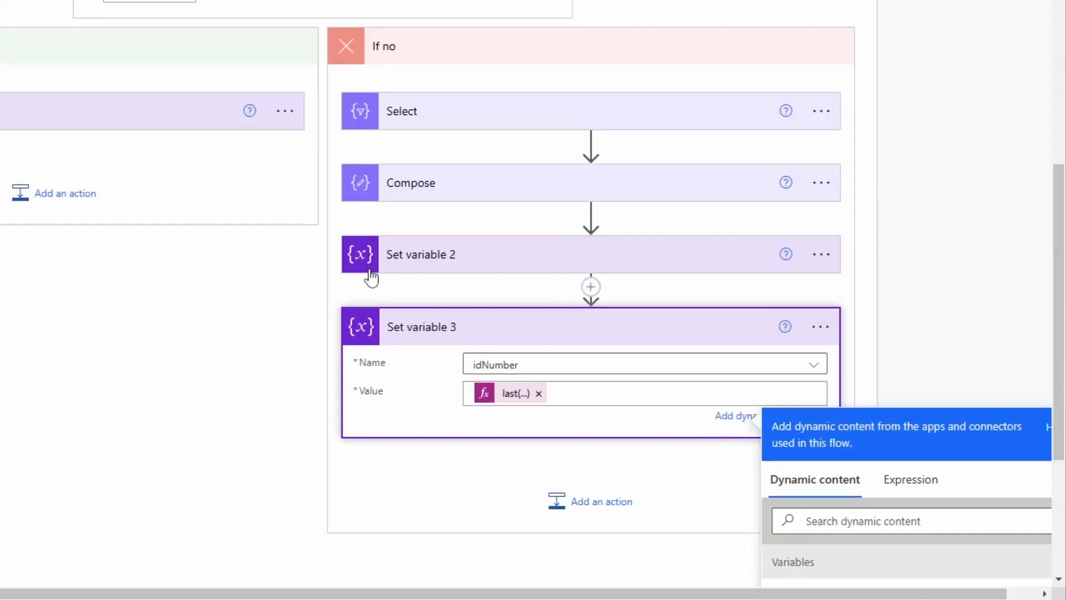
{"action": "scroll", "scroll_direction": "up", "scroll_amount": 3}
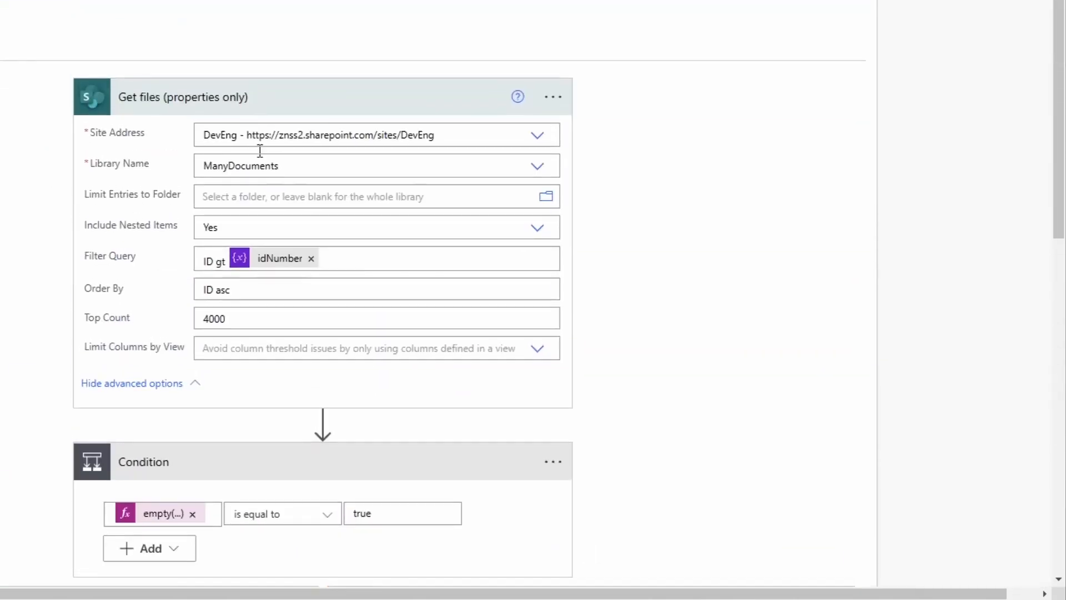
{"action": "mouse_move", "coordinate": [218, 263]}
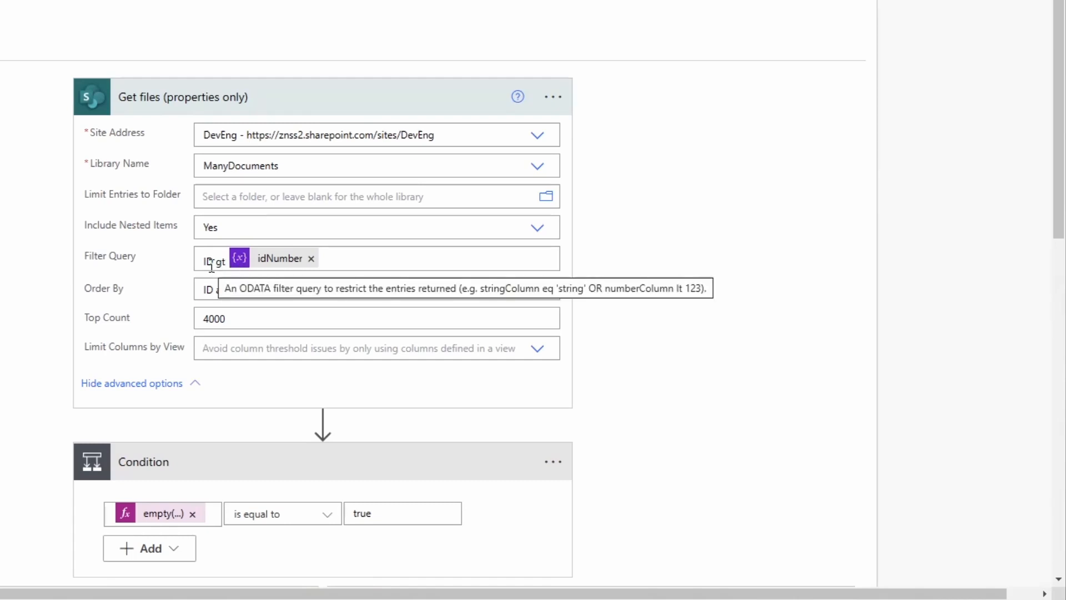
{"action": "mouse_move", "coordinate": [162, 320]}
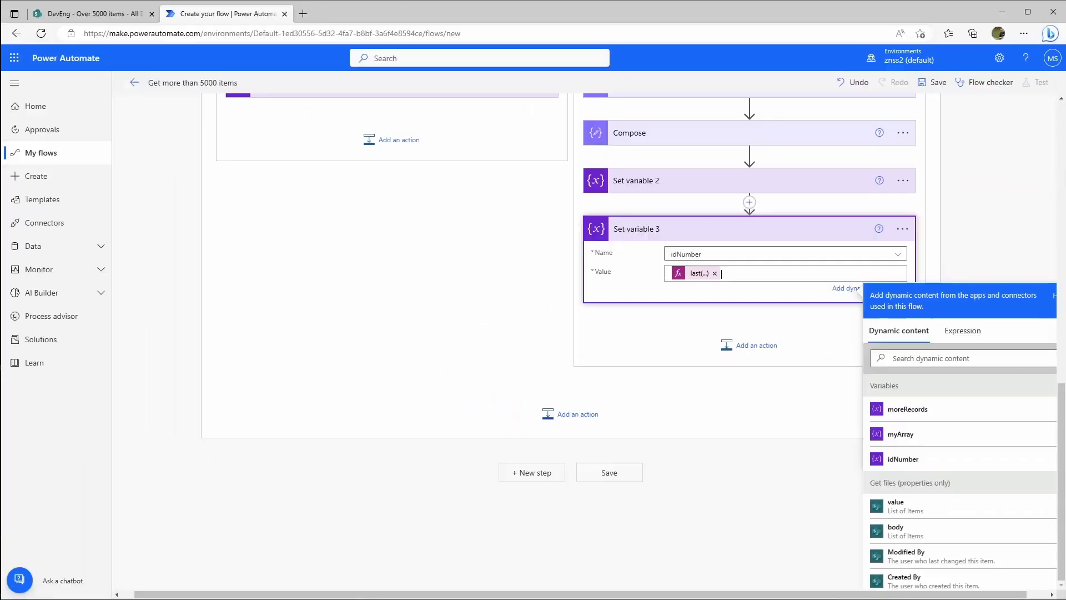
{"action": "mouse_move", "coordinate": [542, 476]}
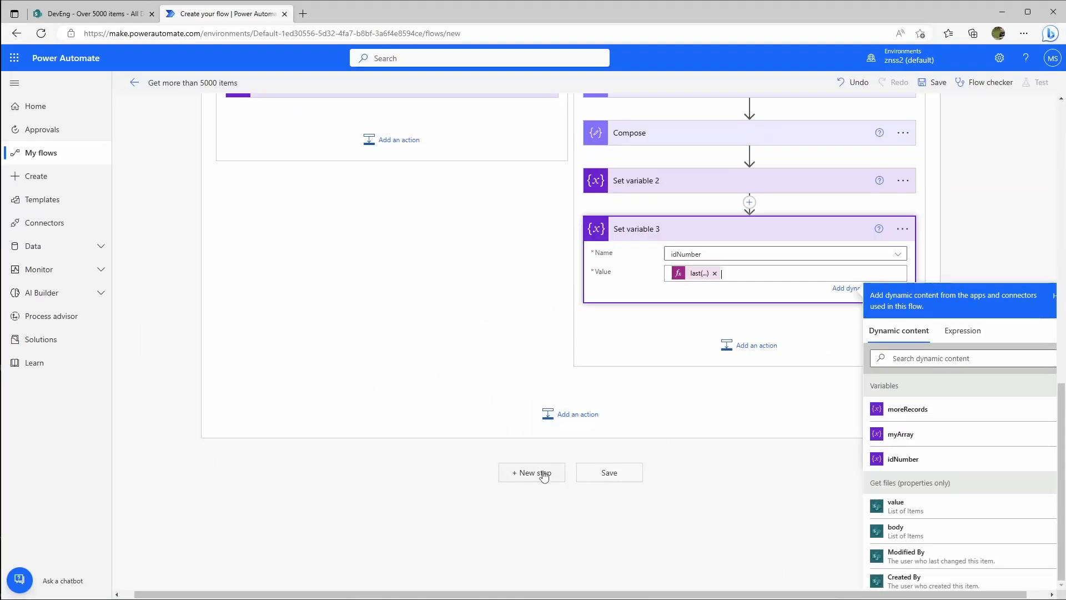
Scroll up so the collapsed Do until loop and top-level steps are in view.
{"action": "scroll", "scroll_direction": "up", "scroll_amount": 3}
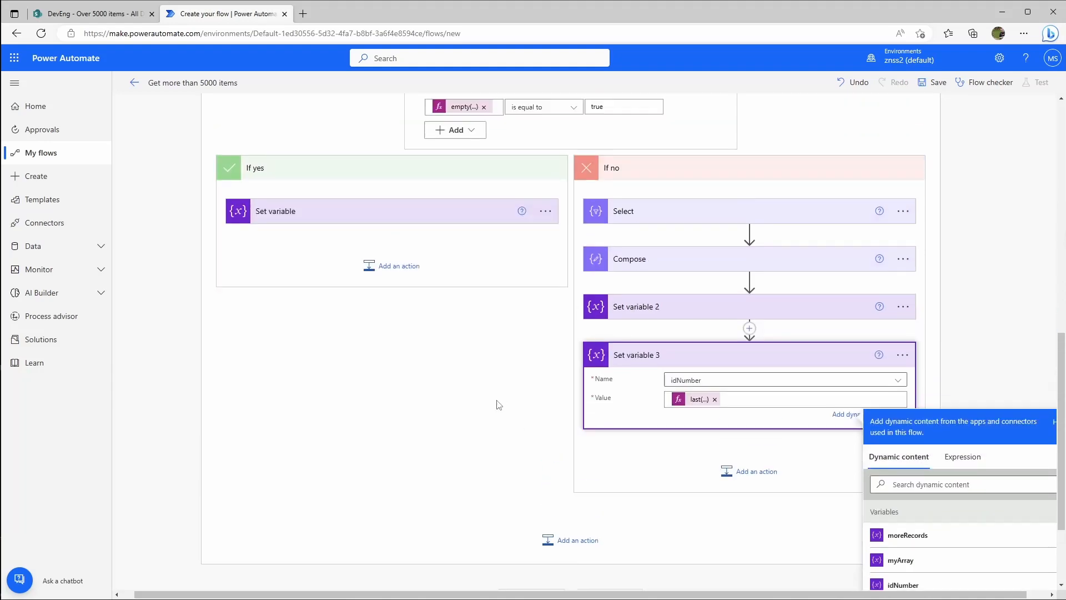
{"action": "scroll", "scroll_direction": "up", "scroll_amount": 3}
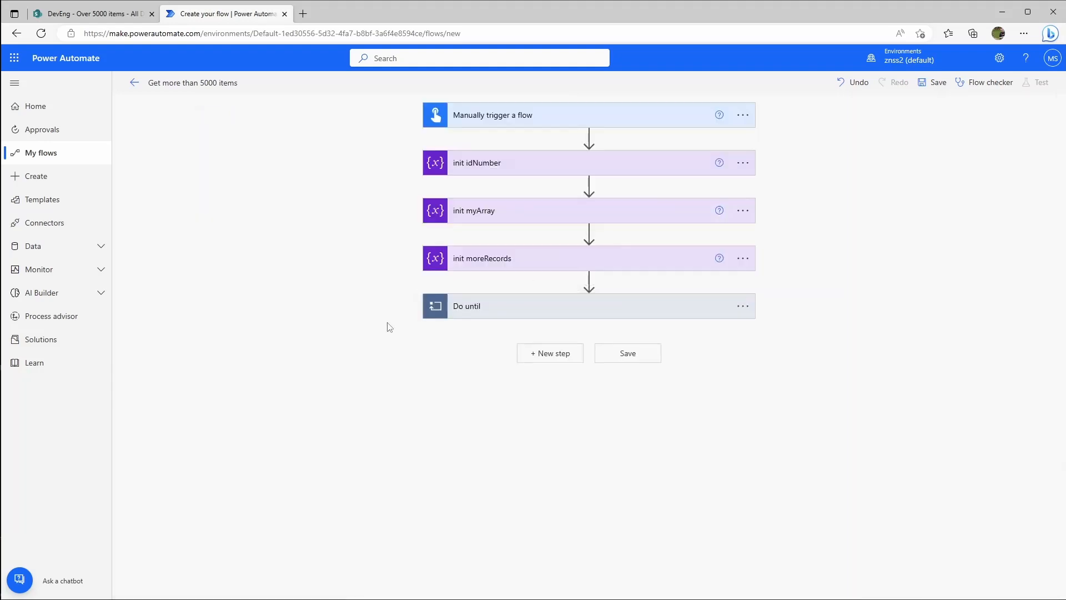
{"action": "mouse_move", "coordinate": [660, 388]}
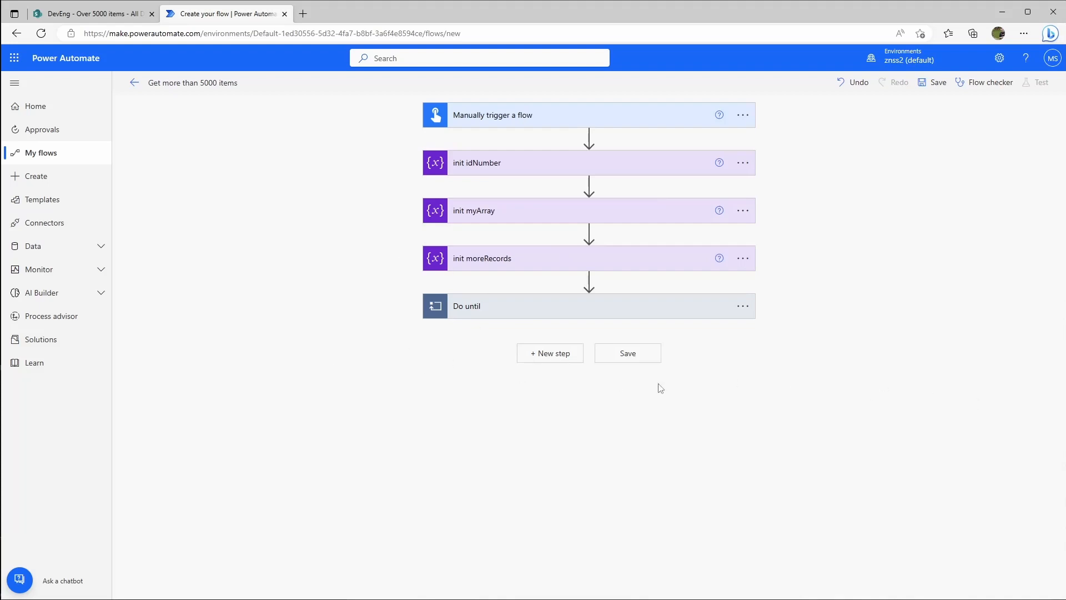
Add a Compose 2 action as a new step after the Do until loop.
{"action": "left_click", "coordinate": [549, 354]}
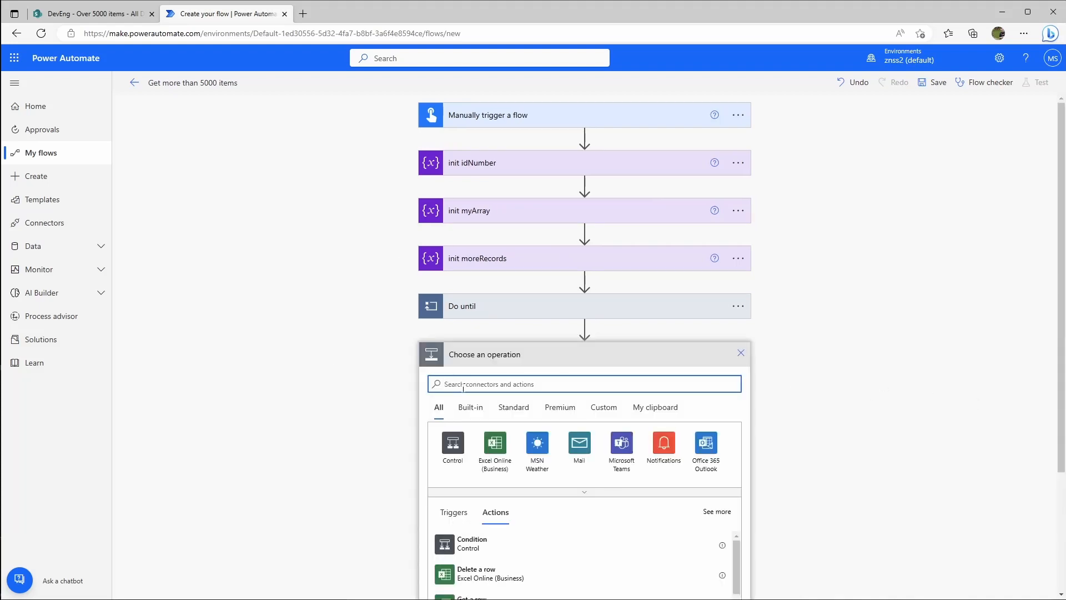
{"action": "type", "text": "compose"}
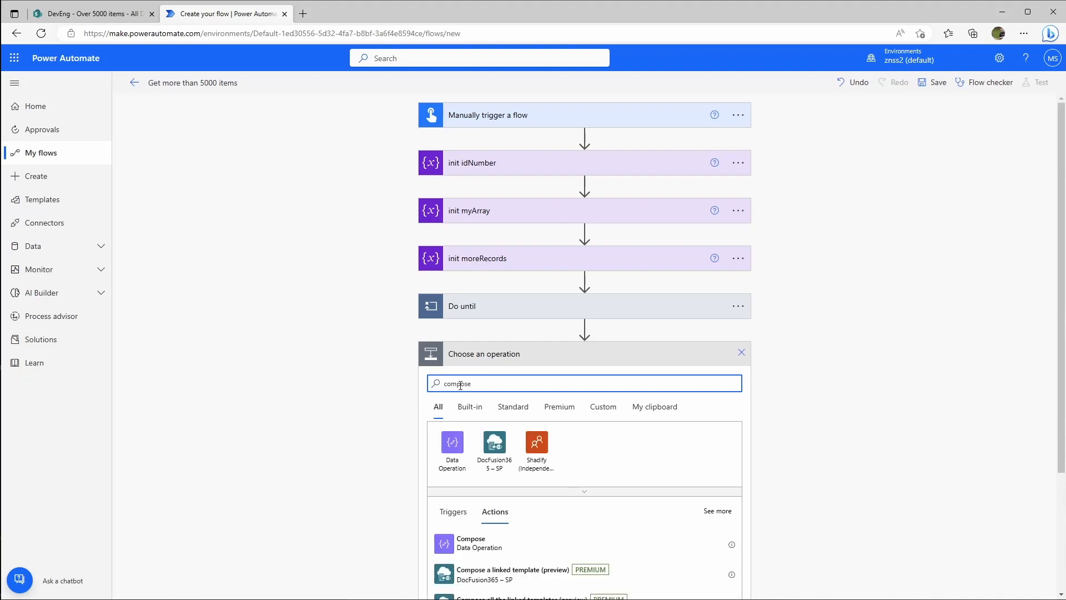
{"action": "left_click", "coordinate": [470, 542]}
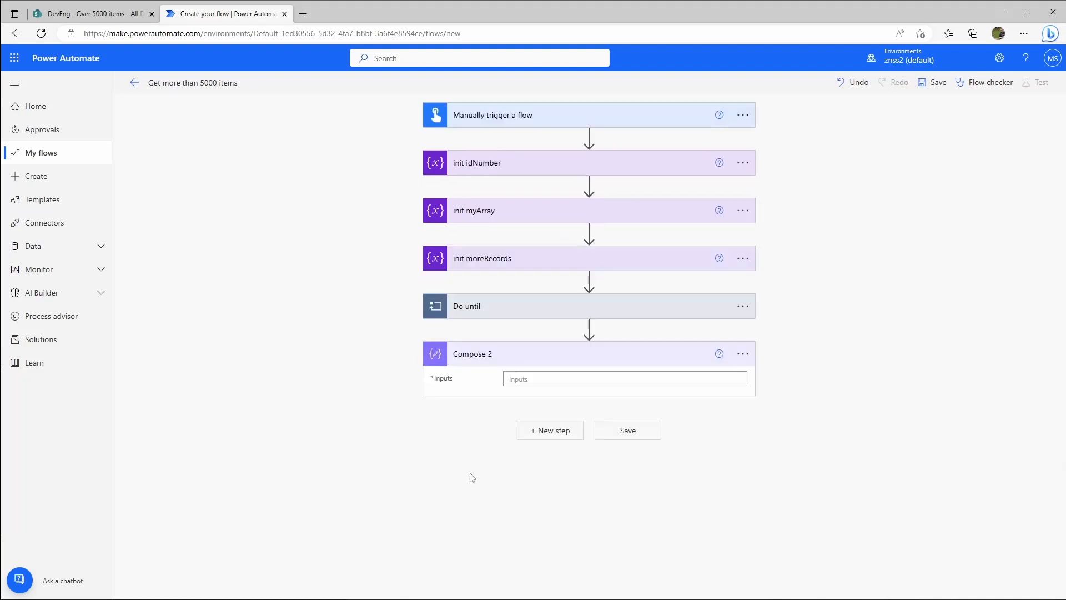
{"action": "mouse_move", "coordinate": [556, 423]}
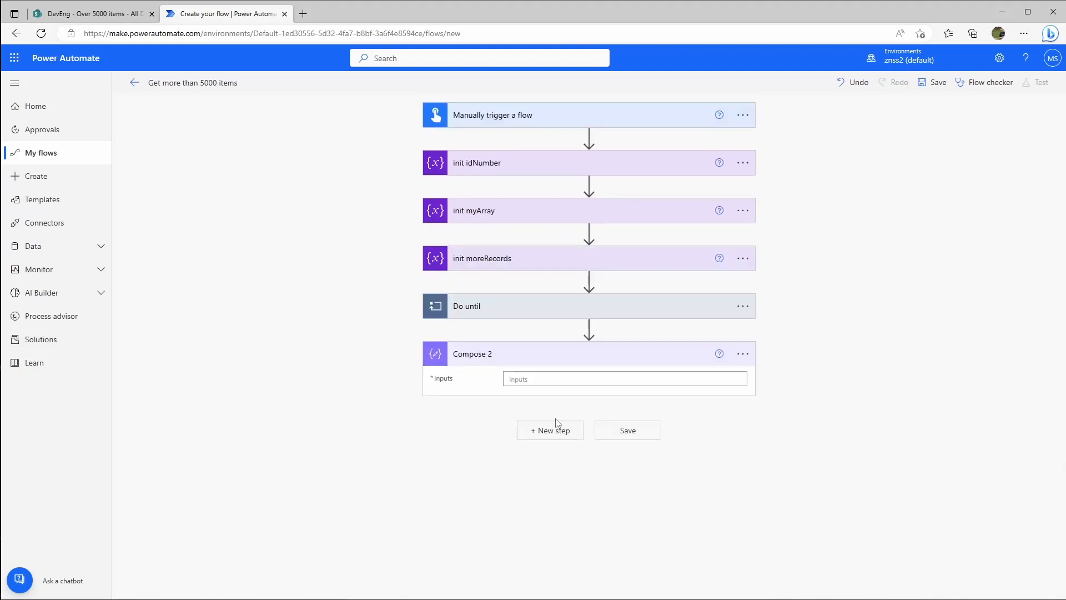
Set Compose 2's input to the expression length(variables('myArray')).
{"action": "left_click", "coordinate": [624, 379]}
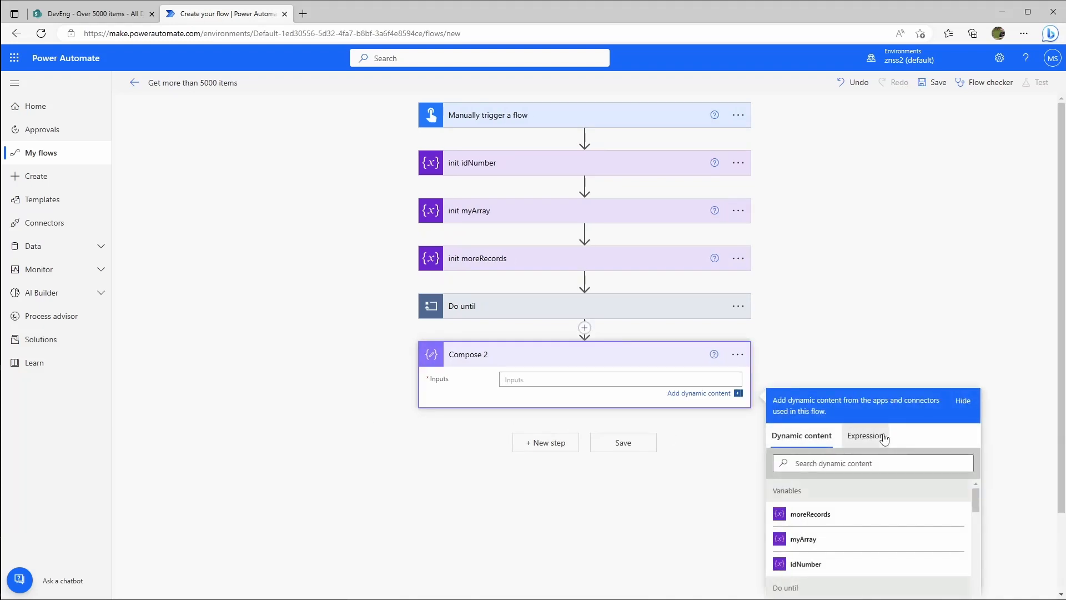
{"action": "left_click", "coordinate": [865, 436]}
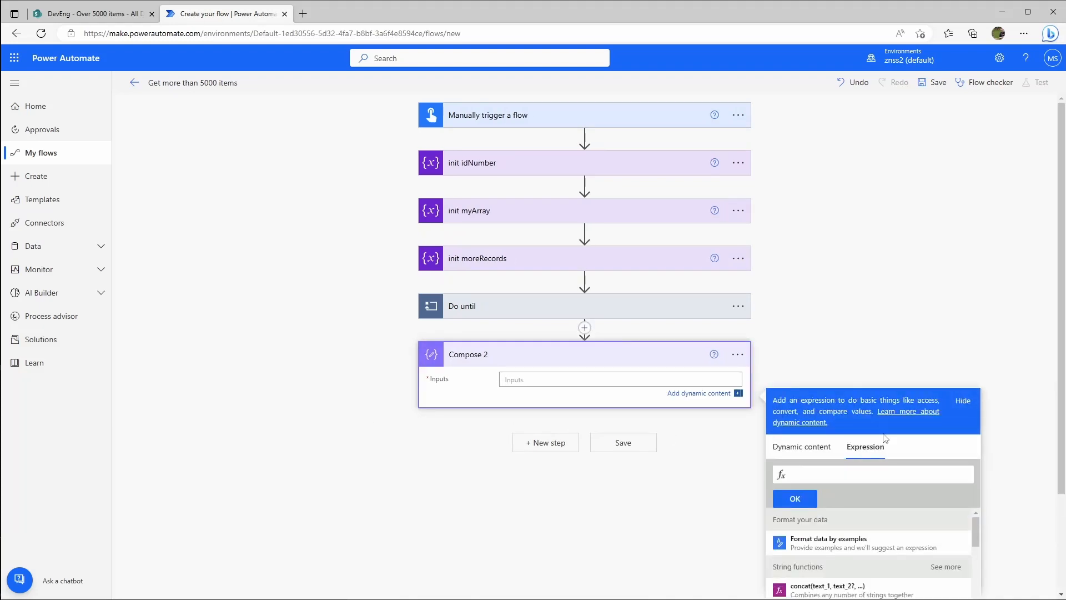
{"action": "type", "text": "len"}
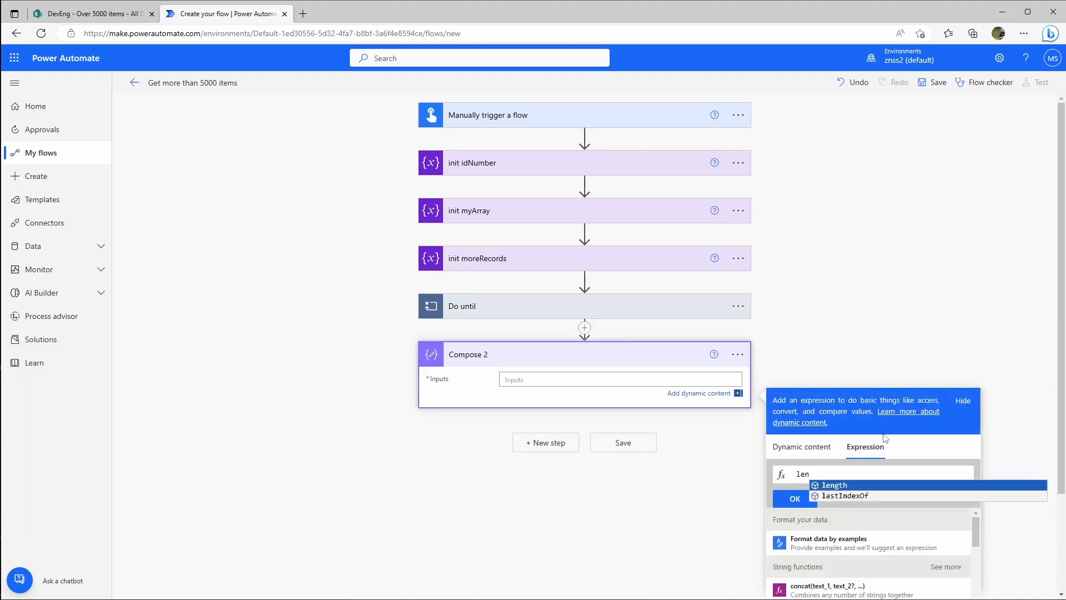
{"action": "left_click", "coordinate": [835, 486]}
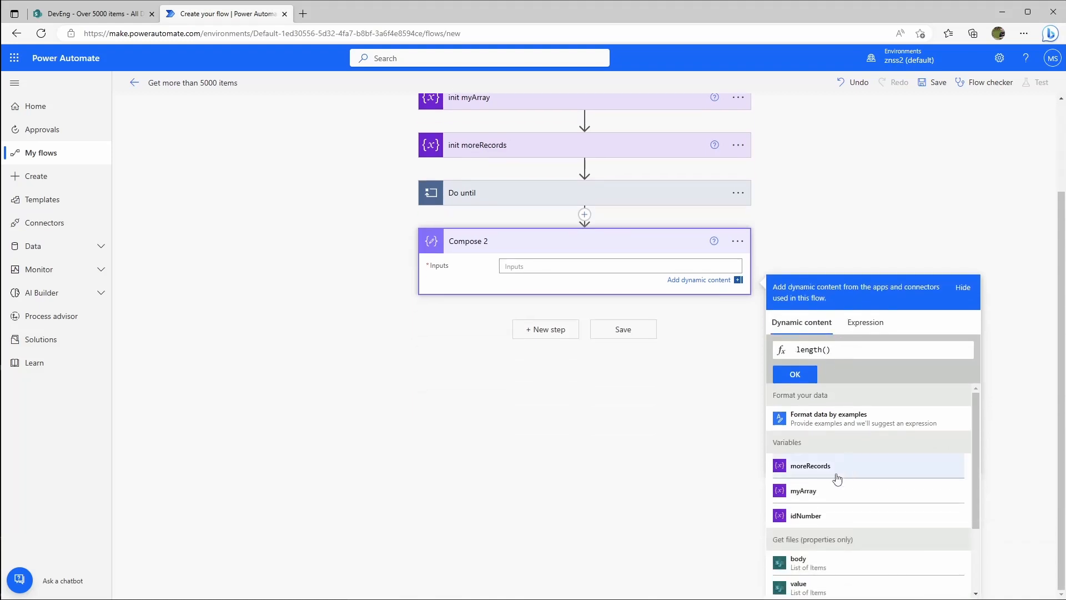
{"action": "left_click", "coordinate": [803, 490]}
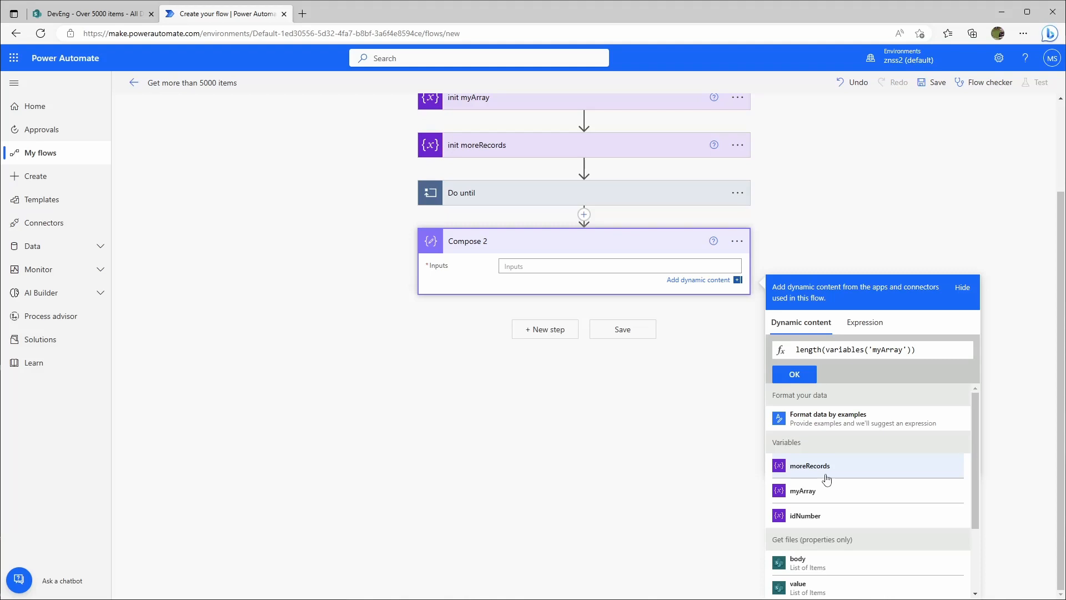
{"action": "left_click", "coordinate": [793, 375]}
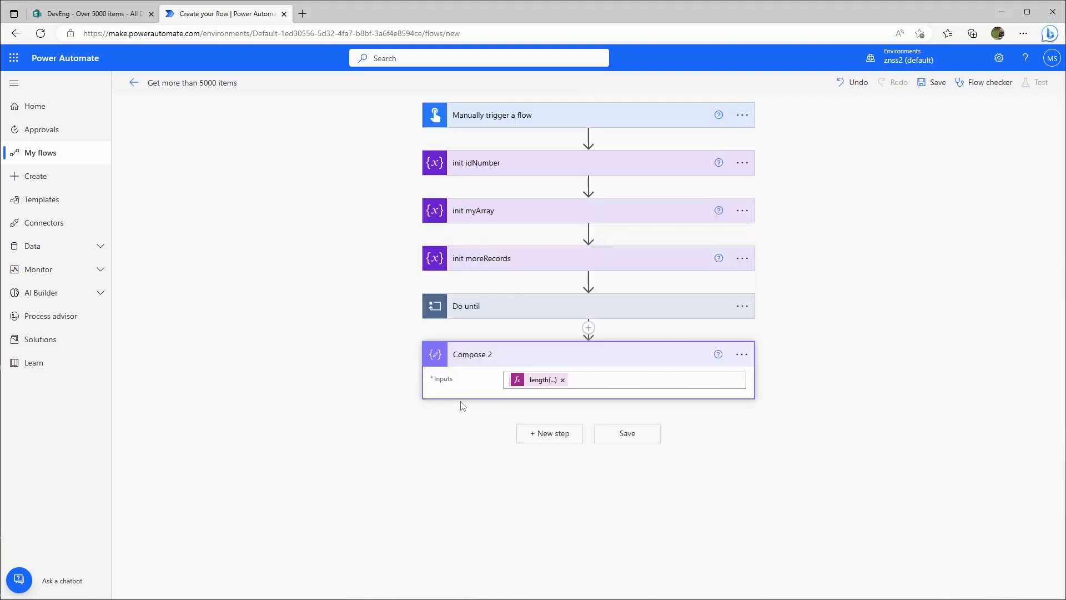
{"action": "mouse_move", "coordinate": [372, 419]}
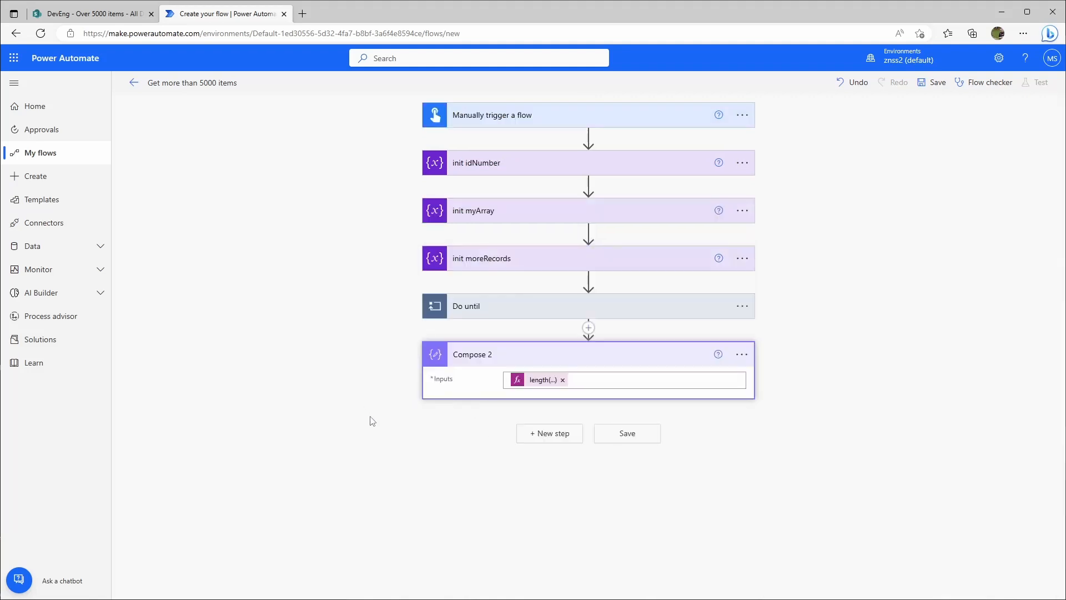
{"action": "mouse_move", "coordinate": [544, 461]}
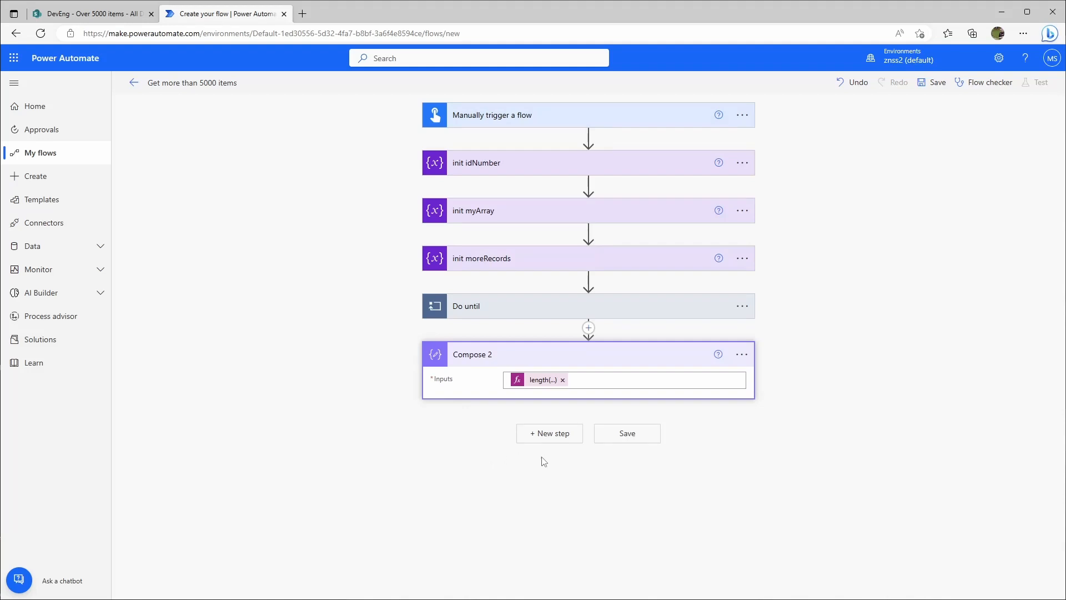
Add a Create HTML table step sourced from myArray and reveal its advanced column options.
{"action": "left_click", "coordinate": [548, 433]}
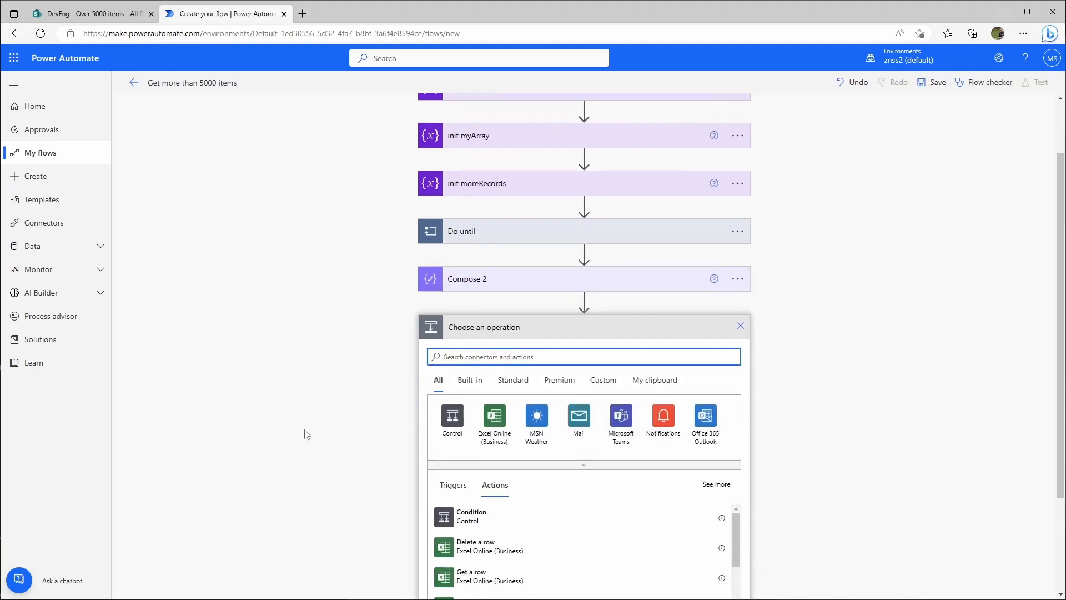
{"action": "type", "text": "html"}
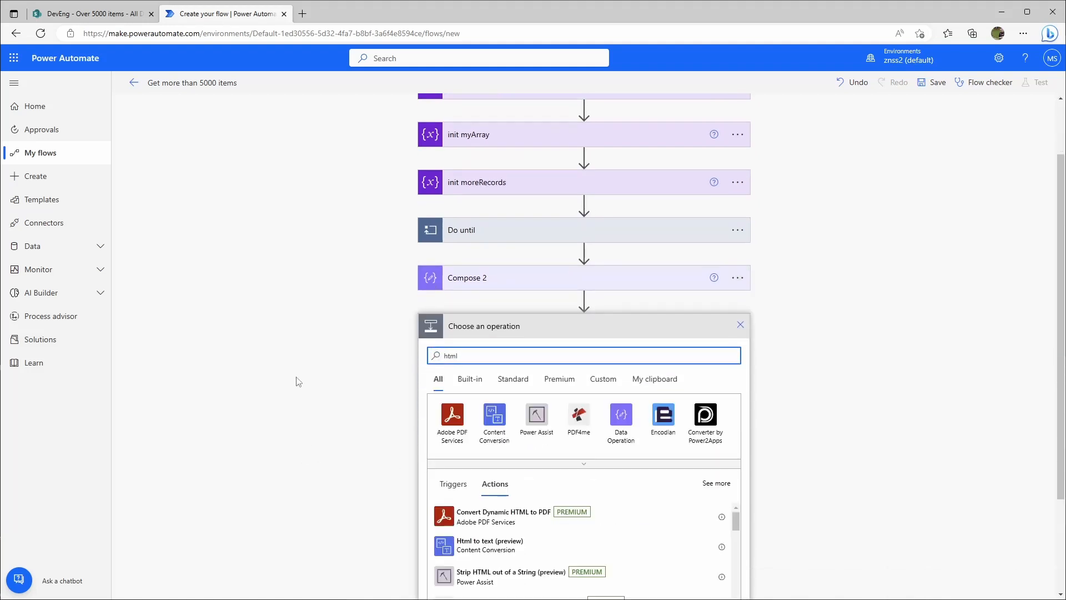
{"action": "scroll", "scroll_direction": "down", "scroll_amount": 3}
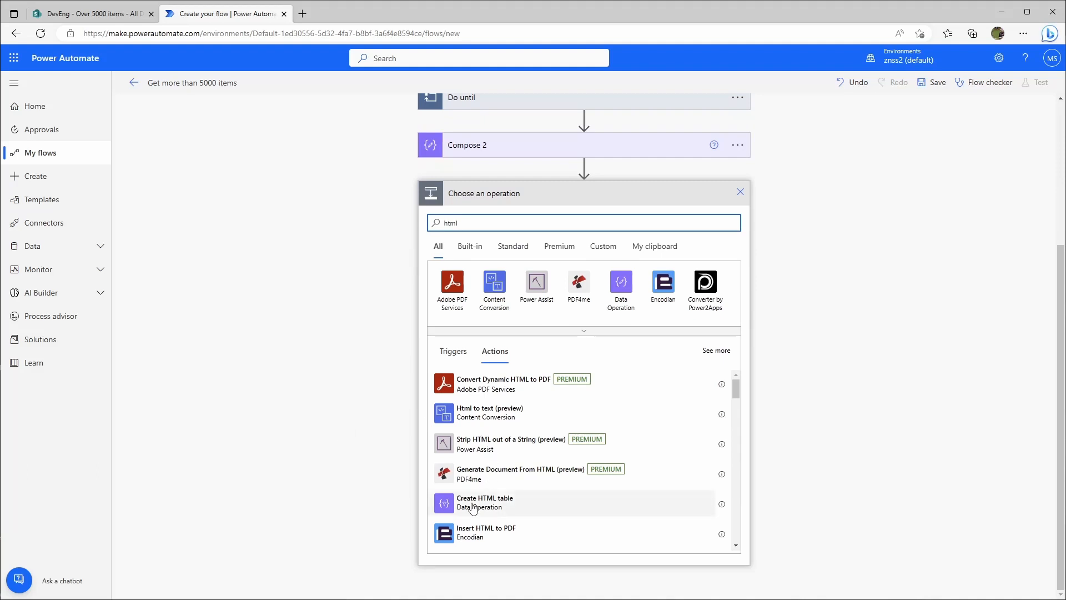
{"action": "left_click", "coordinate": [484, 502]}
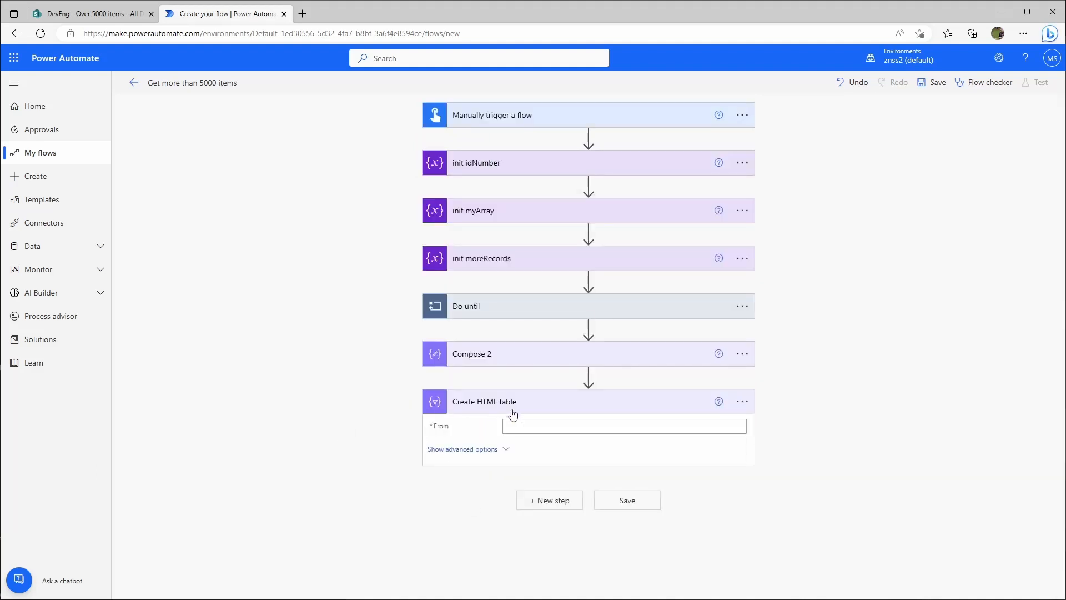
{"action": "left_click", "coordinate": [623, 425]}
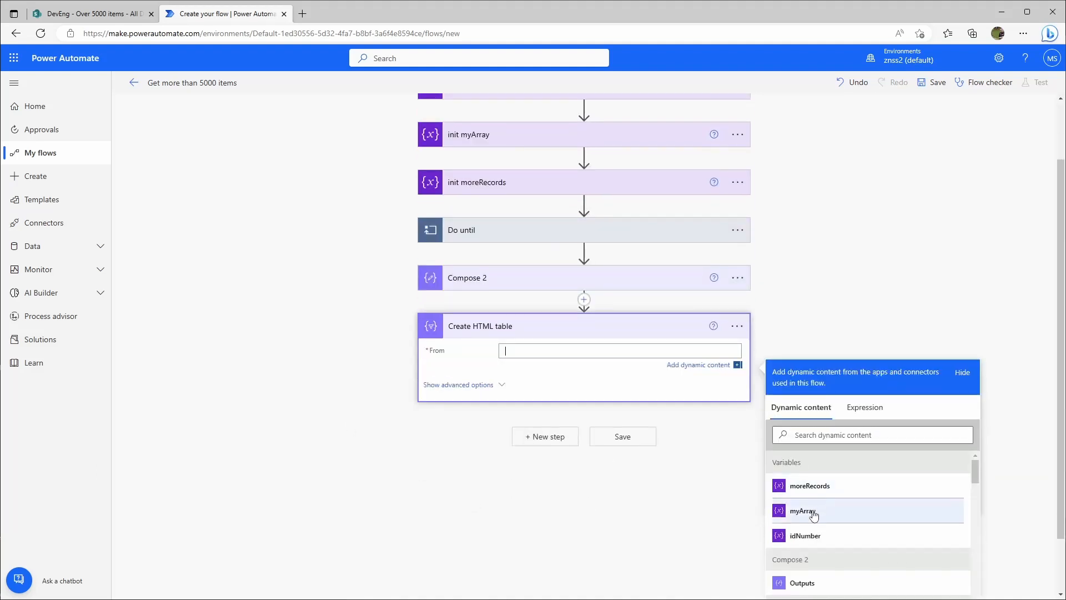
{"action": "left_click", "coordinate": [802, 510]}
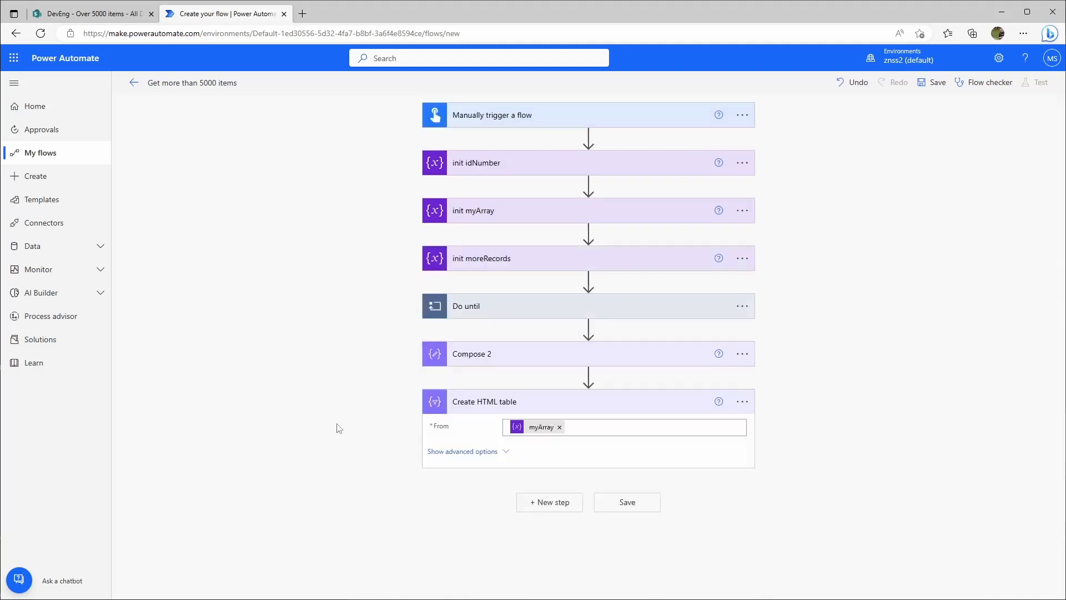
{"action": "left_click", "coordinate": [462, 451]}
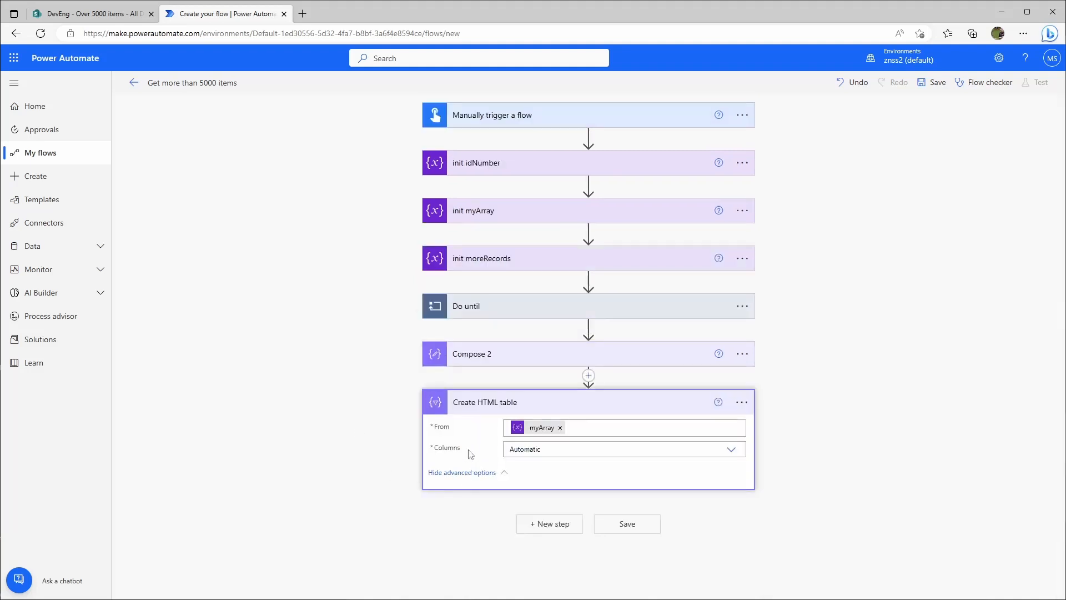
{"action": "mouse_move", "coordinate": [468, 453]}
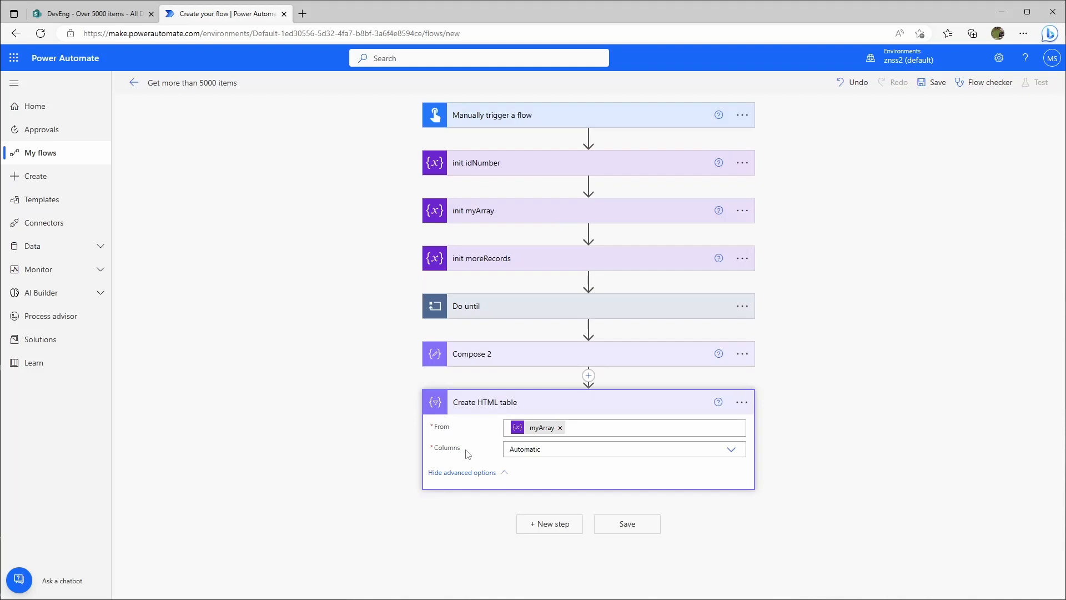
{"action": "mouse_move", "coordinate": [385, 432]}
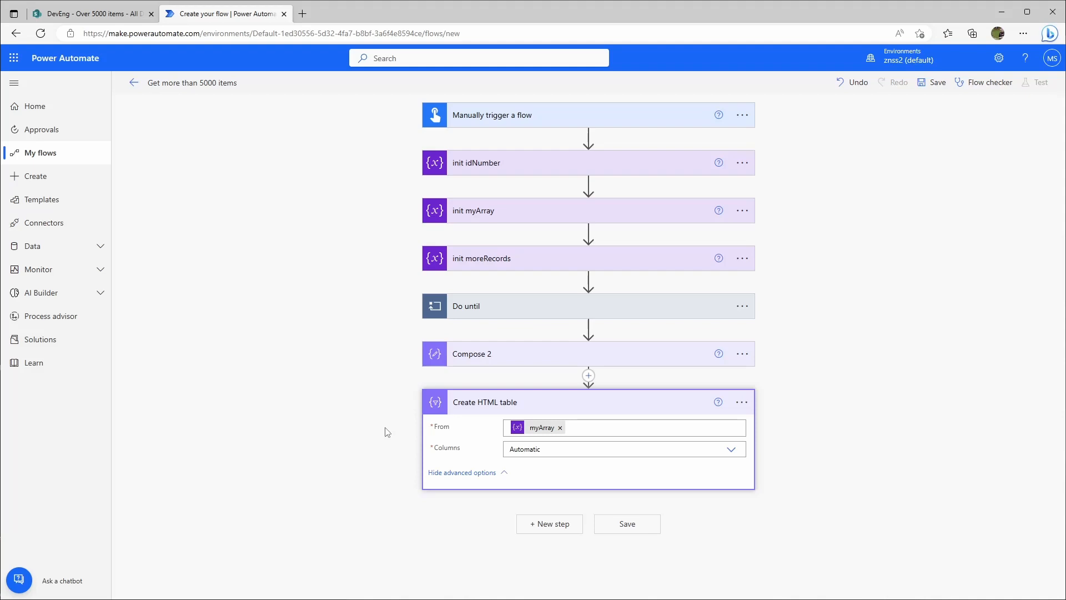
{"action": "mouse_move", "coordinate": [325, 313]}
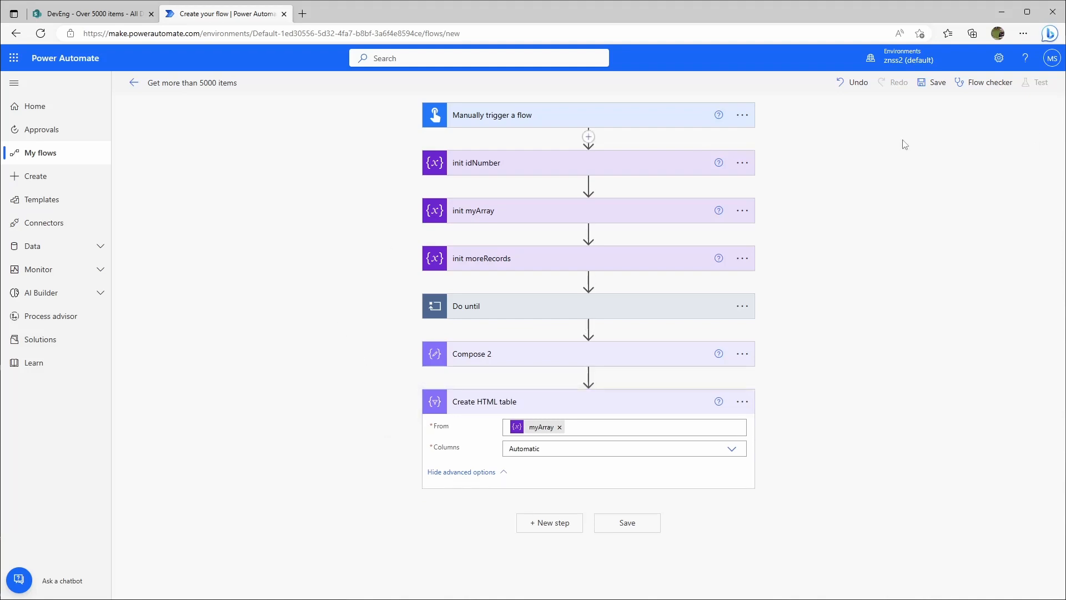
Save the flow, launch a manual test run through Save & Test and Run flow, then return to editing.
{"action": "left_click", "coordinate": [935, 81]}
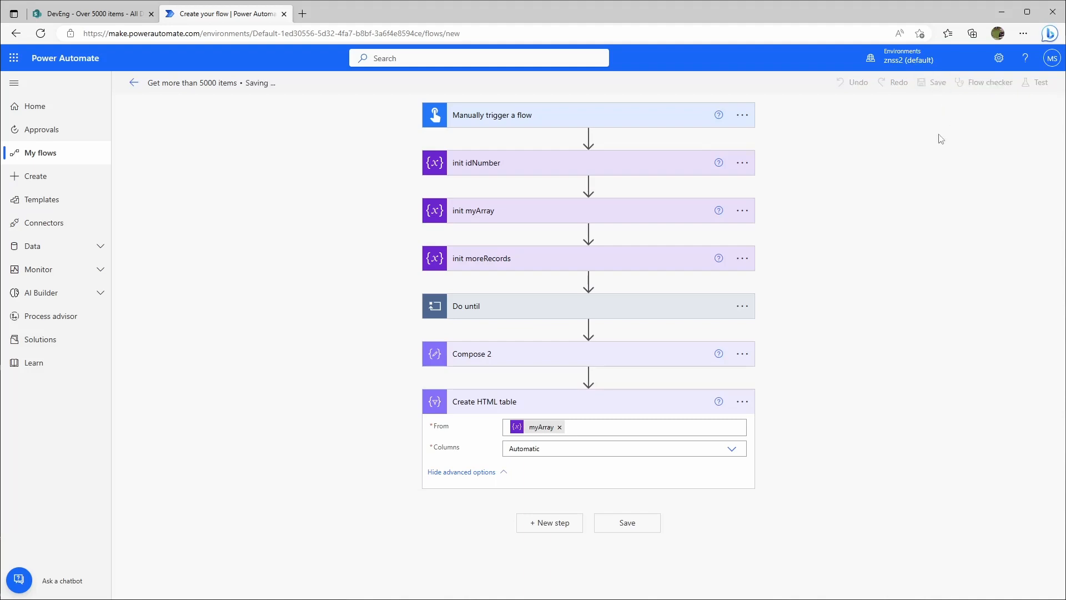
{"action": "mouse_move", "coordinate": [133, 82]}
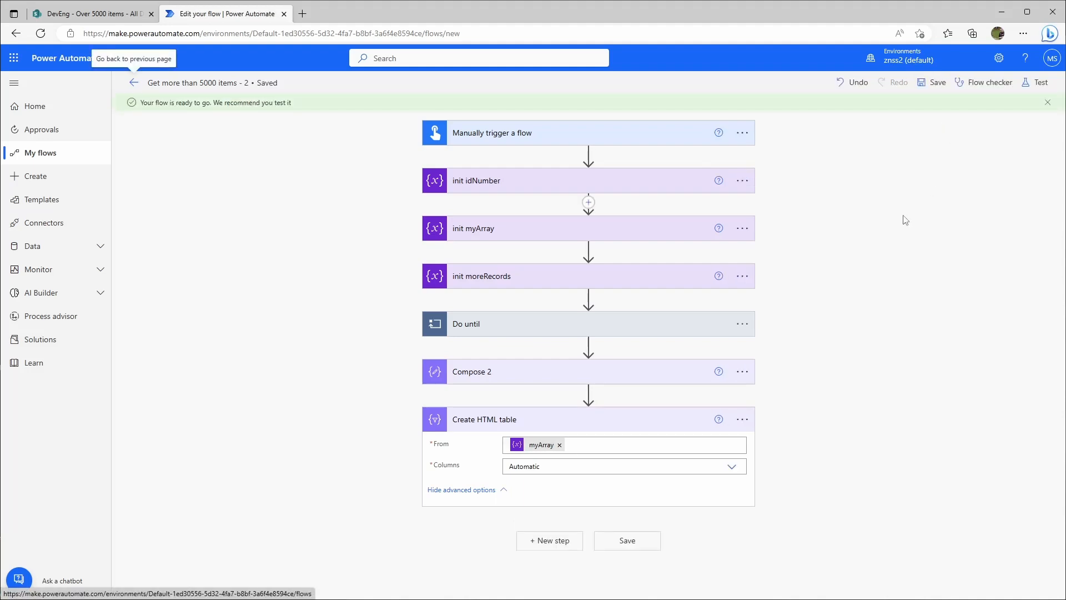
{"action": "left_click", "coordinate": [1039, 82]}
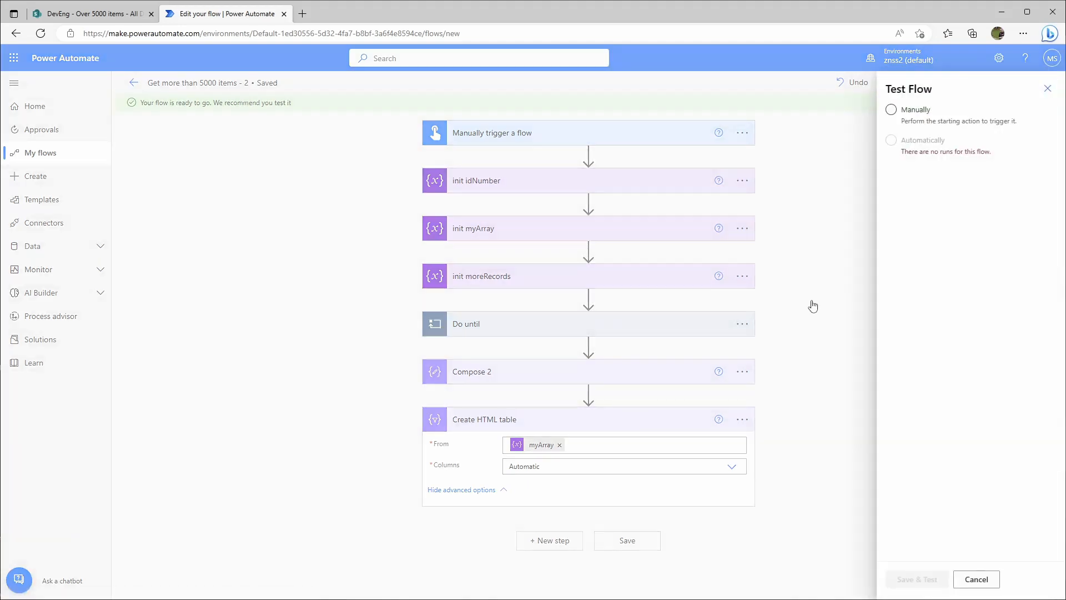
{"action": "left_click", "coordinate": [890, 110]}
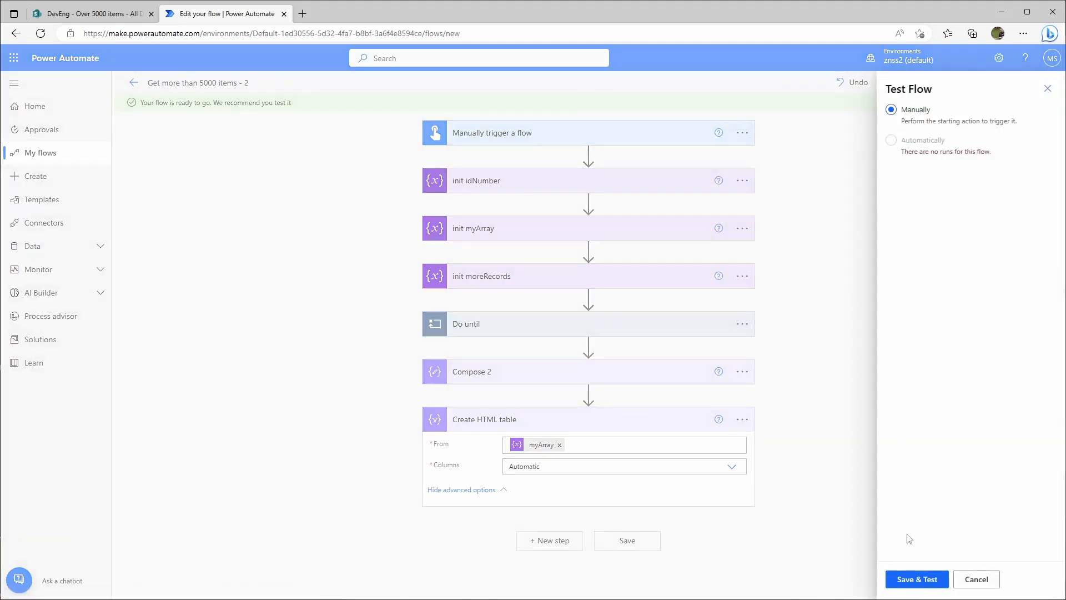
{"action": "left_click", "coordinate": [916, 578]}
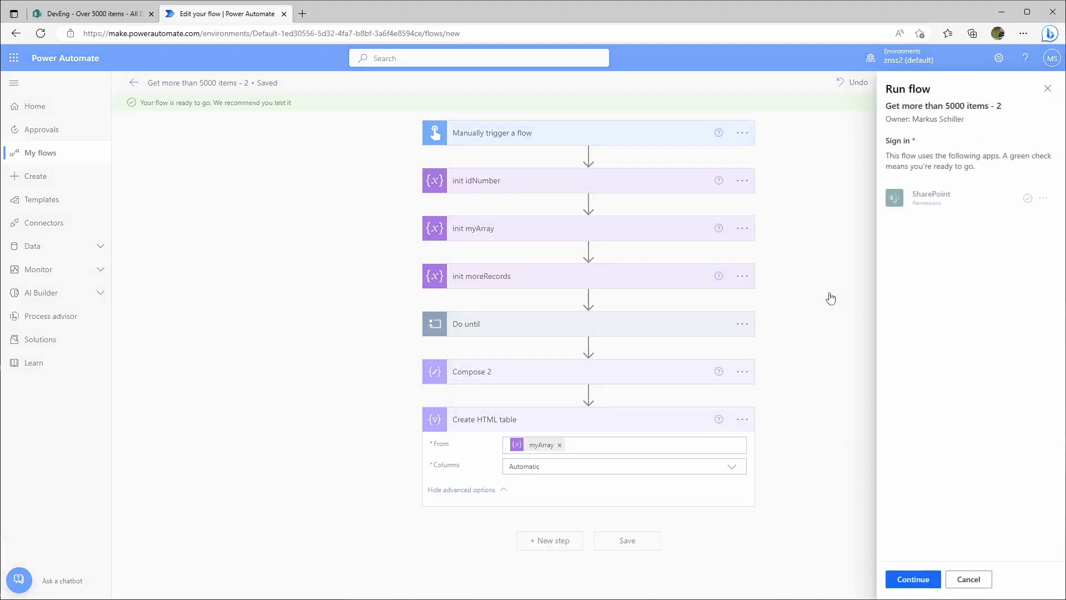
{"action": "left_click", "coordinate": [913, 578]}
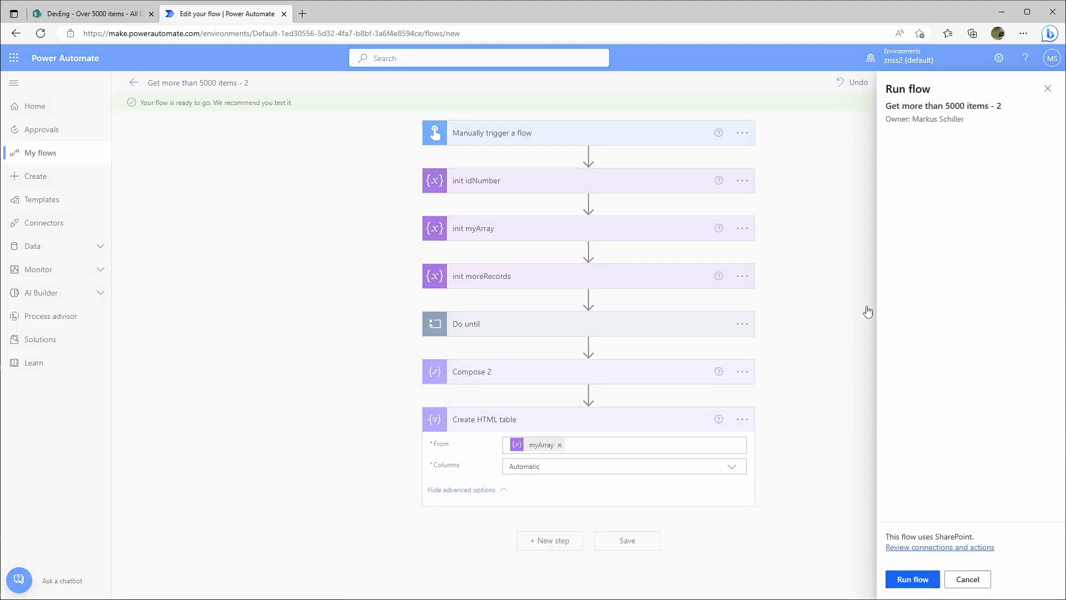
{"action": "mouse_move", "coordinate": [912, 579]}
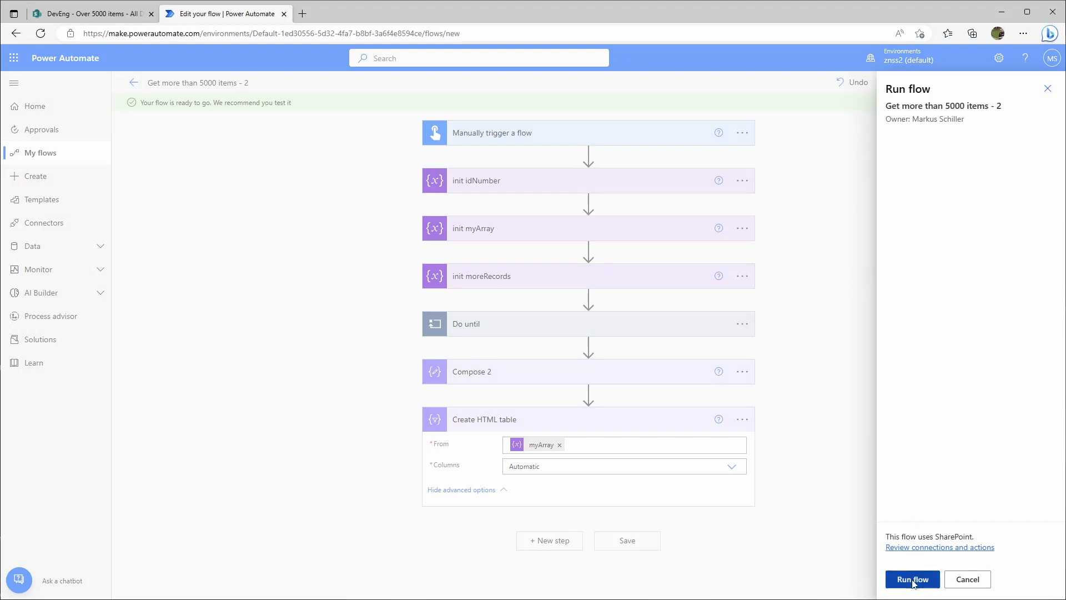
{"action": "left_click", "coordinate": [911, 579]}
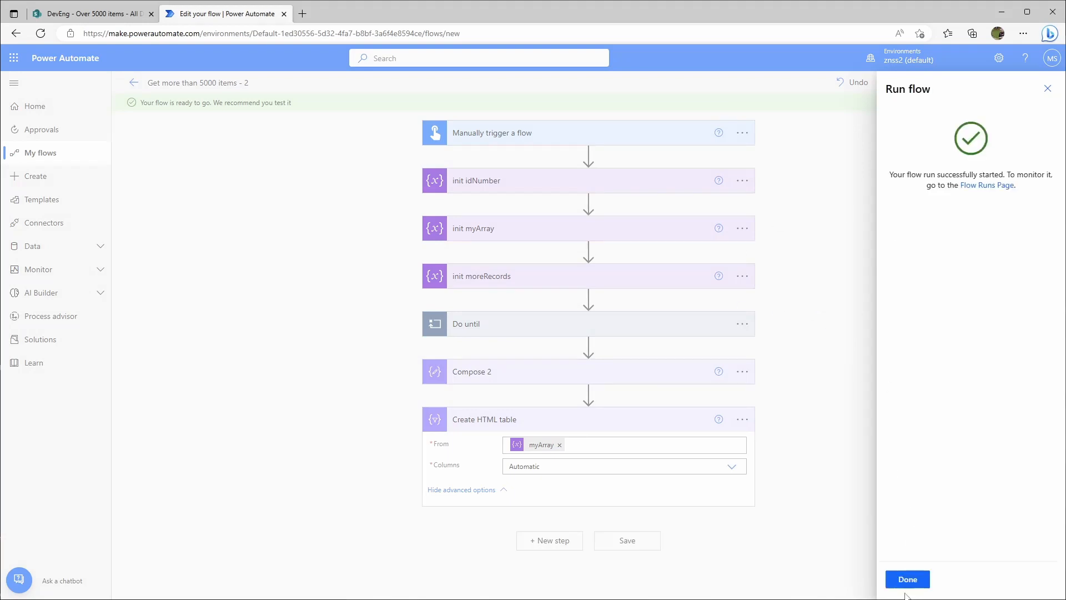
{"action": "left_click", "coordinate": [907, 578]}
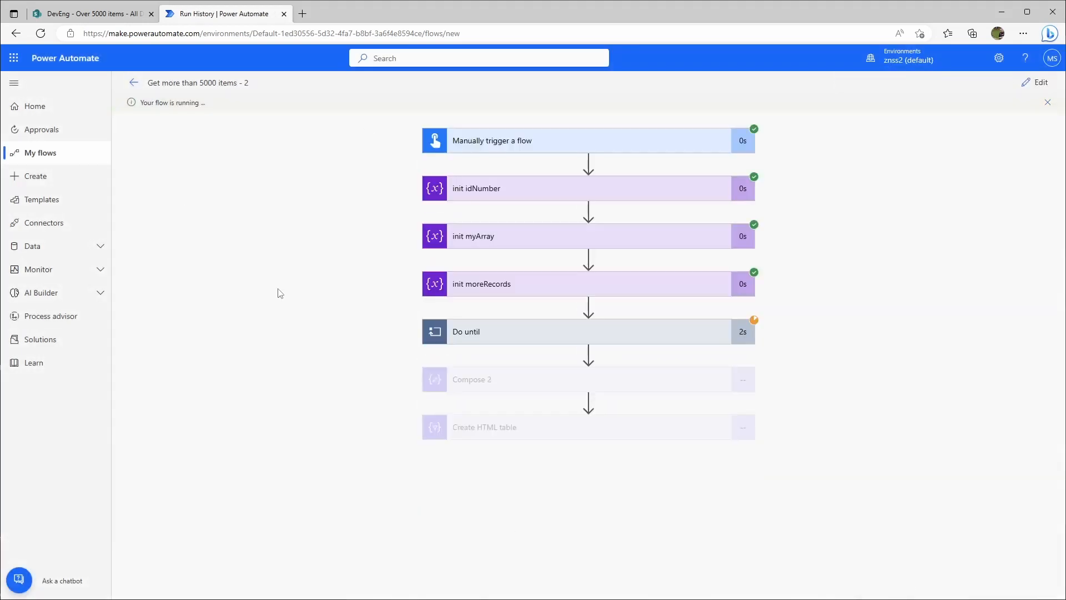
{"action": "left_click", "coordinate": [1037, 81]}
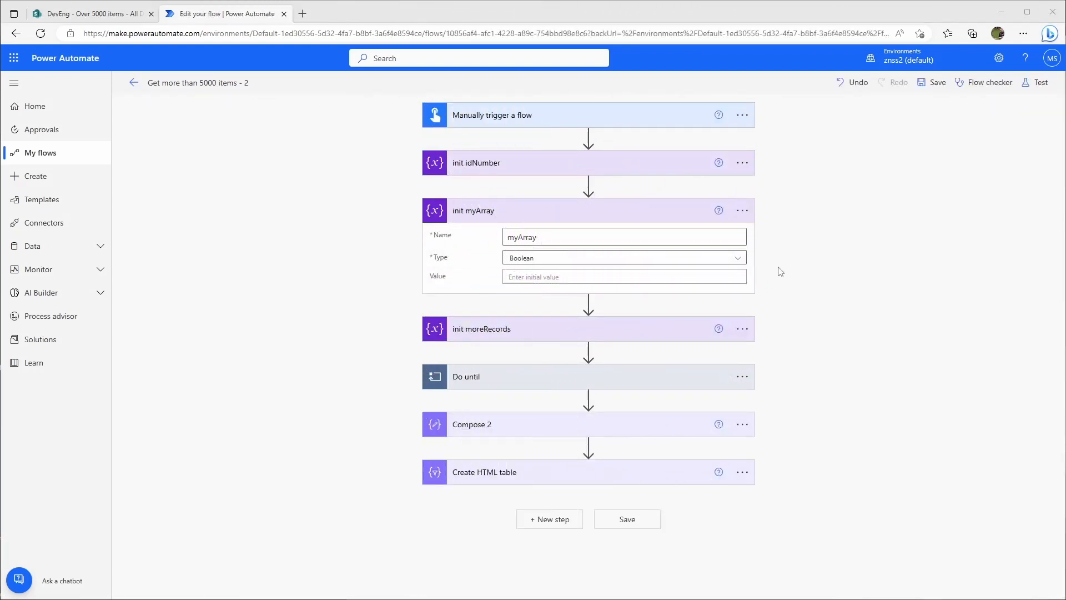
Expand Compose 2 in the successful run to read its output of 37342 items in myArray.
{"action": "left_click", "coordinate": [621, 257]}
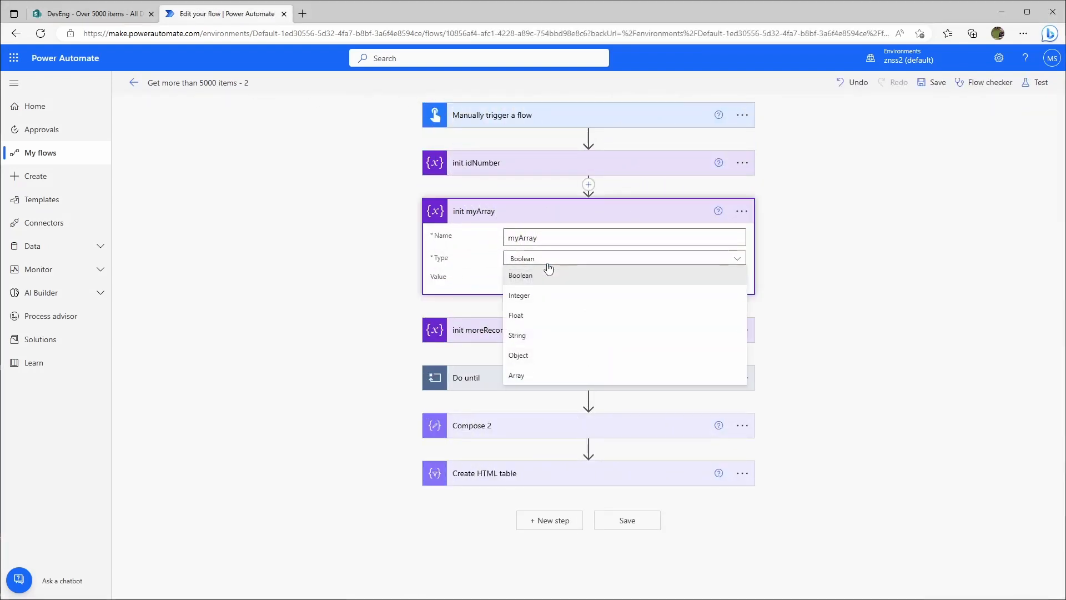
{"action": "left_click", "coordinate": [516, 375]}
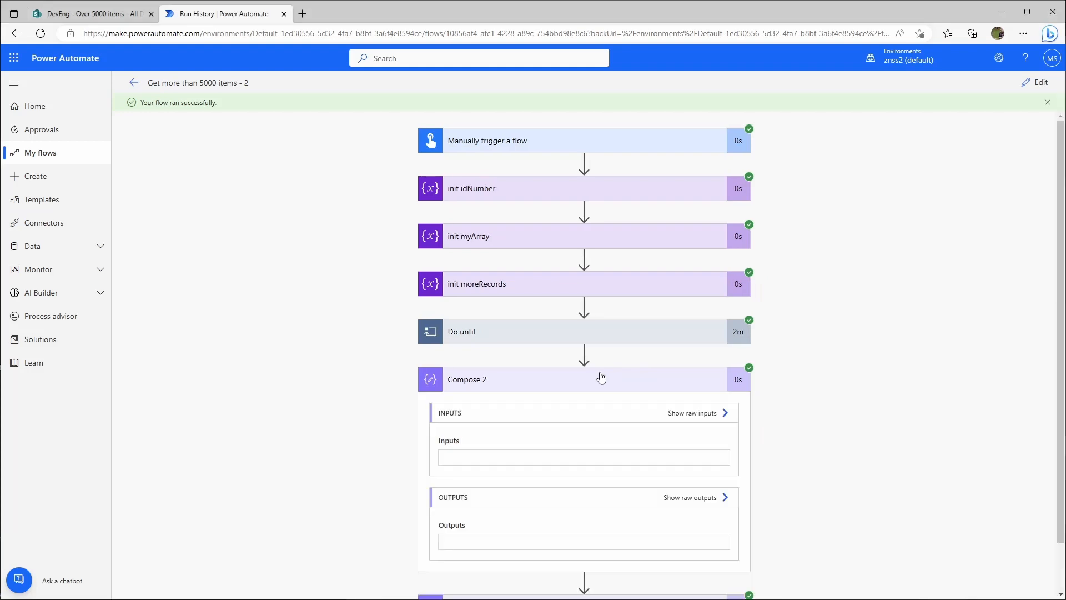
{"action": "scroll", "scroll_direction": "down", "scroll_amount": 3}
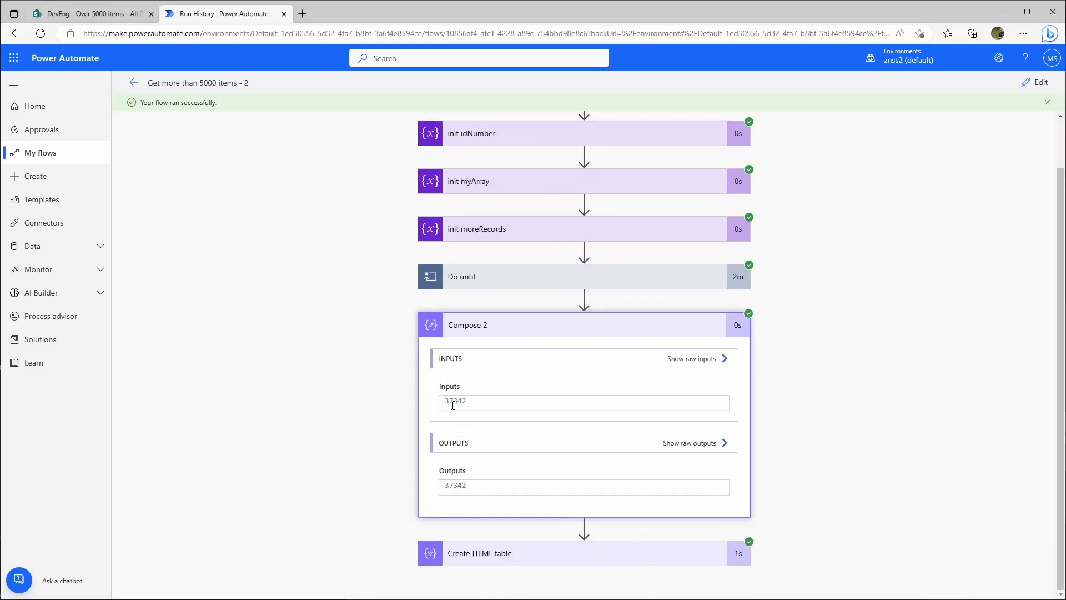